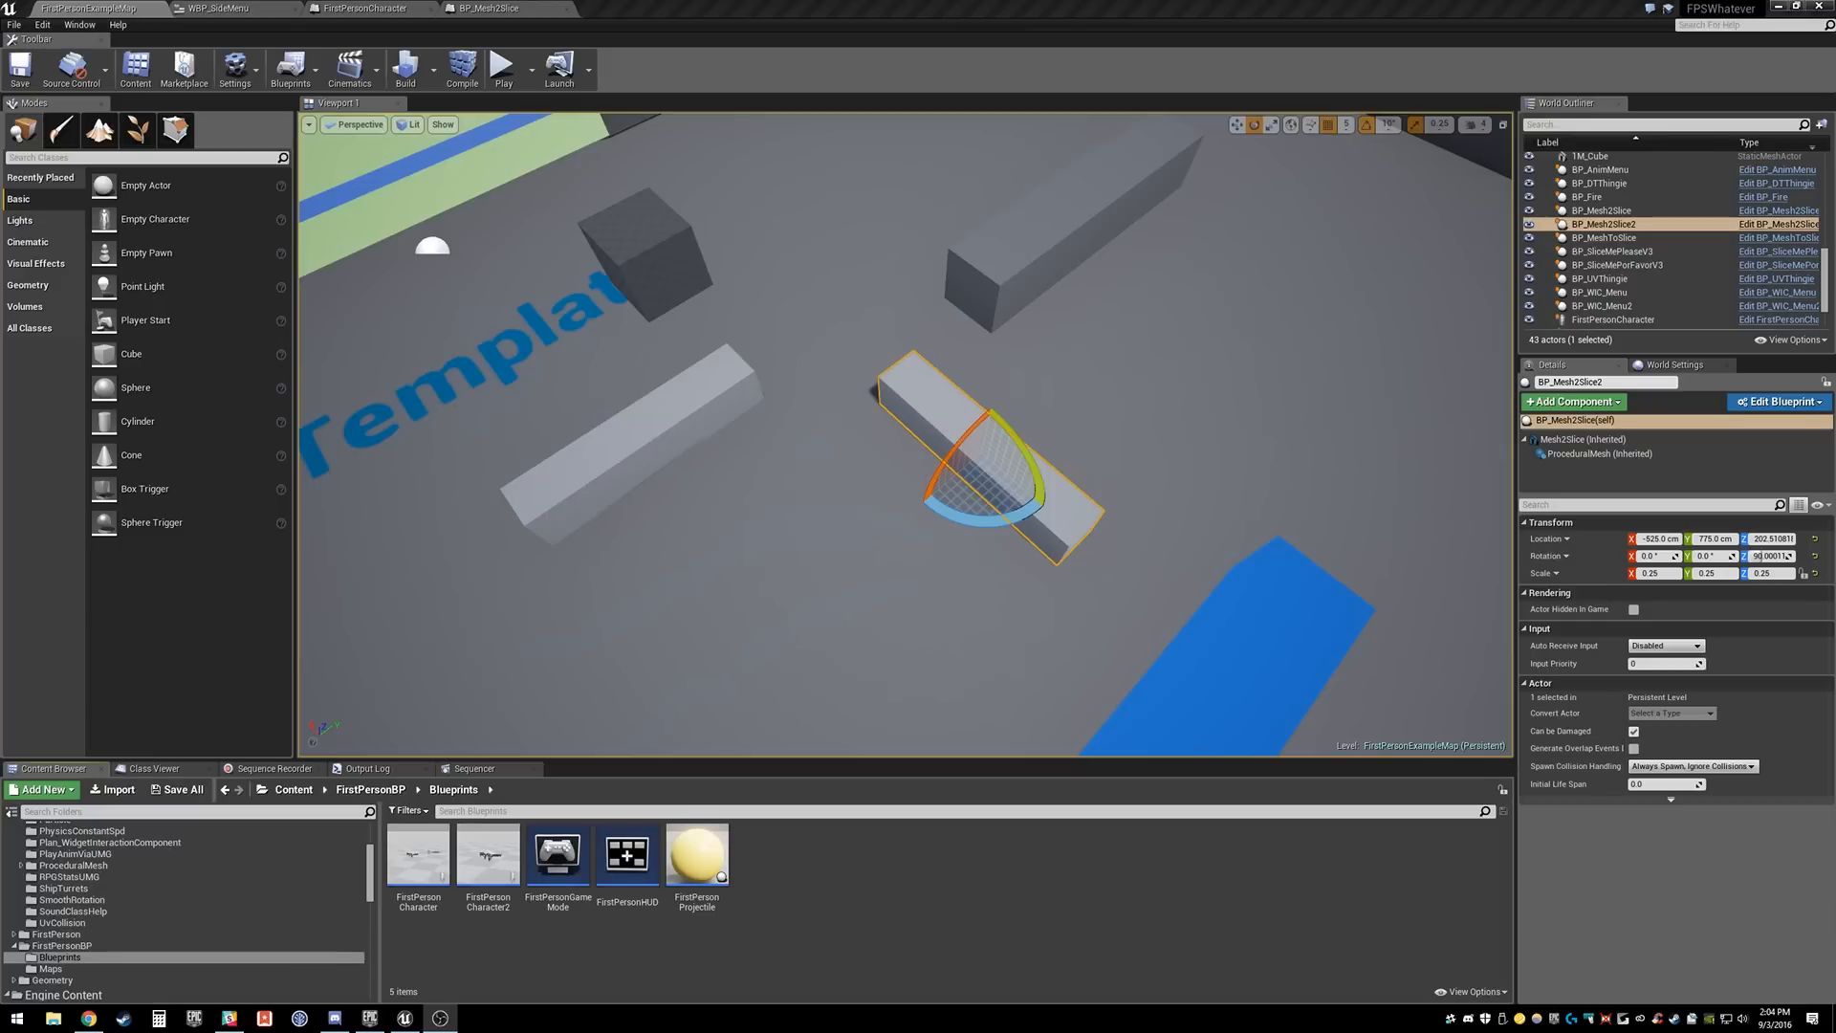
mouse_move(1580, 690)
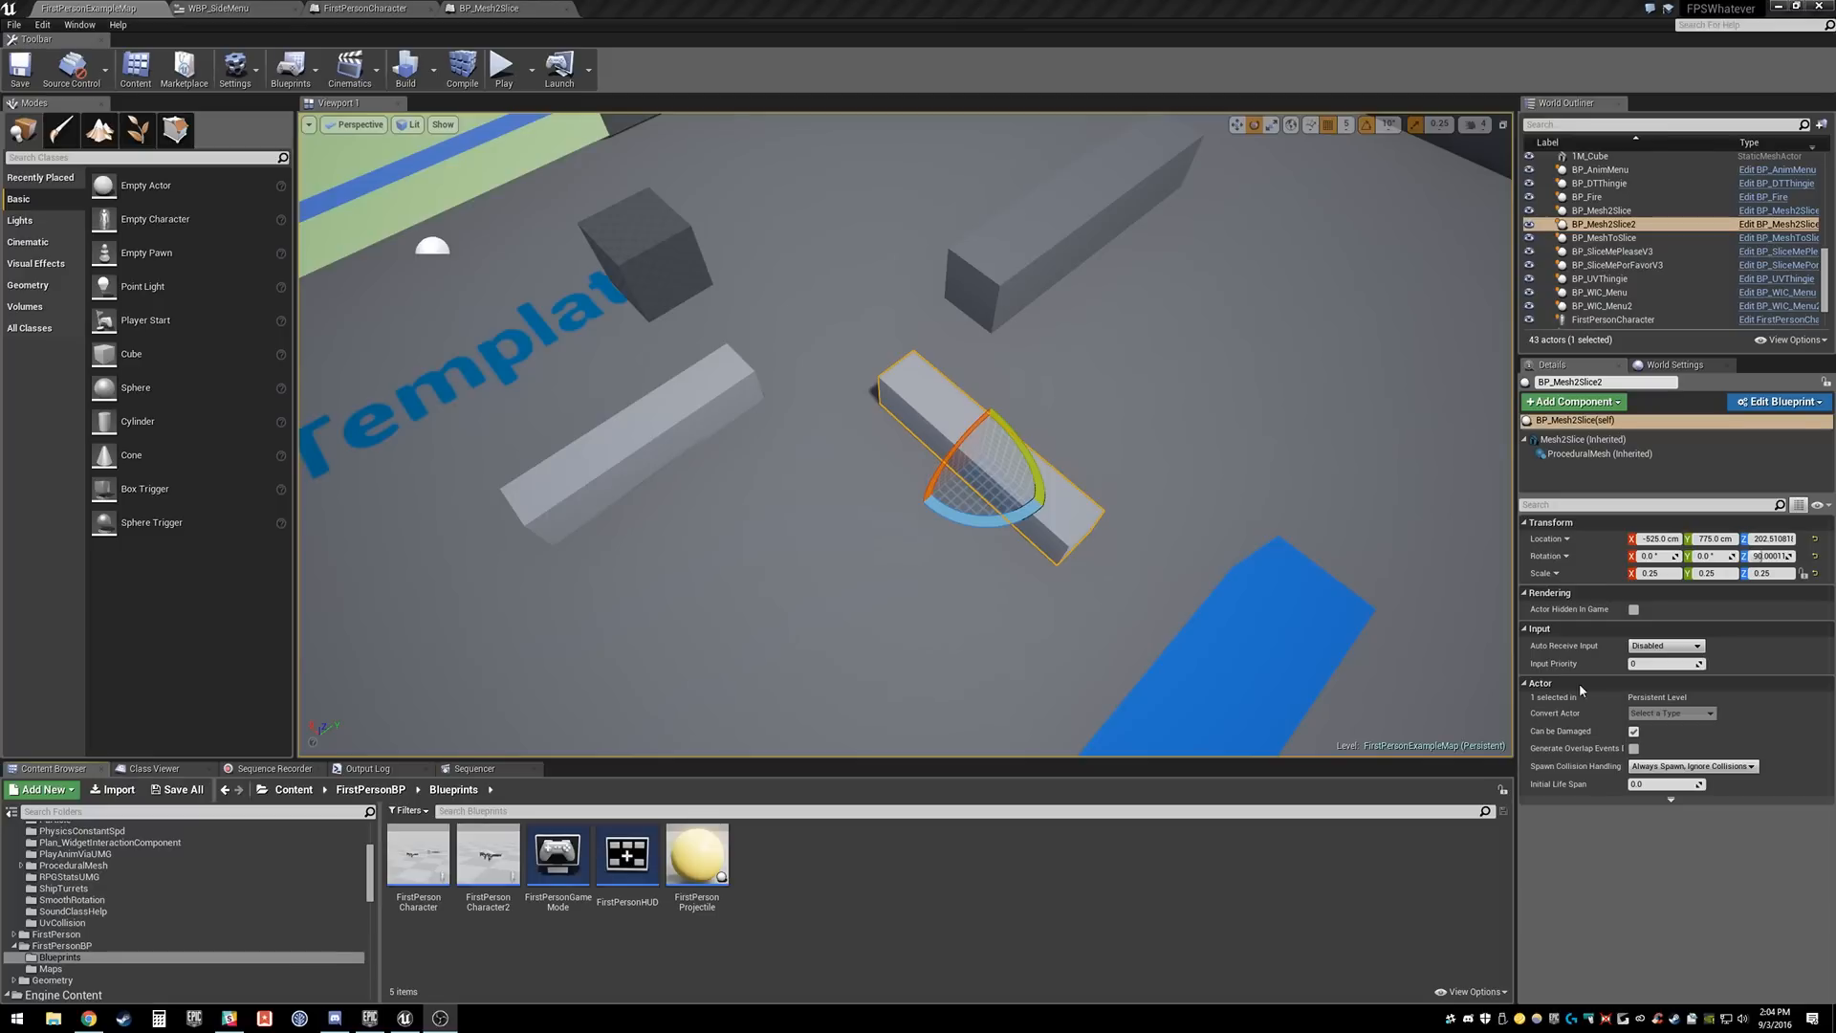
Step: Bring up the FirstPersonCharacter blueprint's event graph showing the commented Slice nodes
click(502, 67)
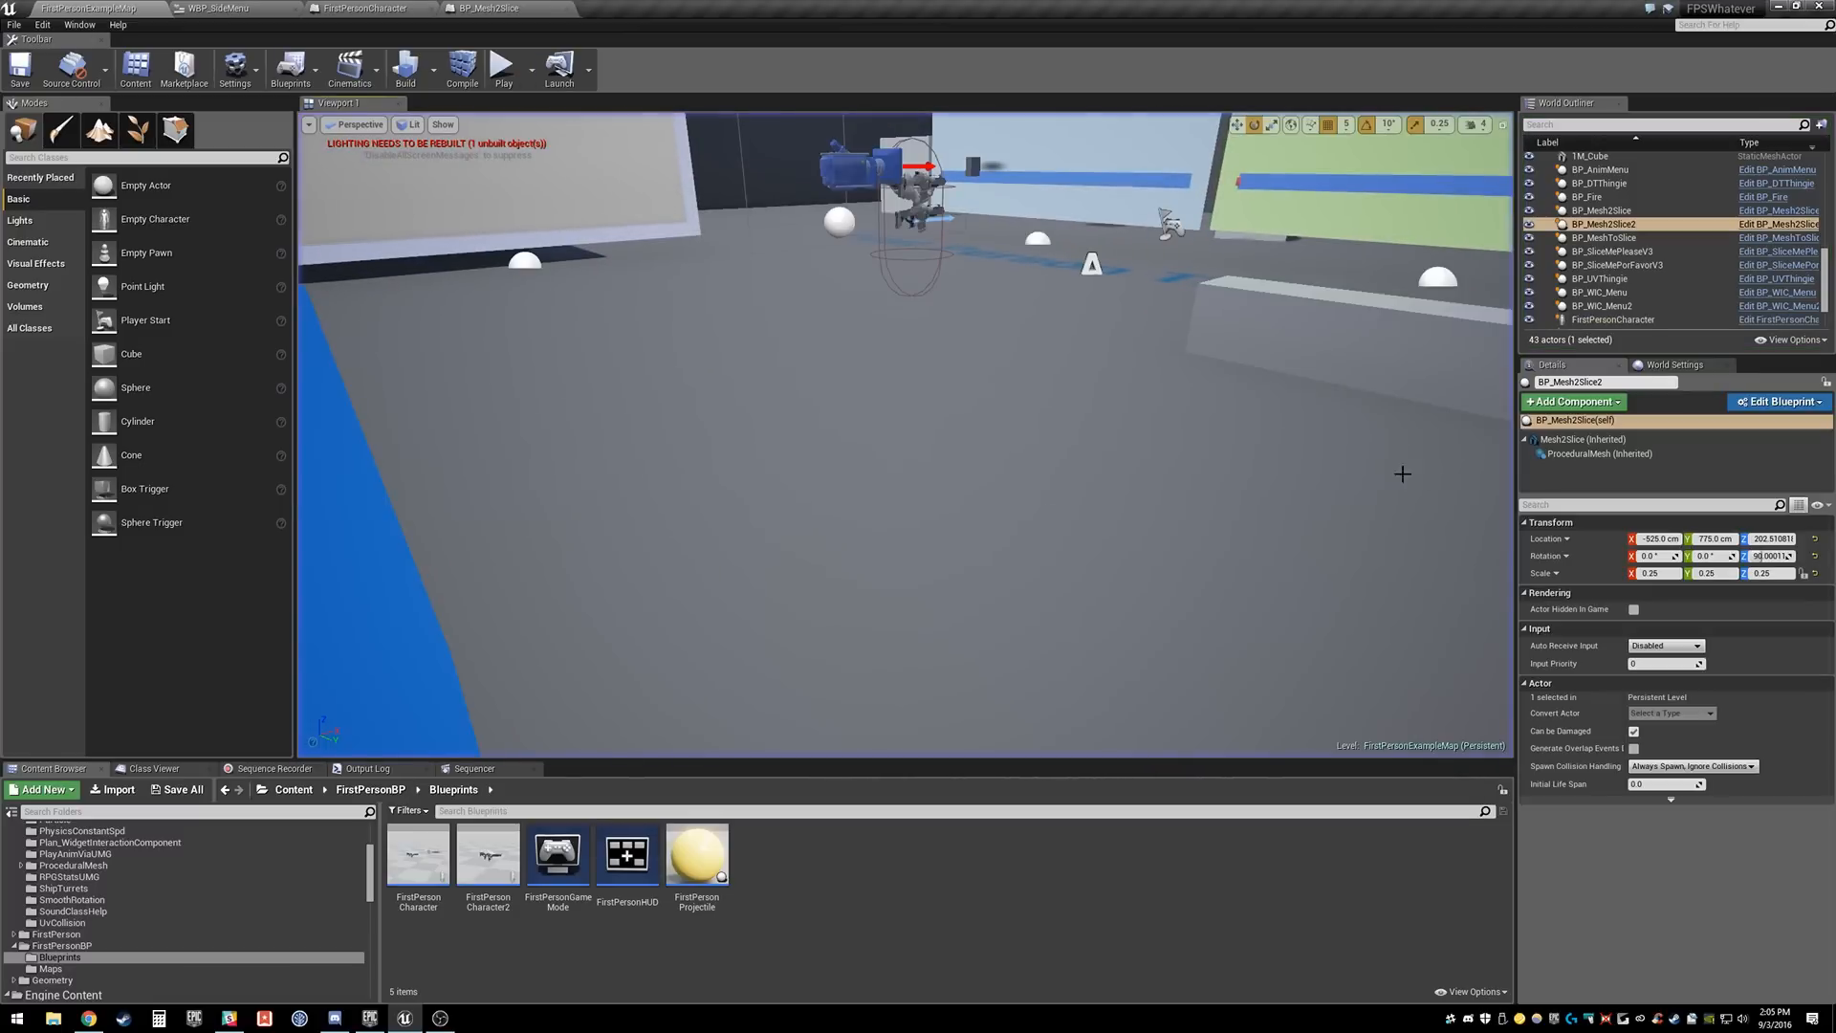
click(340, 9)
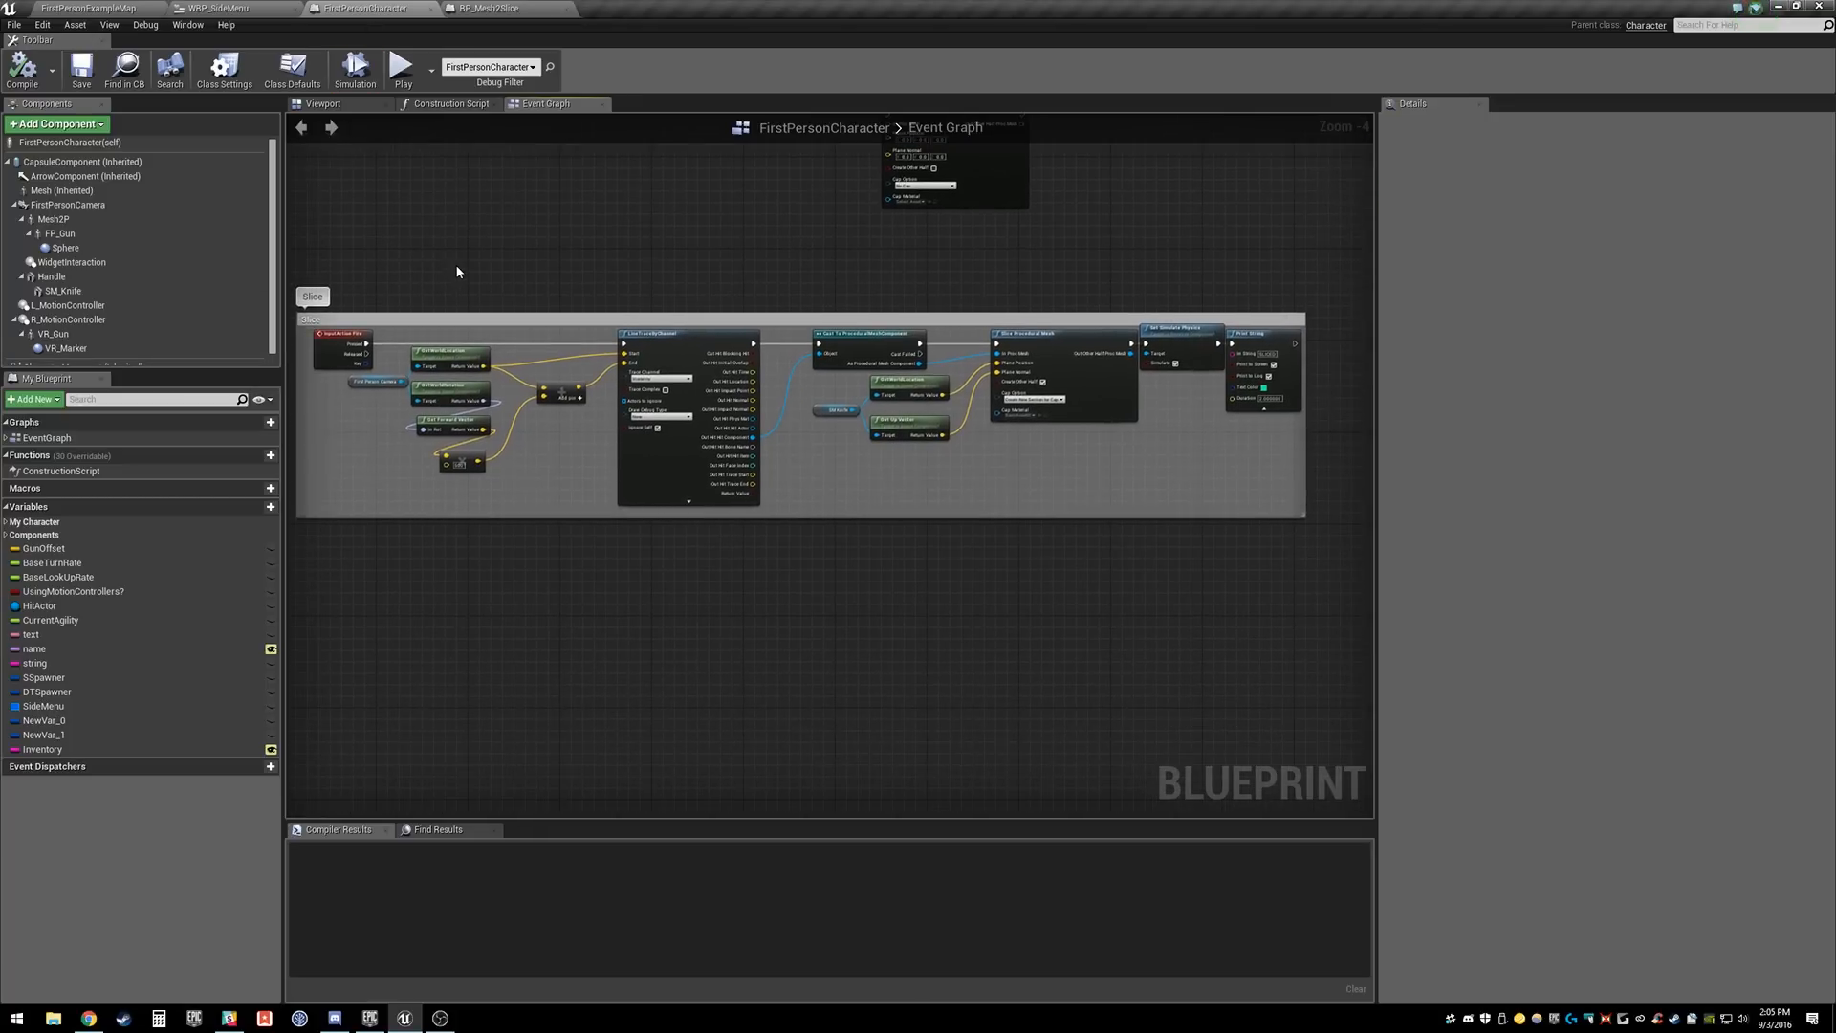
Step: Switch to BP_Mesh2Slice and wrap all its old nodes in a 'Not Used' comment
click(504, 9)
text(Not Used)
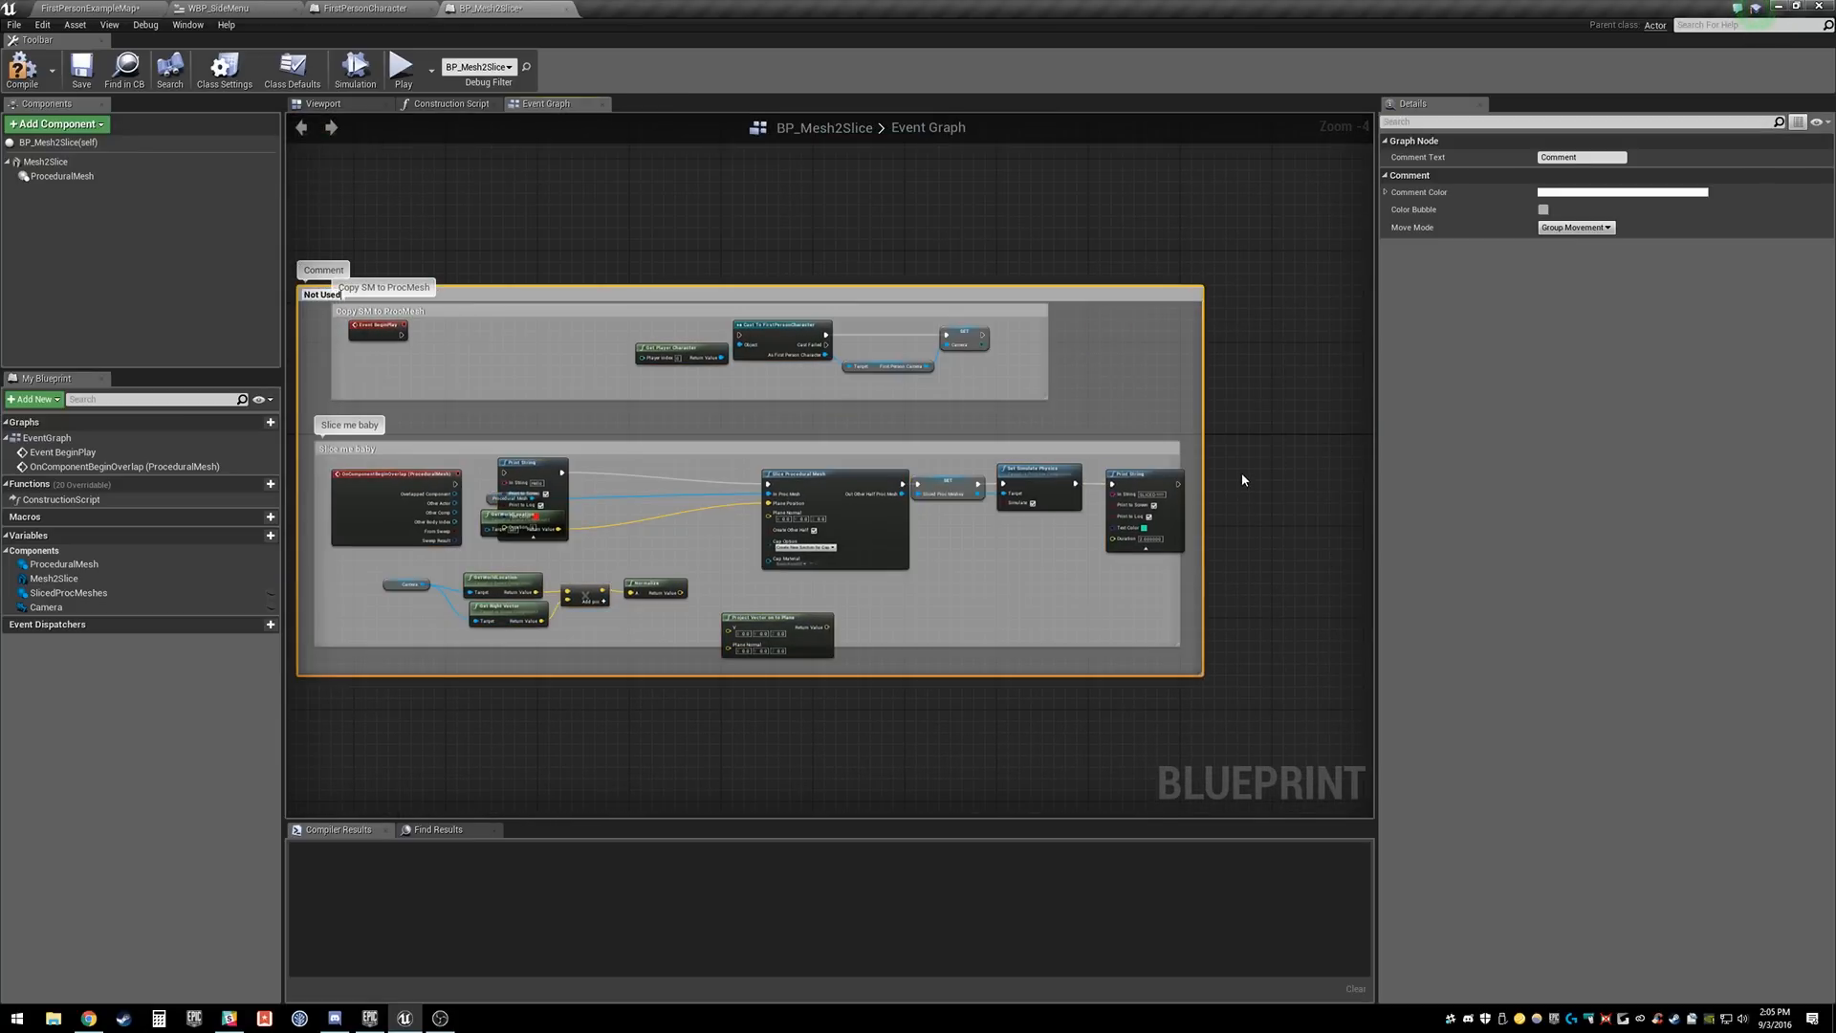
Step: Color the 'Not Used' comment red and view the actor's Construction Script
click(1622, 192)
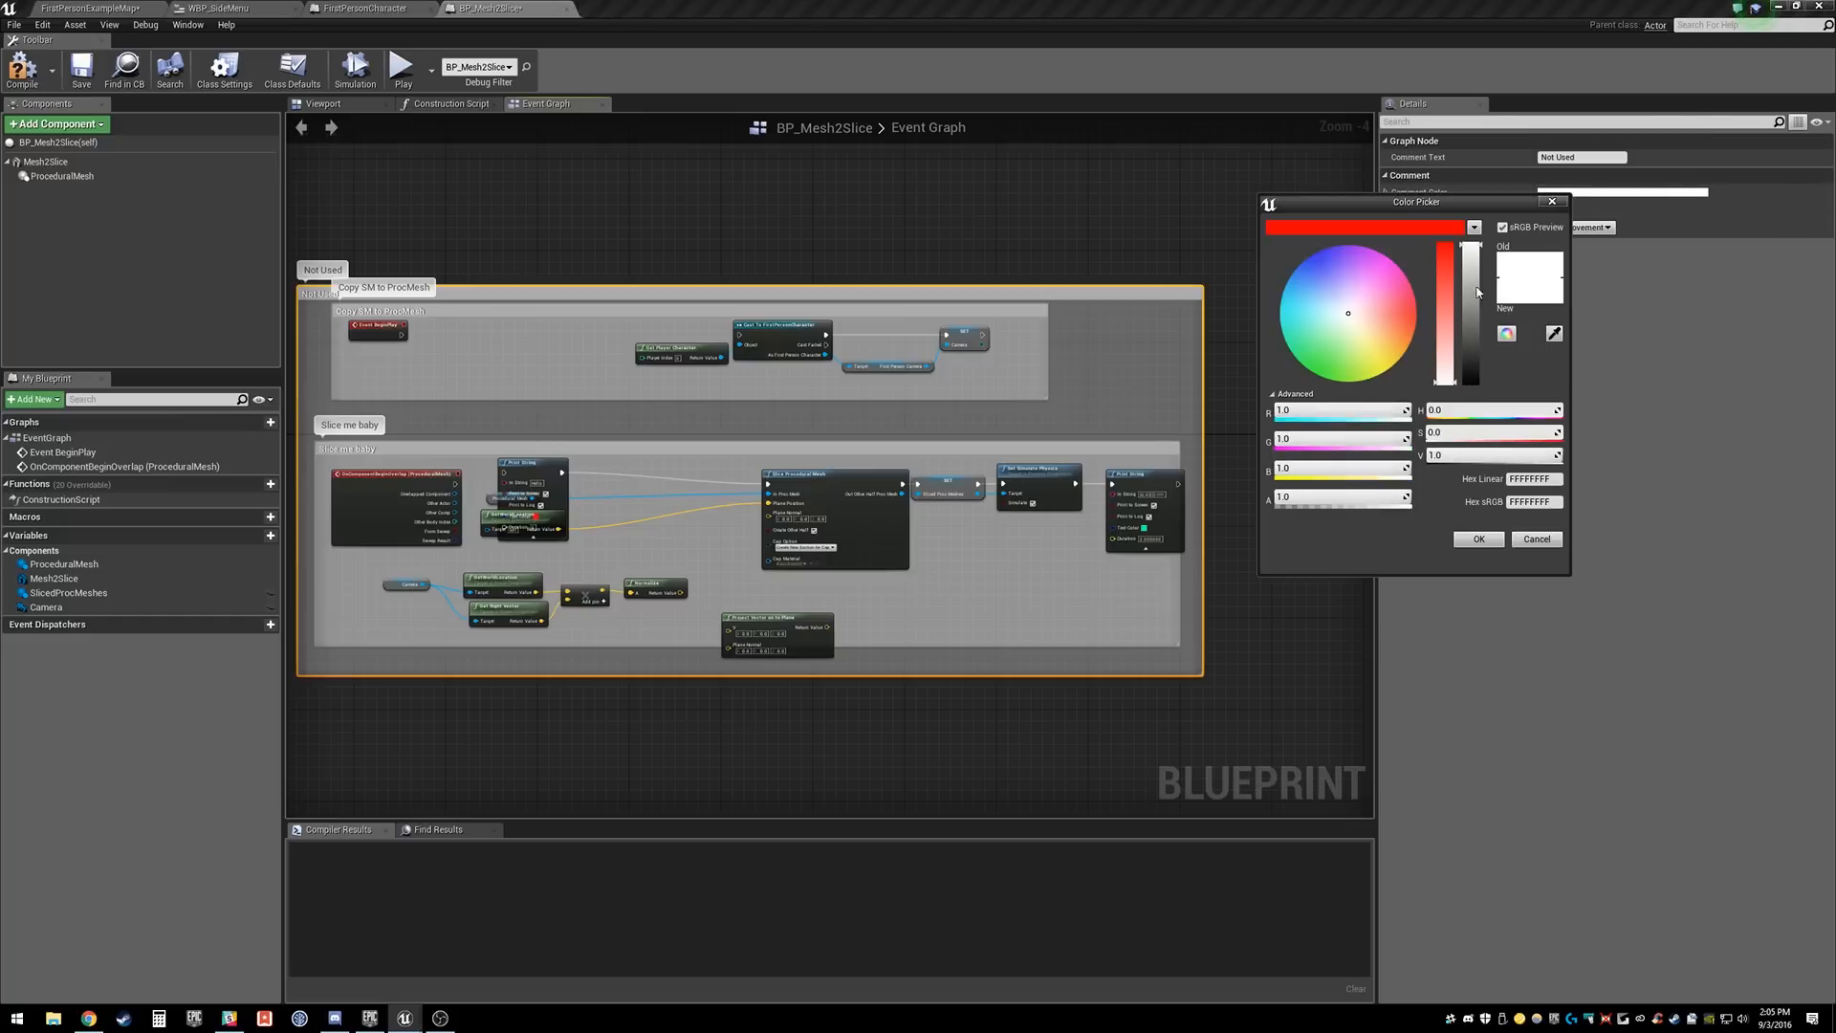
click(1478, 539)
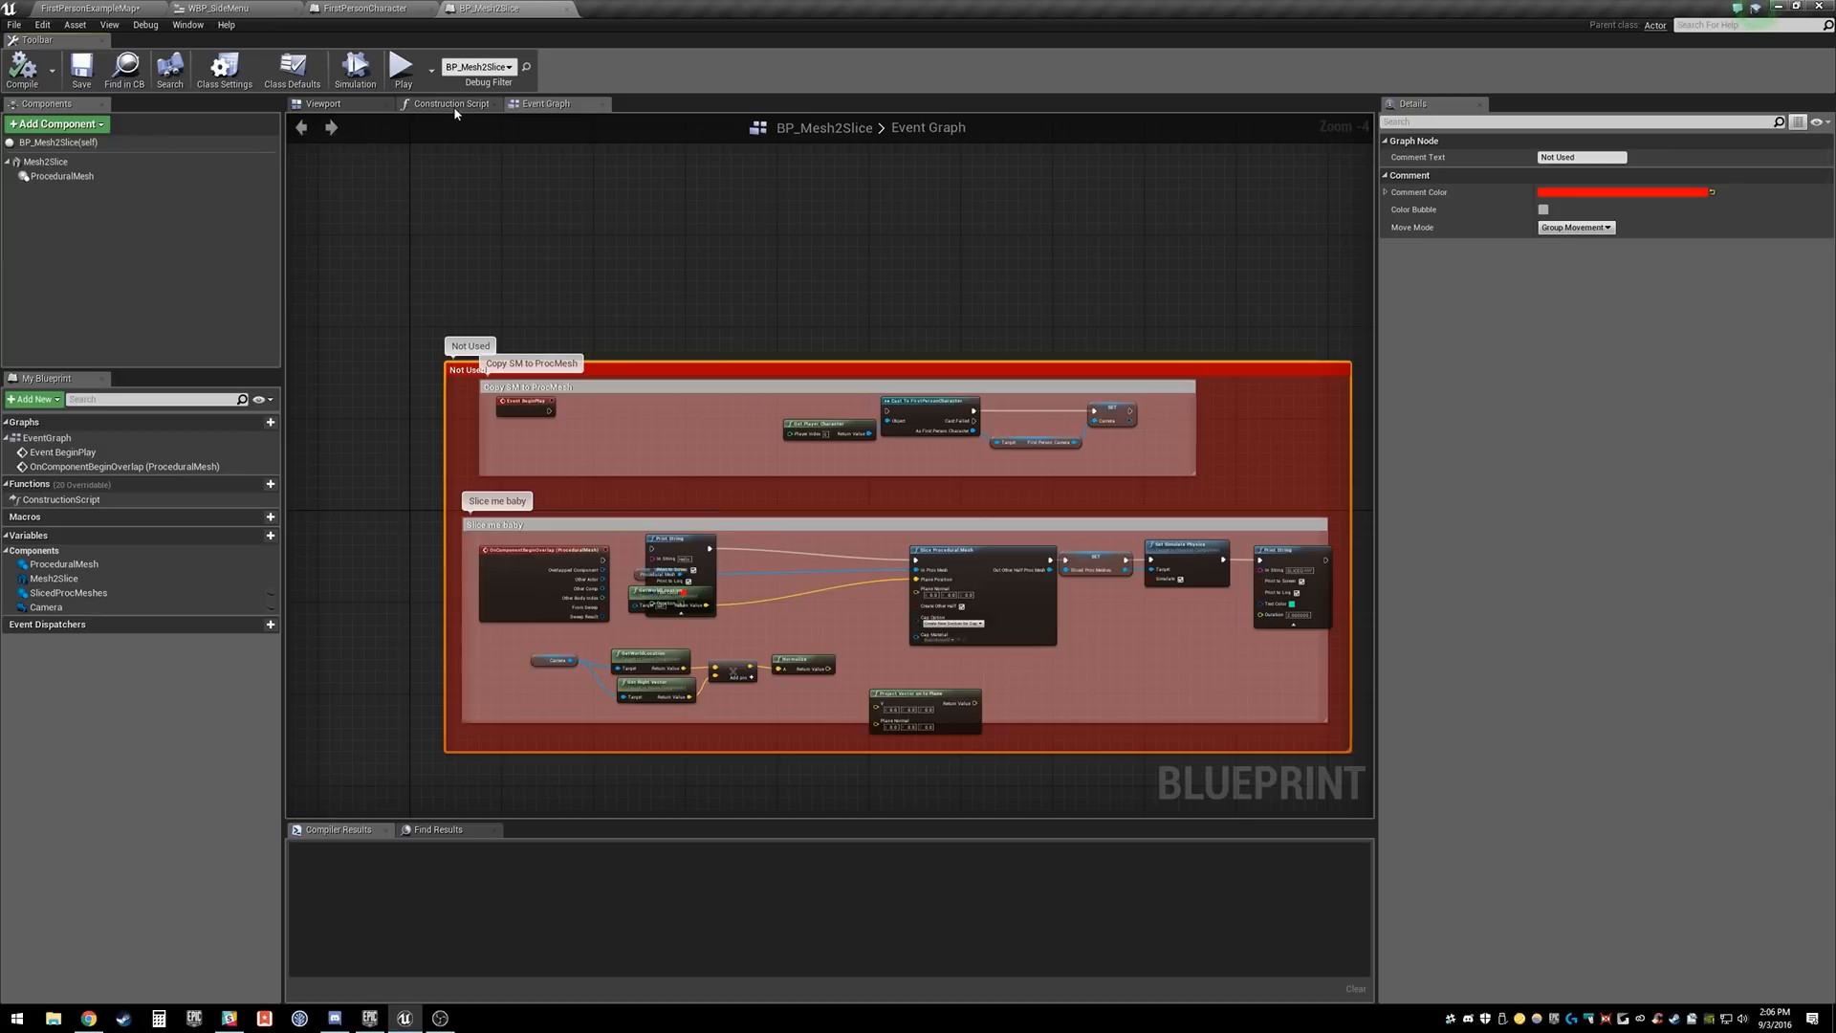
click(447, 103)
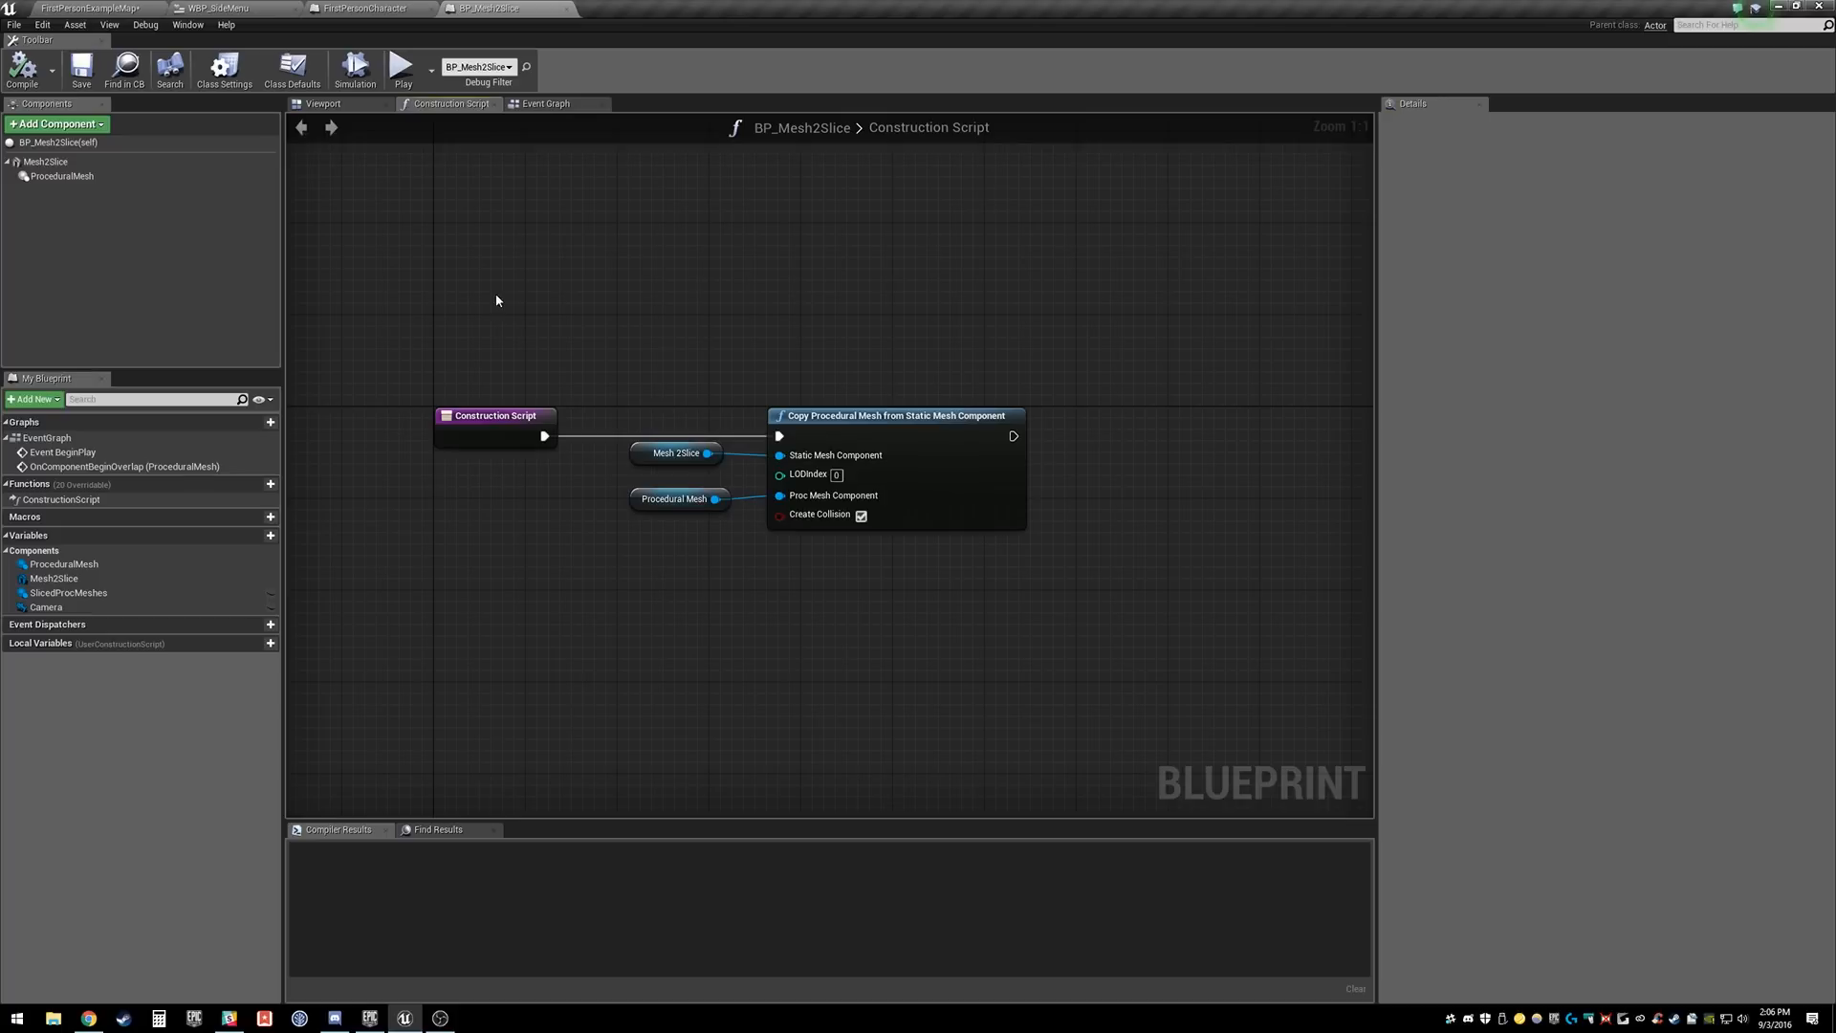
Step: Flip between BP_Mesh2Slice's Event Graph and Construction Script, then reach FirstPersonCharacter's graph
click(544, 103)
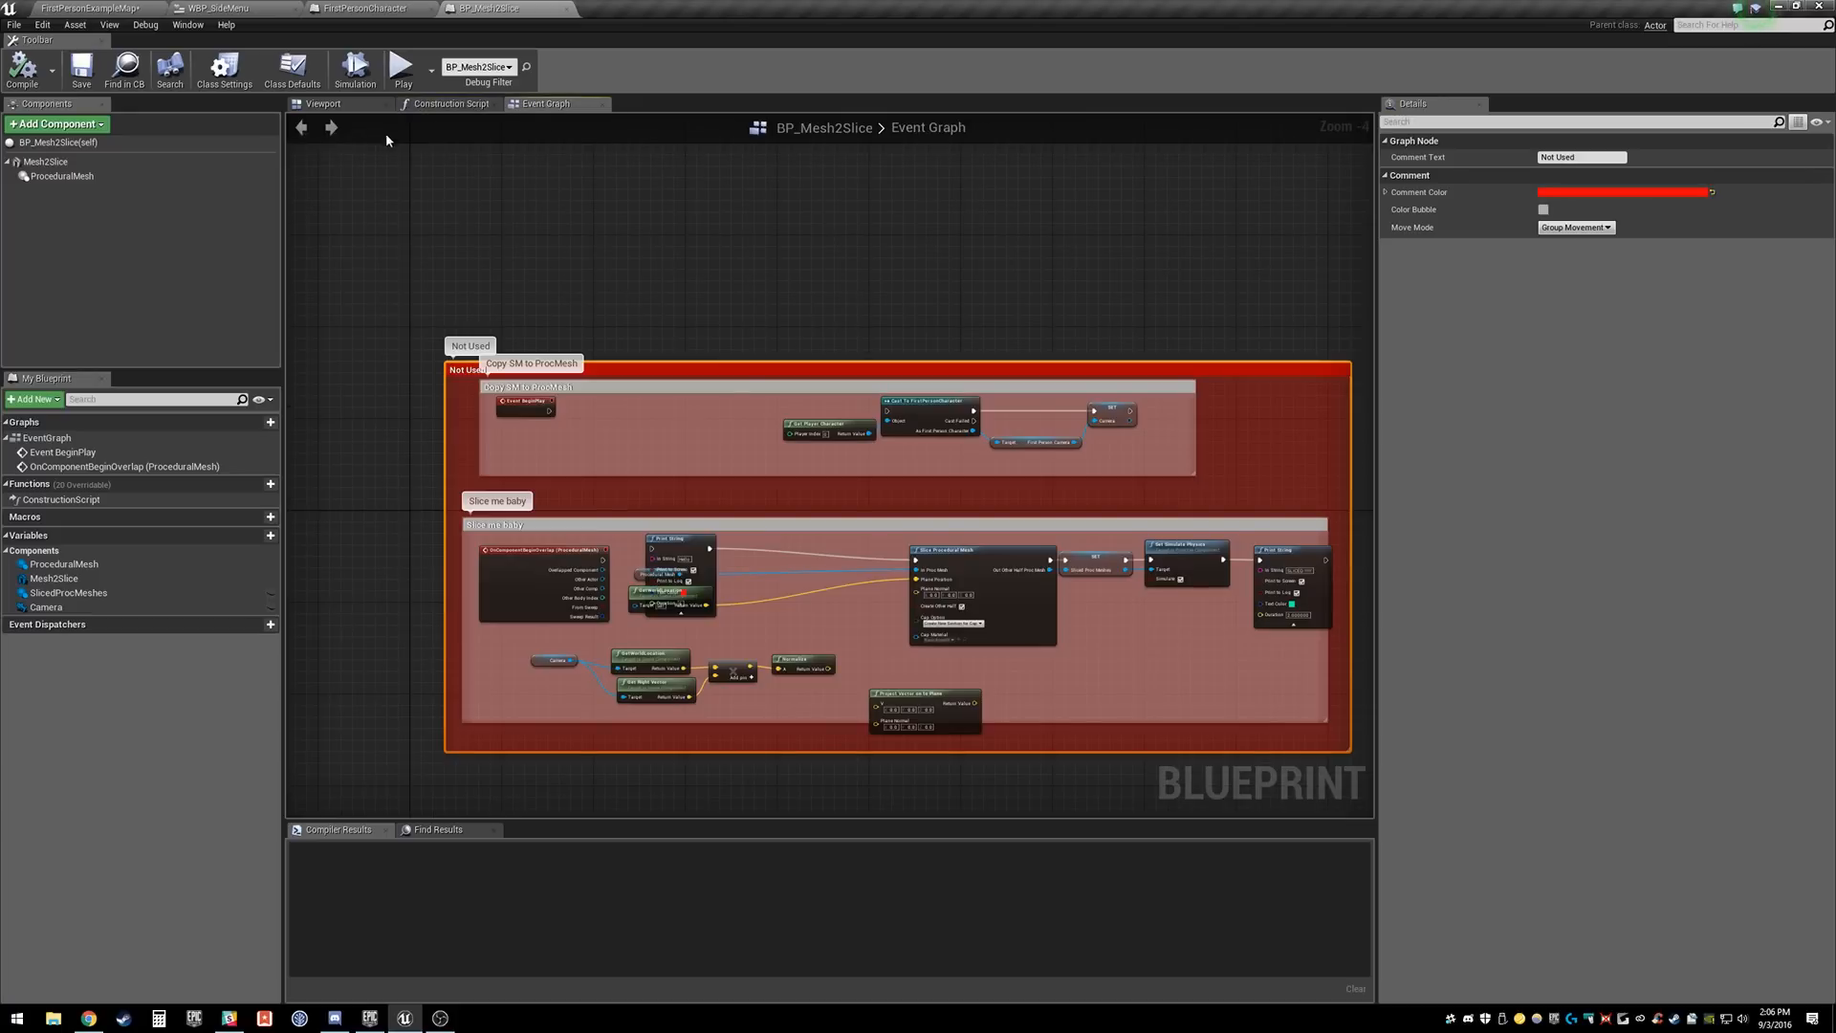
click(449, 103)
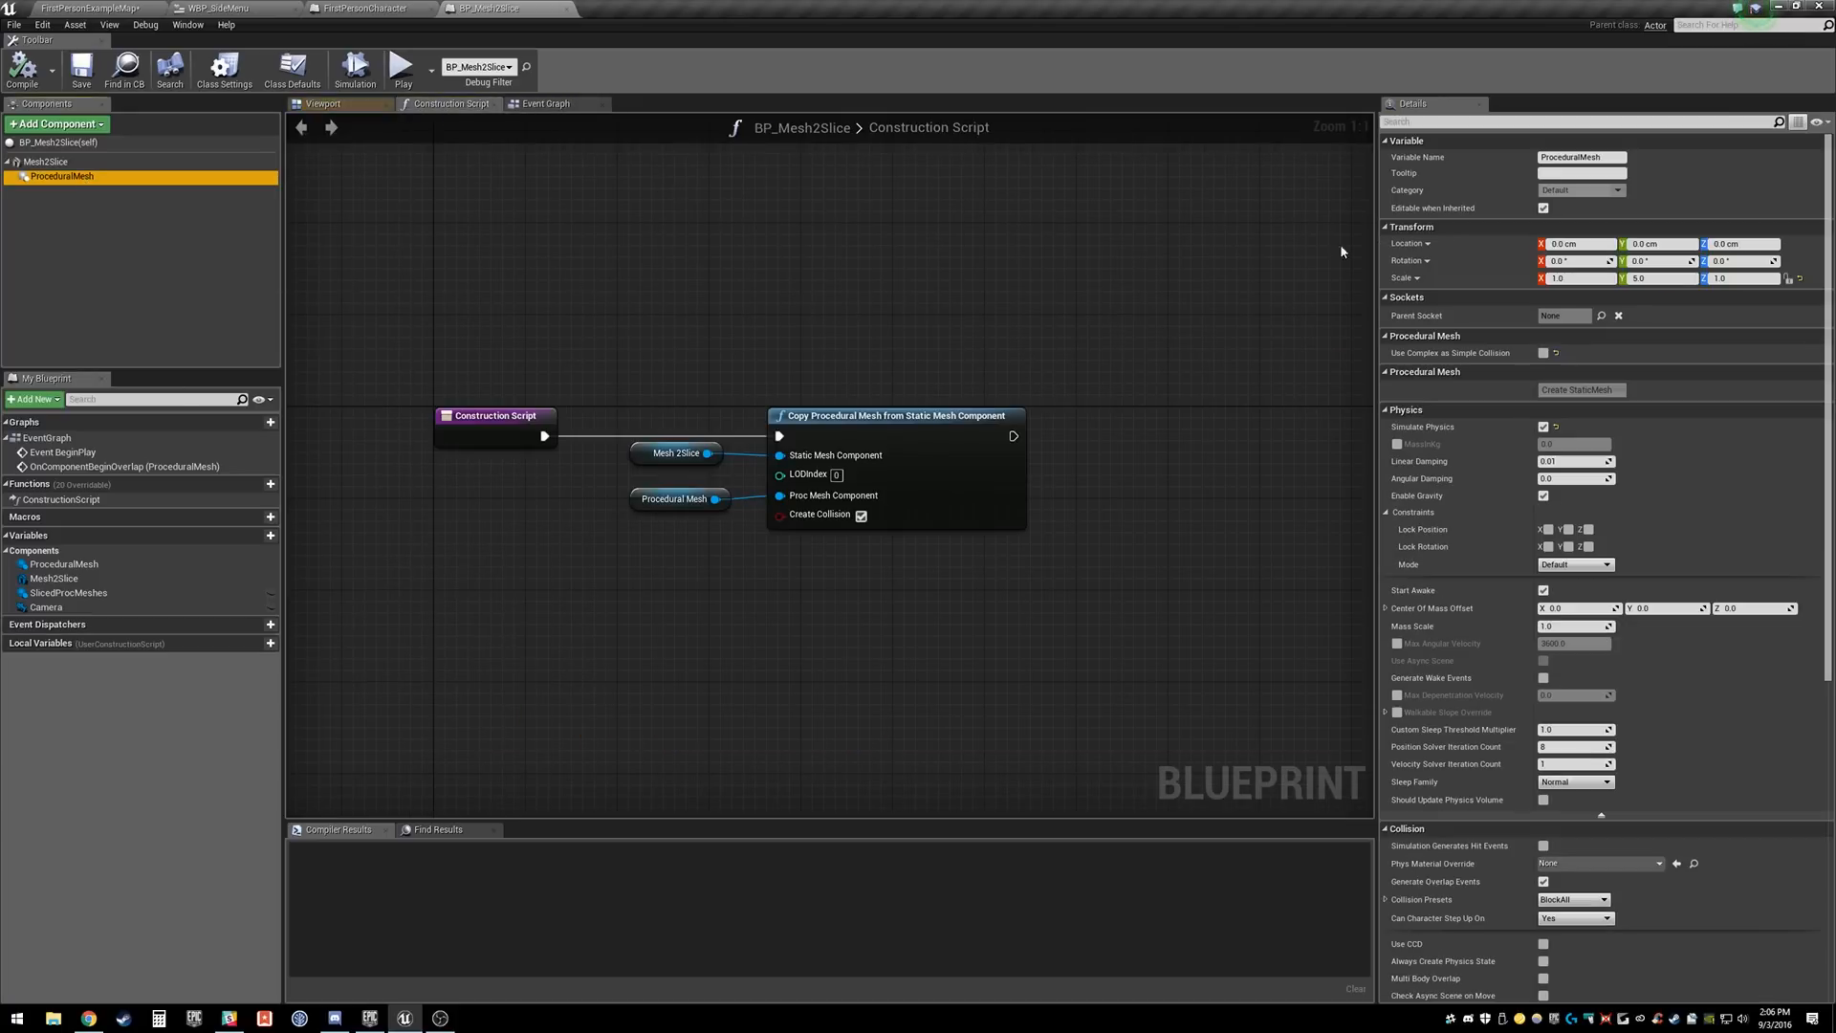
click(324, 104)
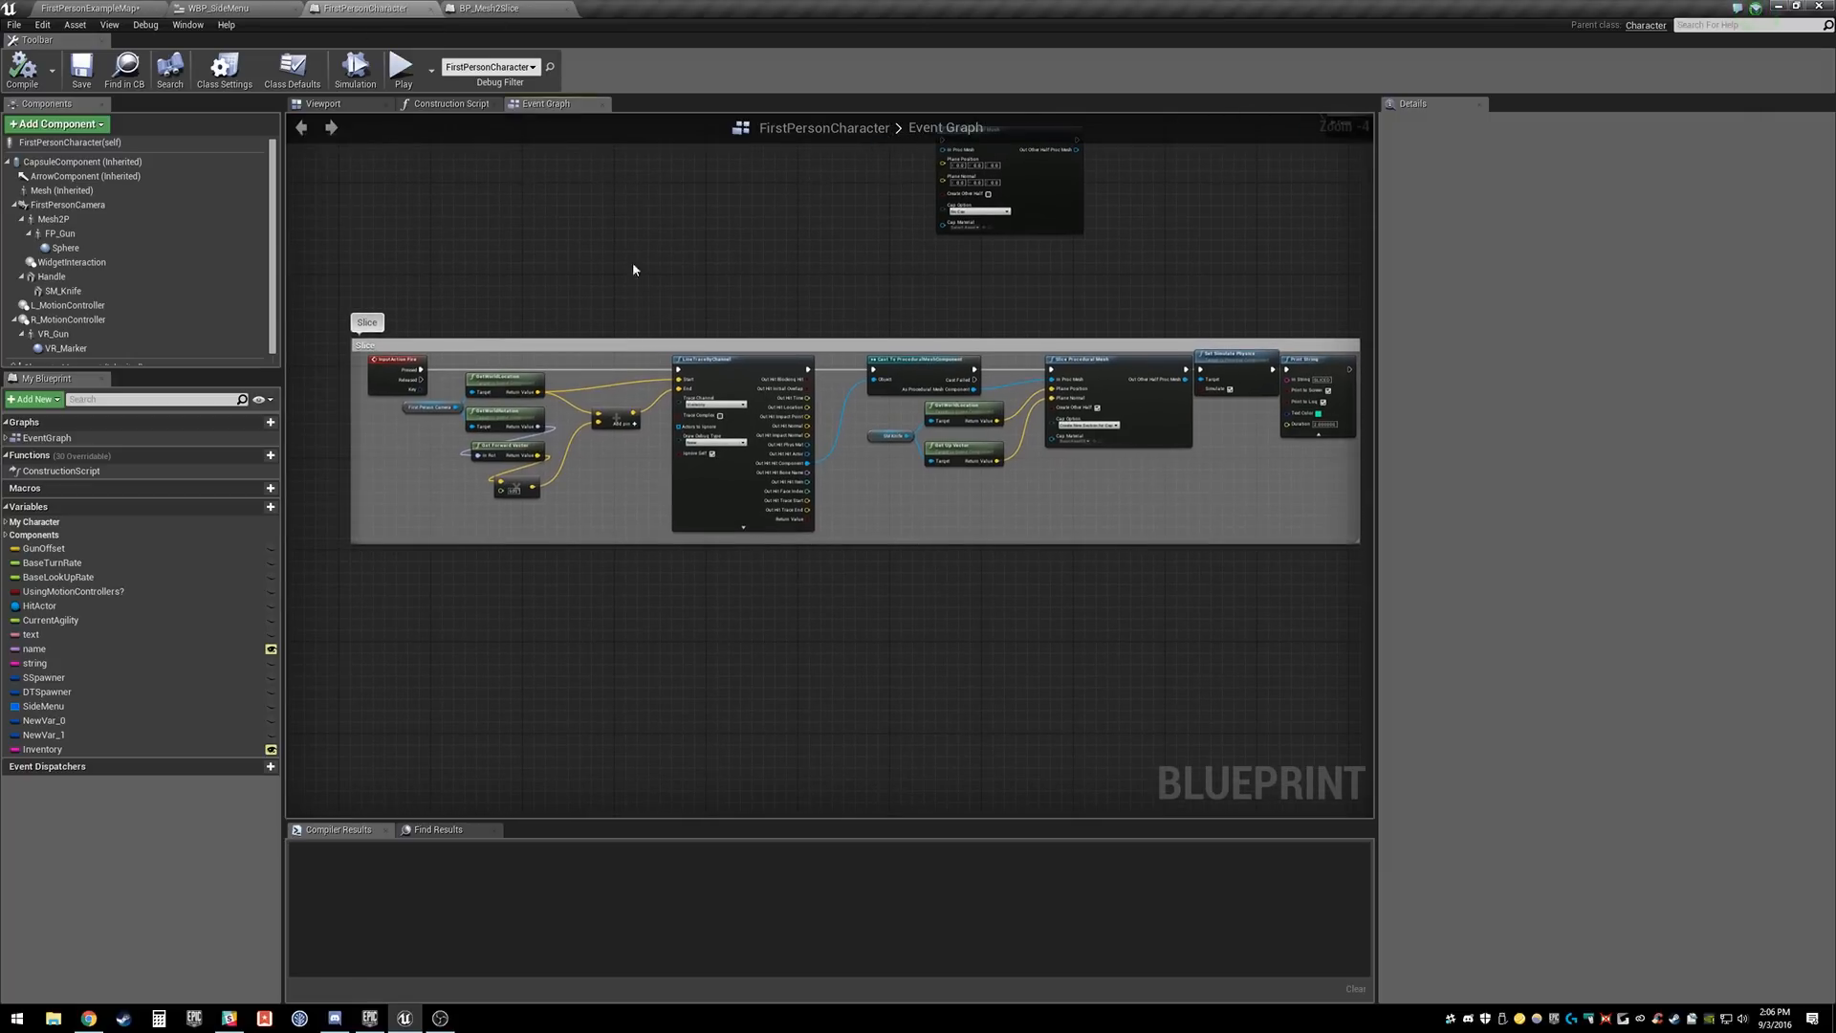
Step: Enlarge the FirstPersonCharacter fire, line trace, cast and Slice Procedural Mesh graph full-screen
click(323, 104)
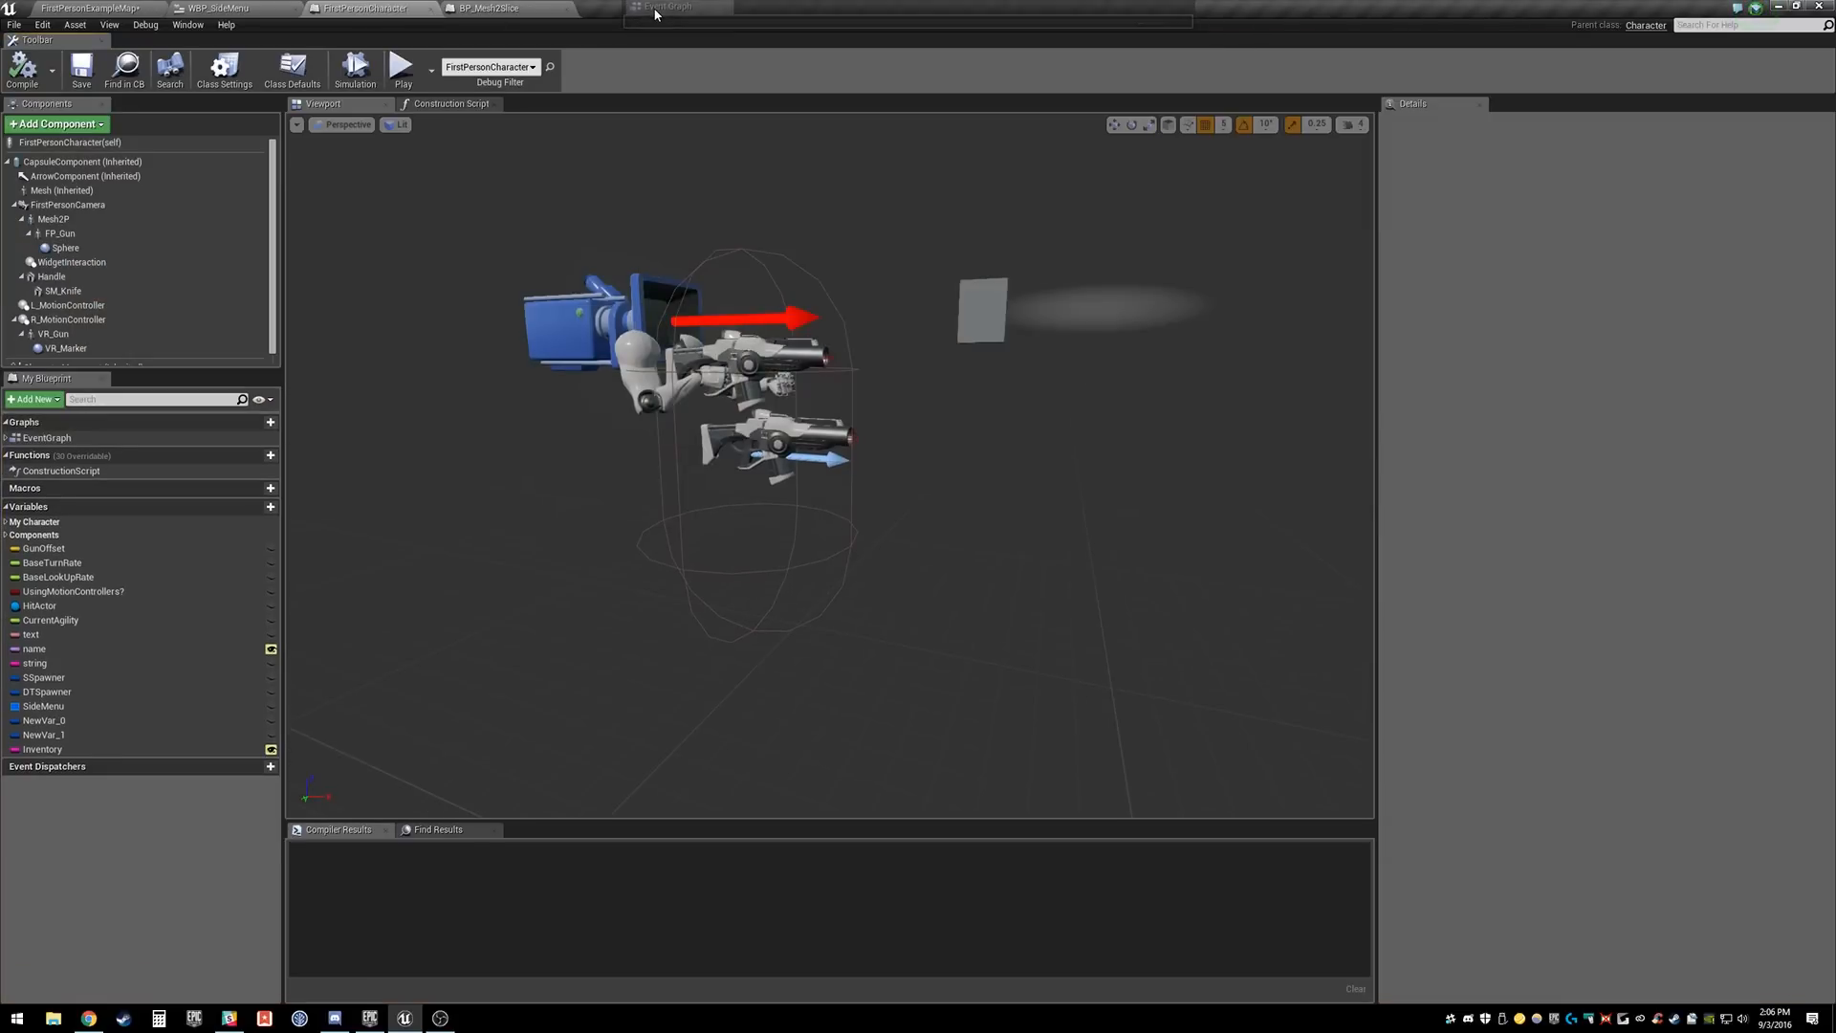
click(668, 6)
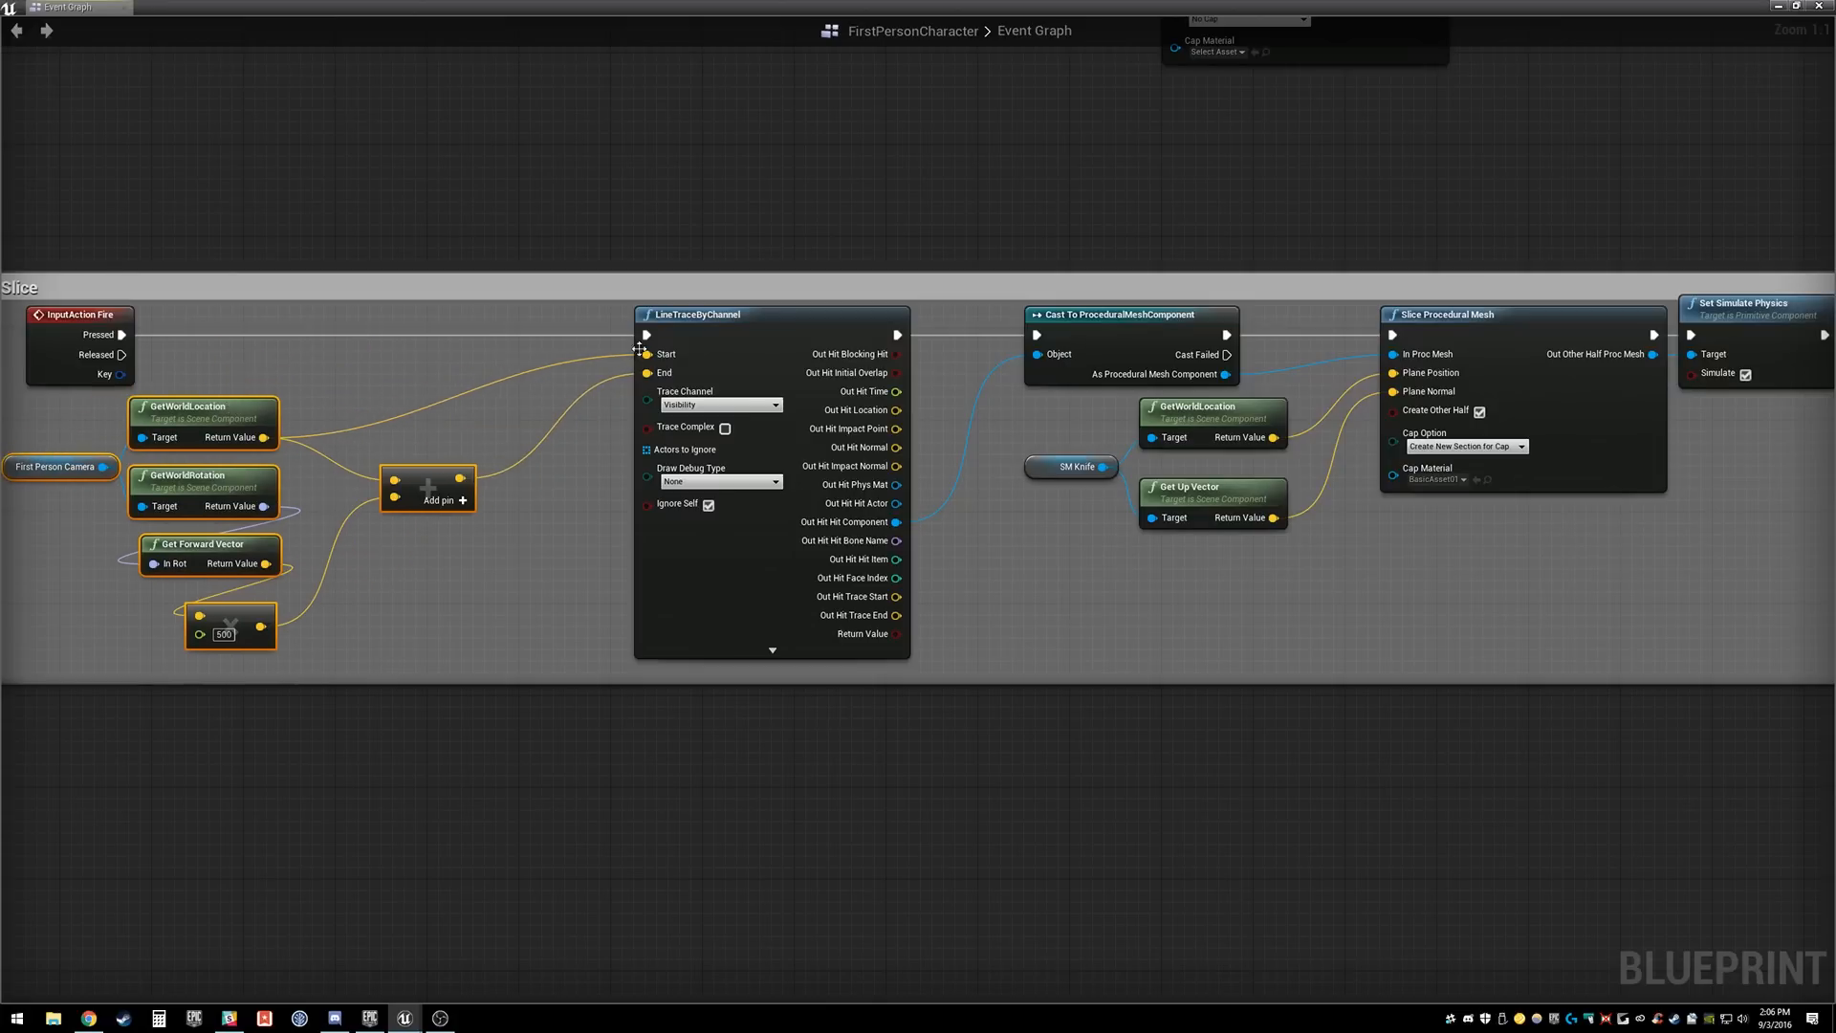
Step: Pan across the Slice network to the simulate-physics and SLICED print nodes, then exit full-screen
drag(772, 313, 635, 314)
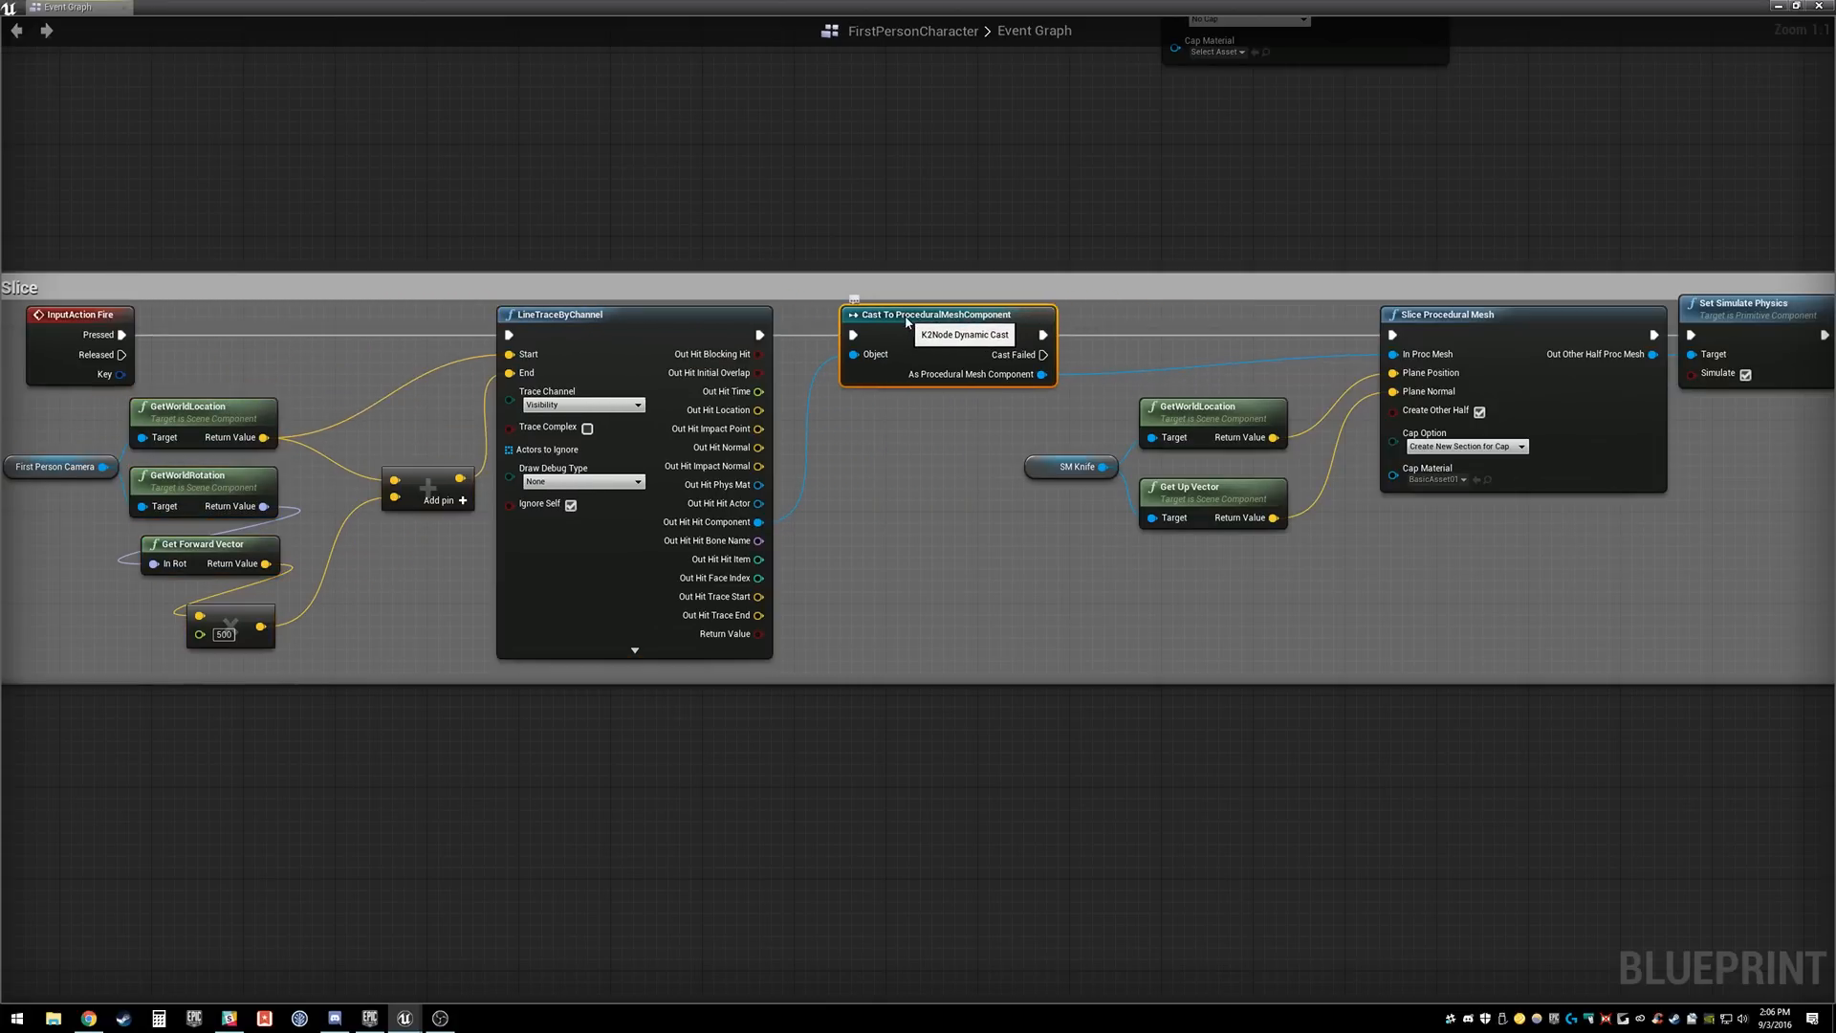
mouse_move(1059, 403)
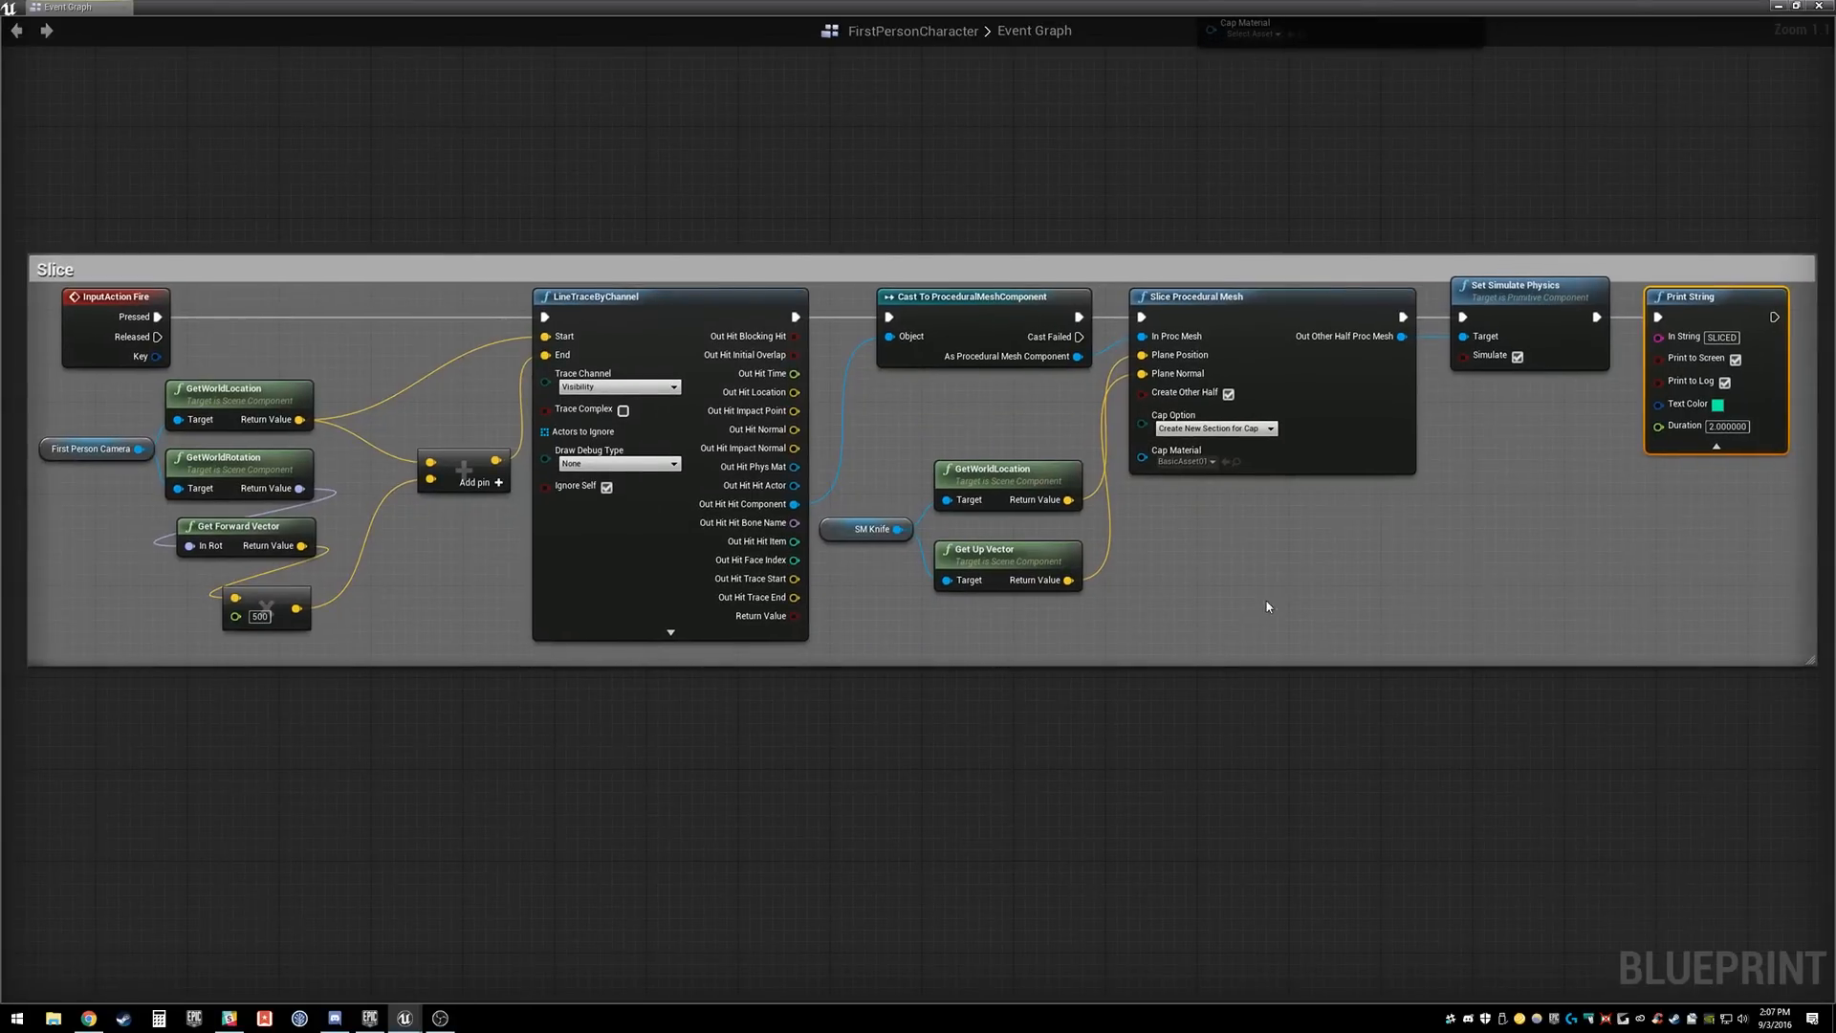
mouse_move(1254, 568)
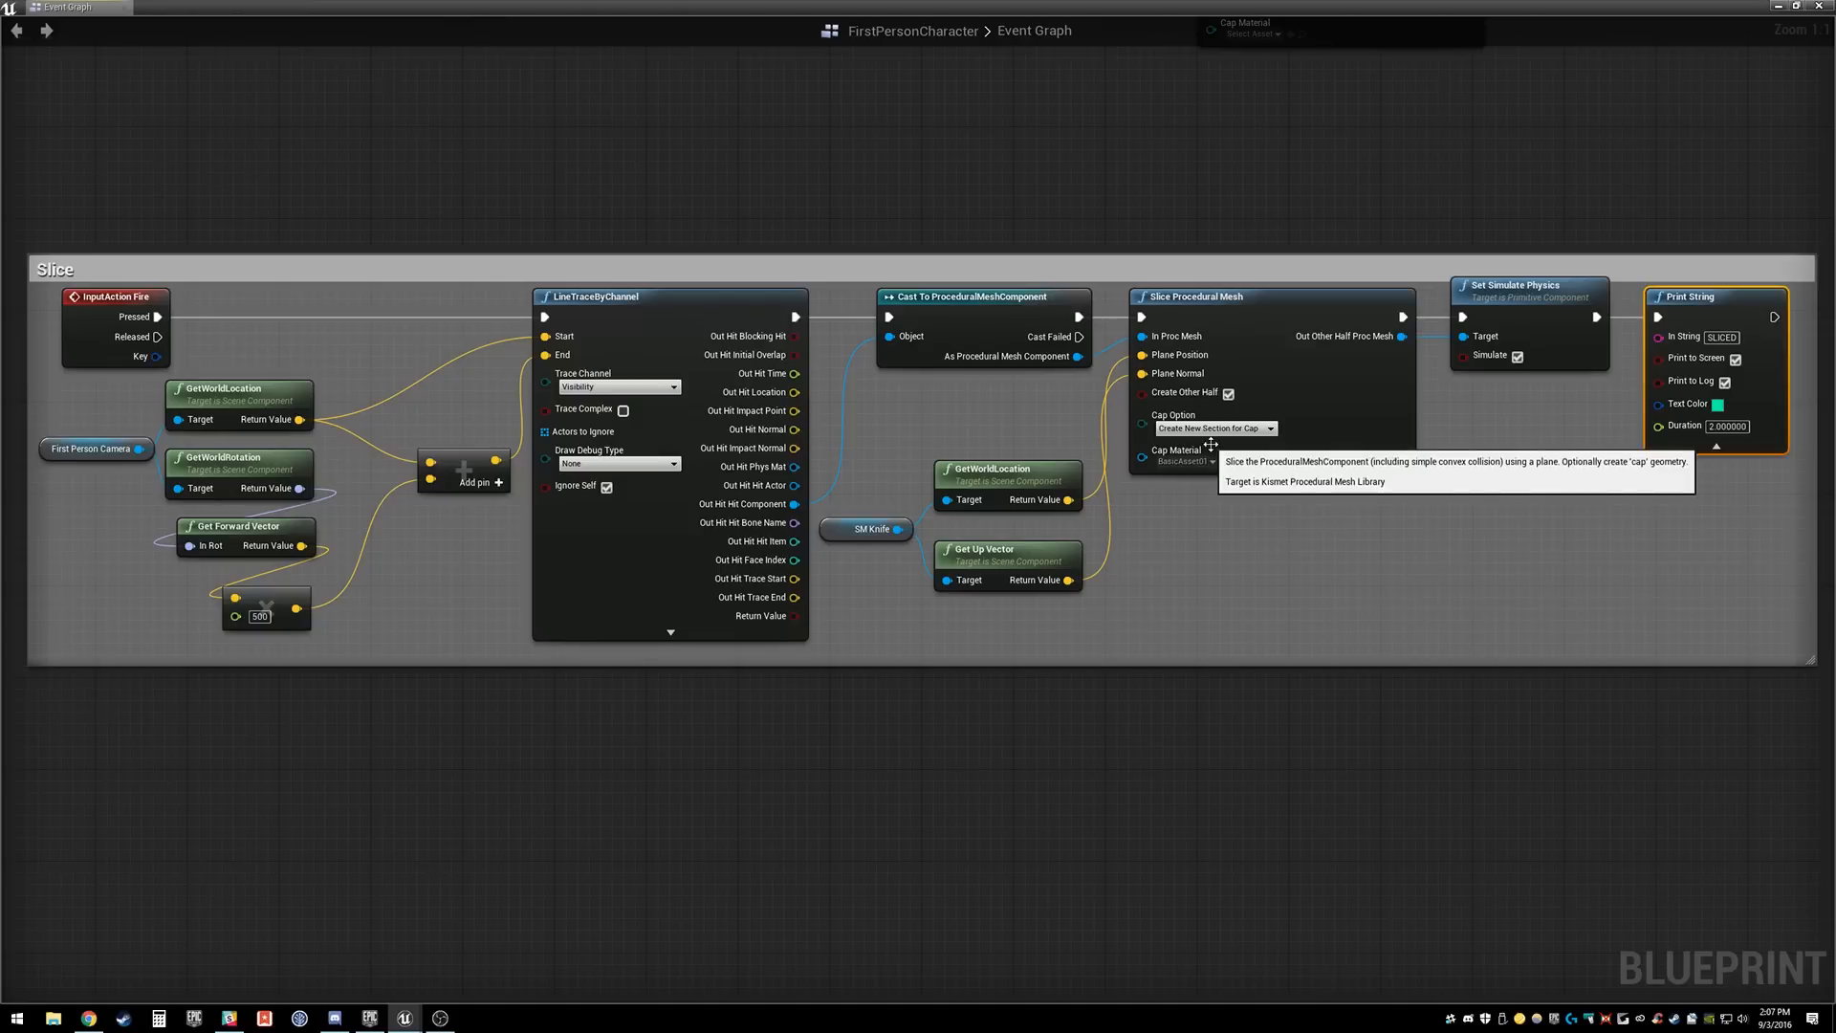
mouse_move(1399, 316)
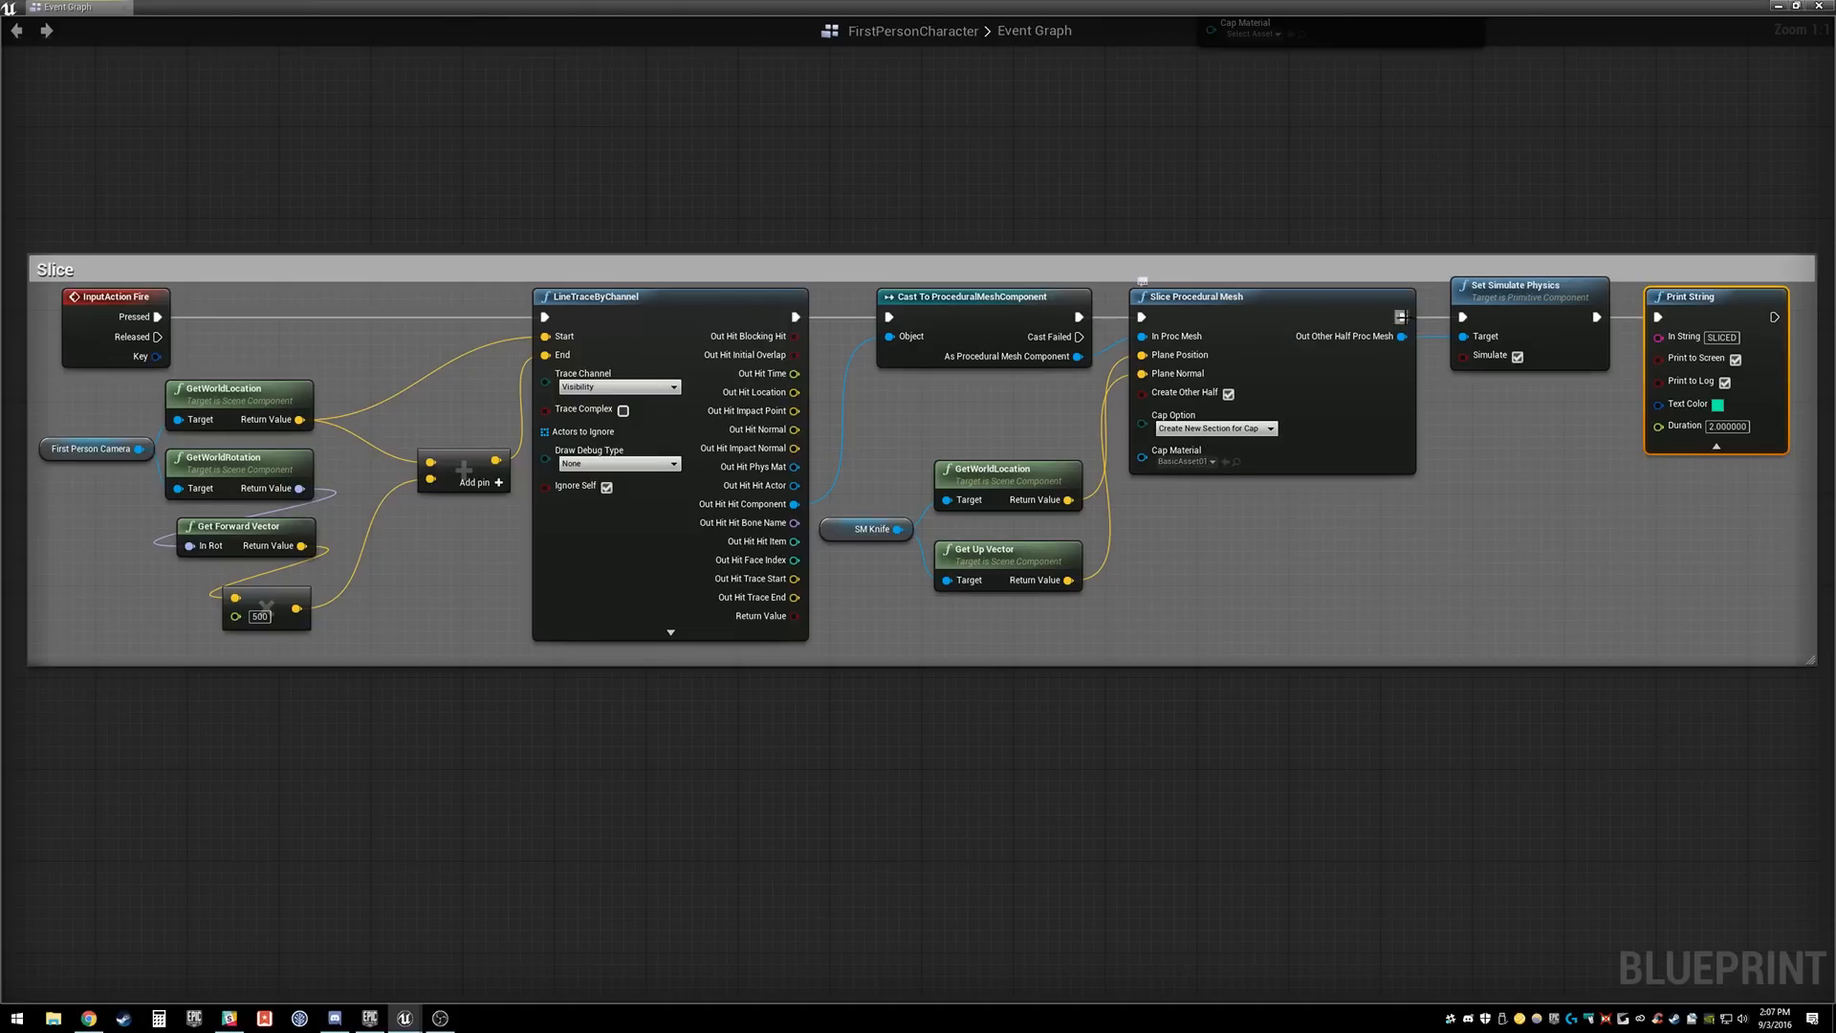
mouse_move(1337, 330)
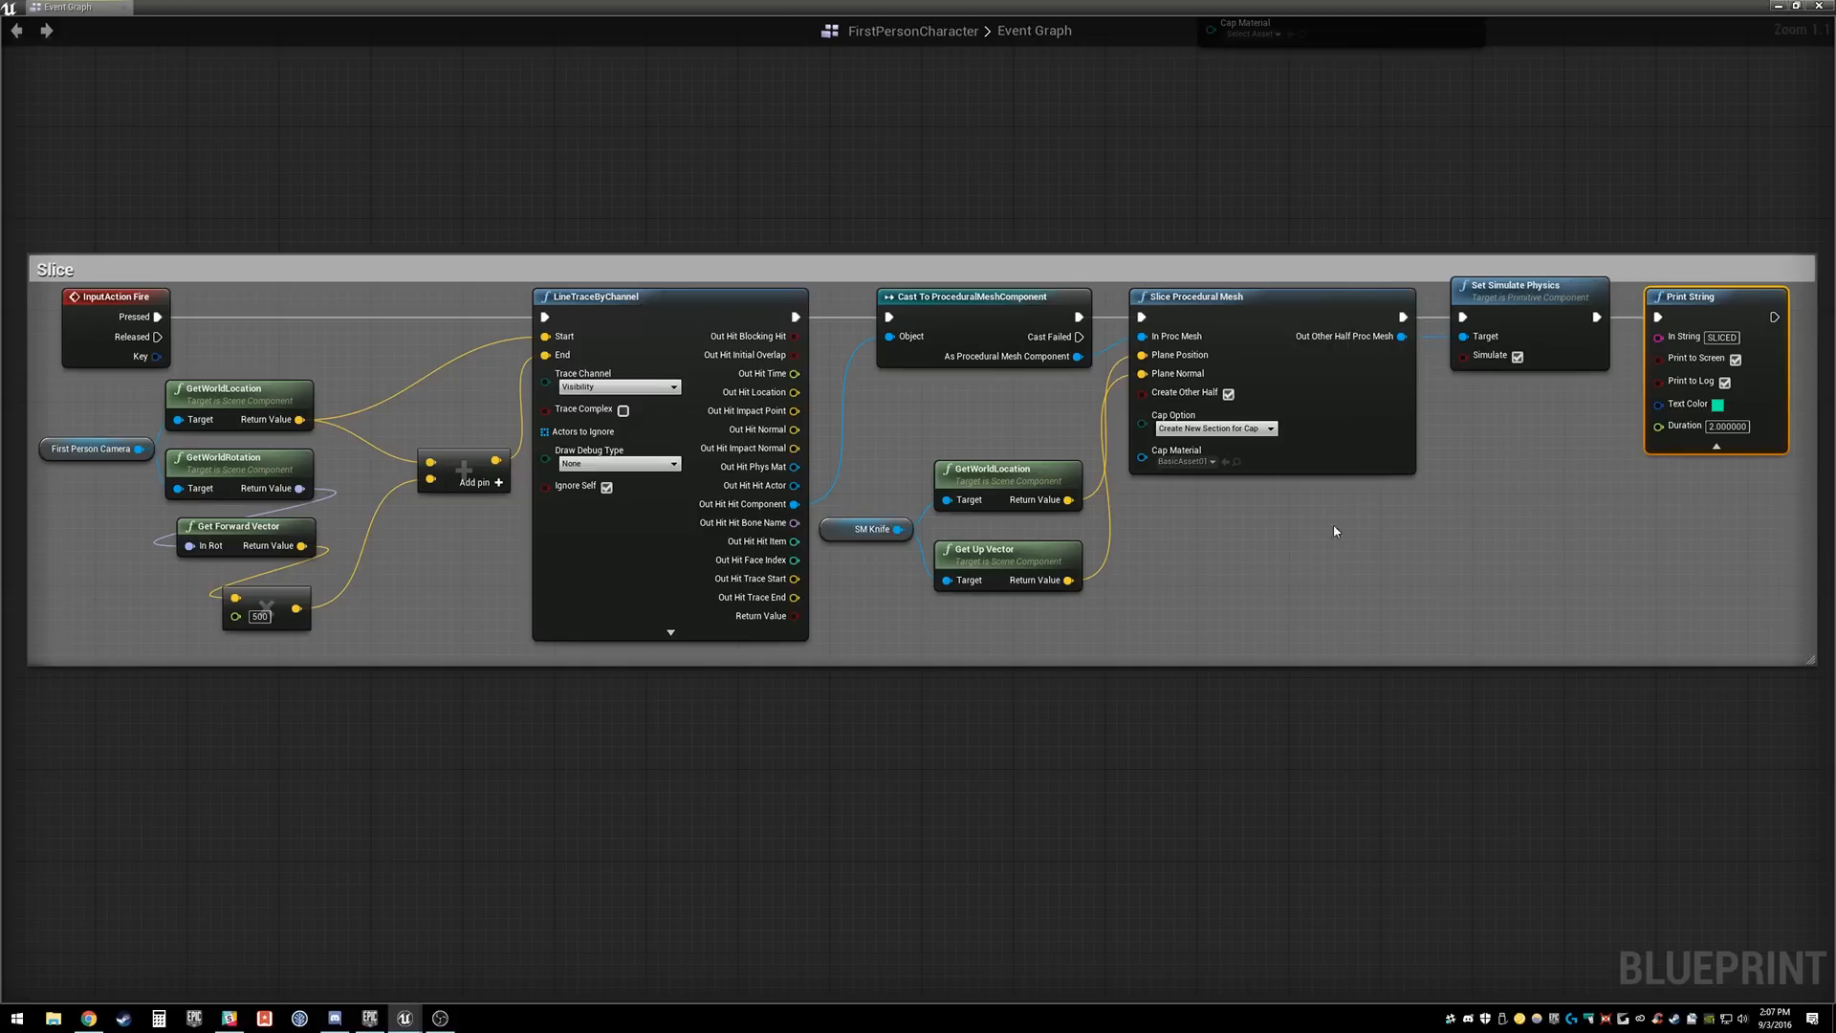
mouse_move(1398, 515)
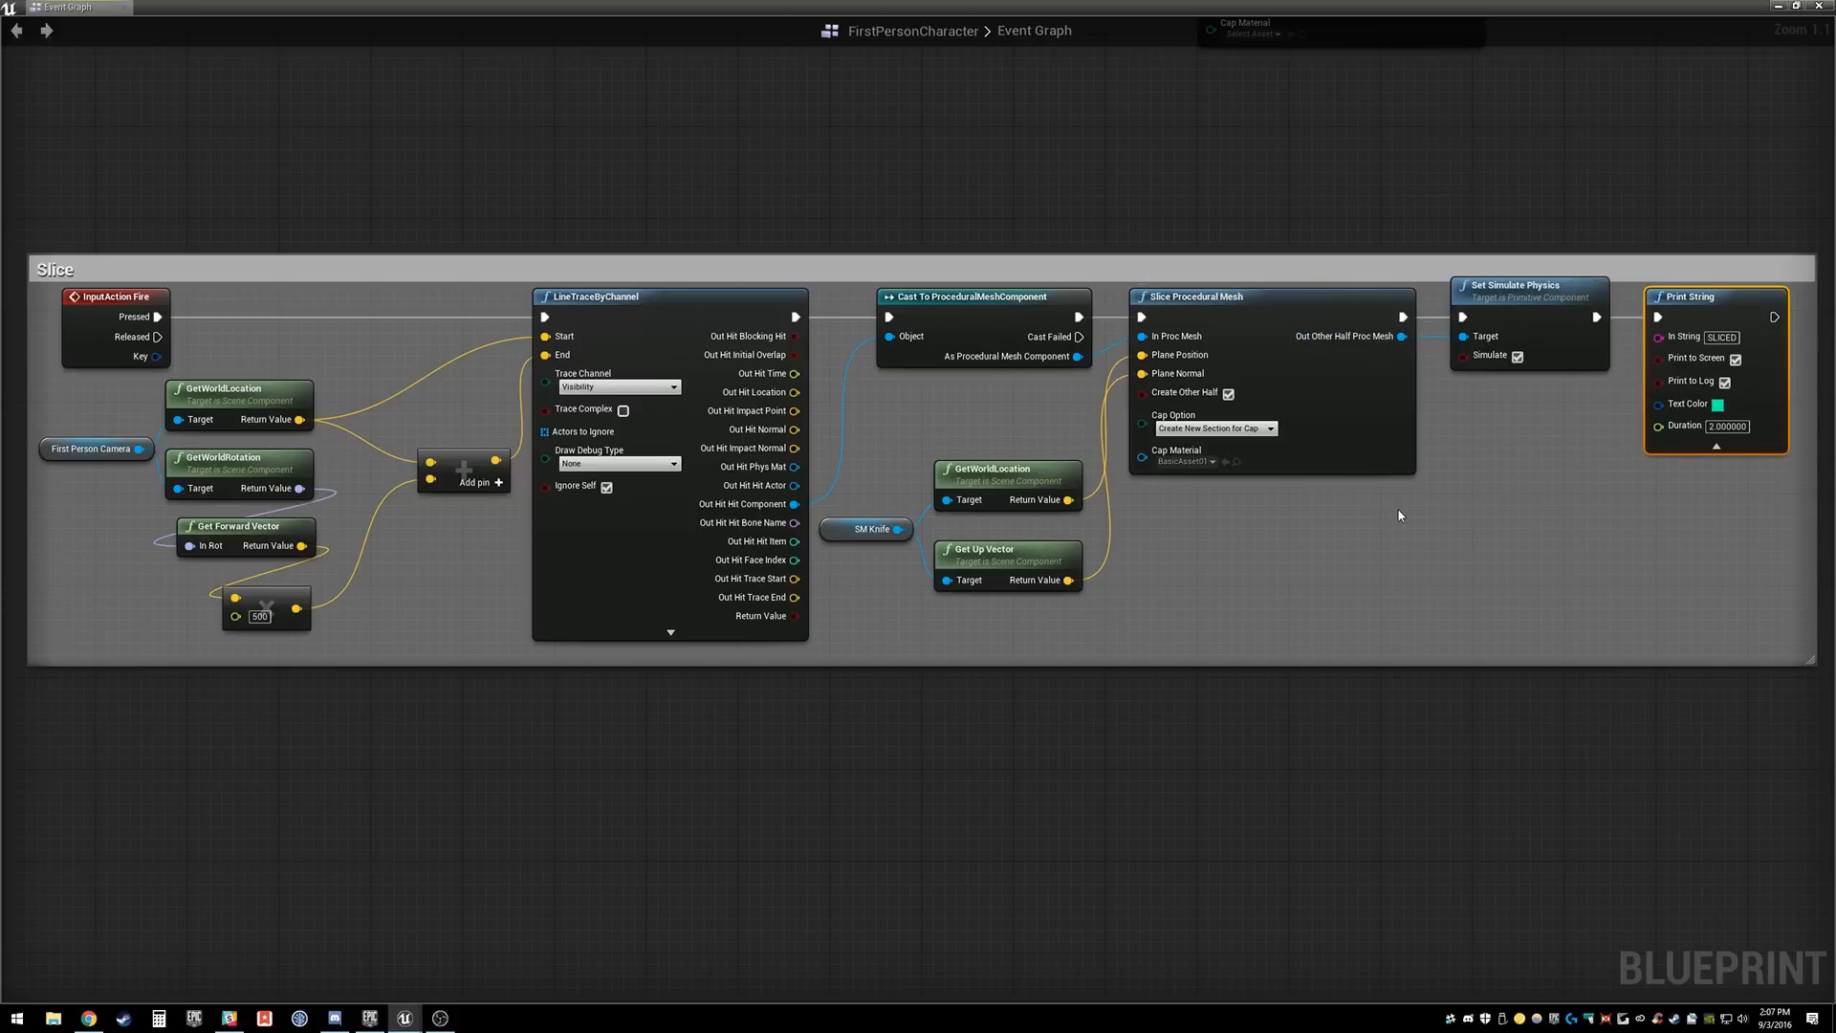
mouse_move(1355, 531)
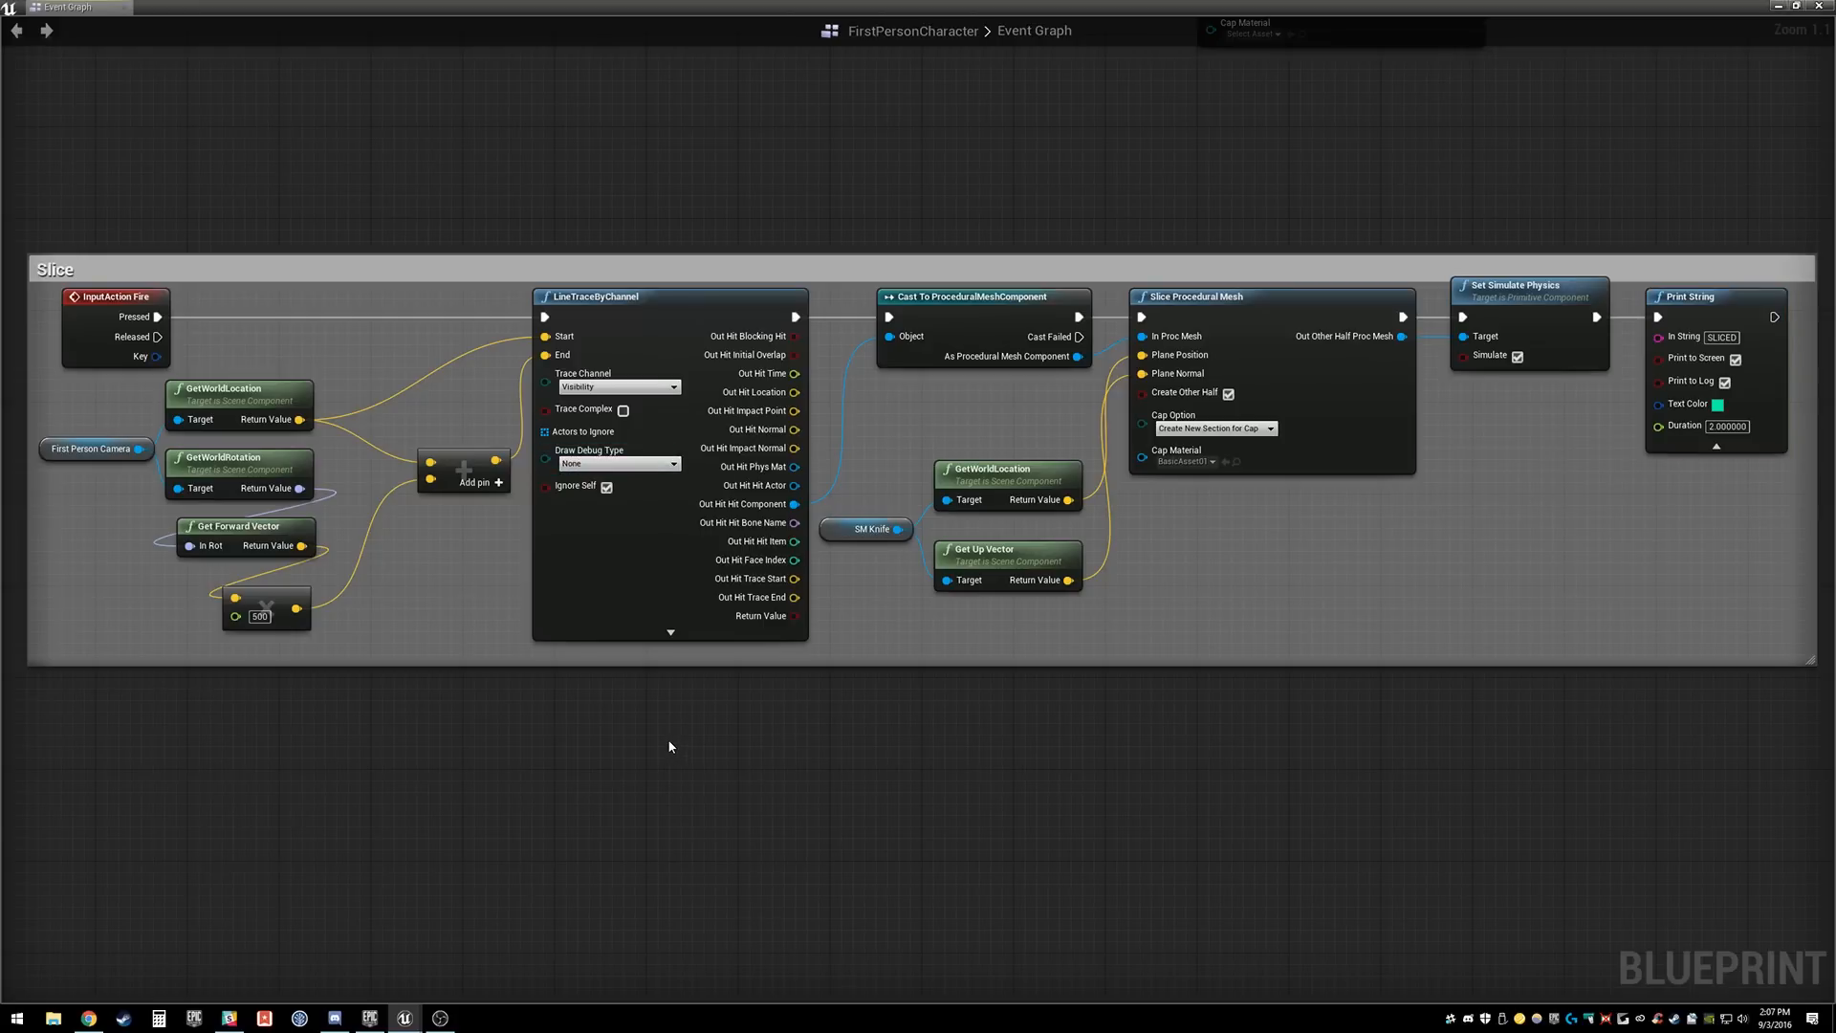
mouse_move(273, 365)
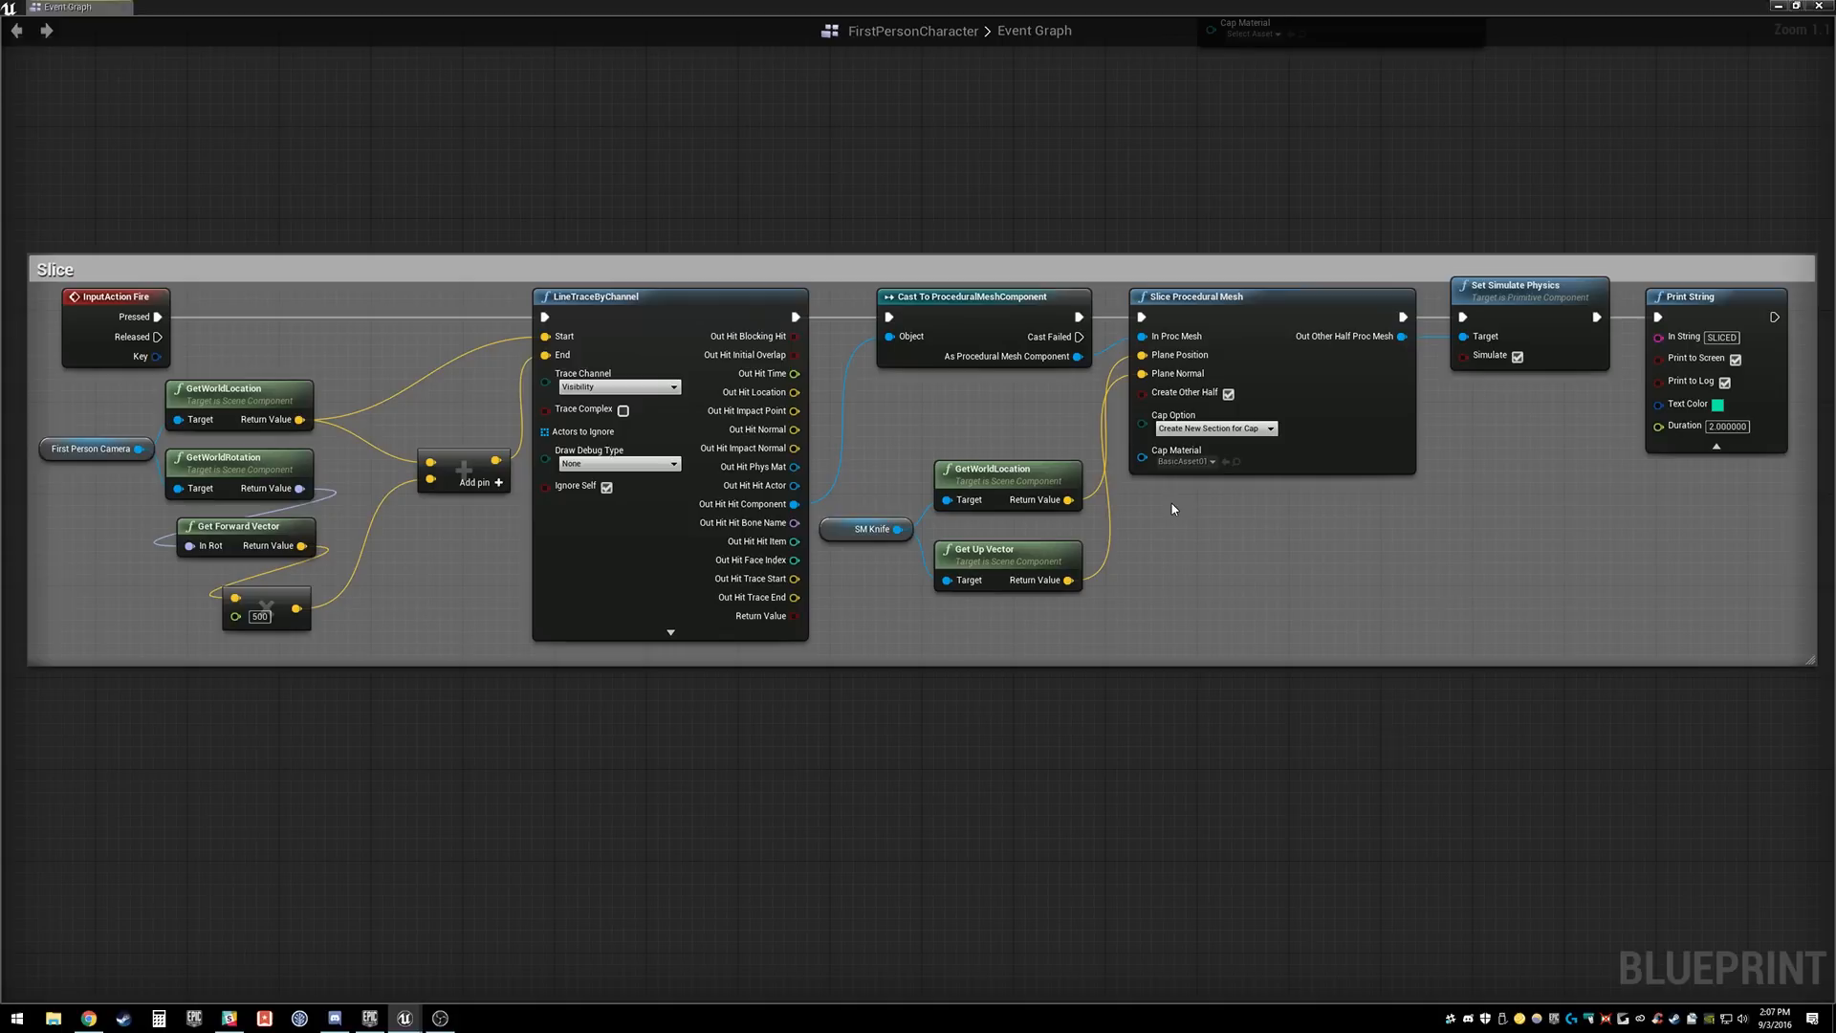
mouse_move(866, 528)
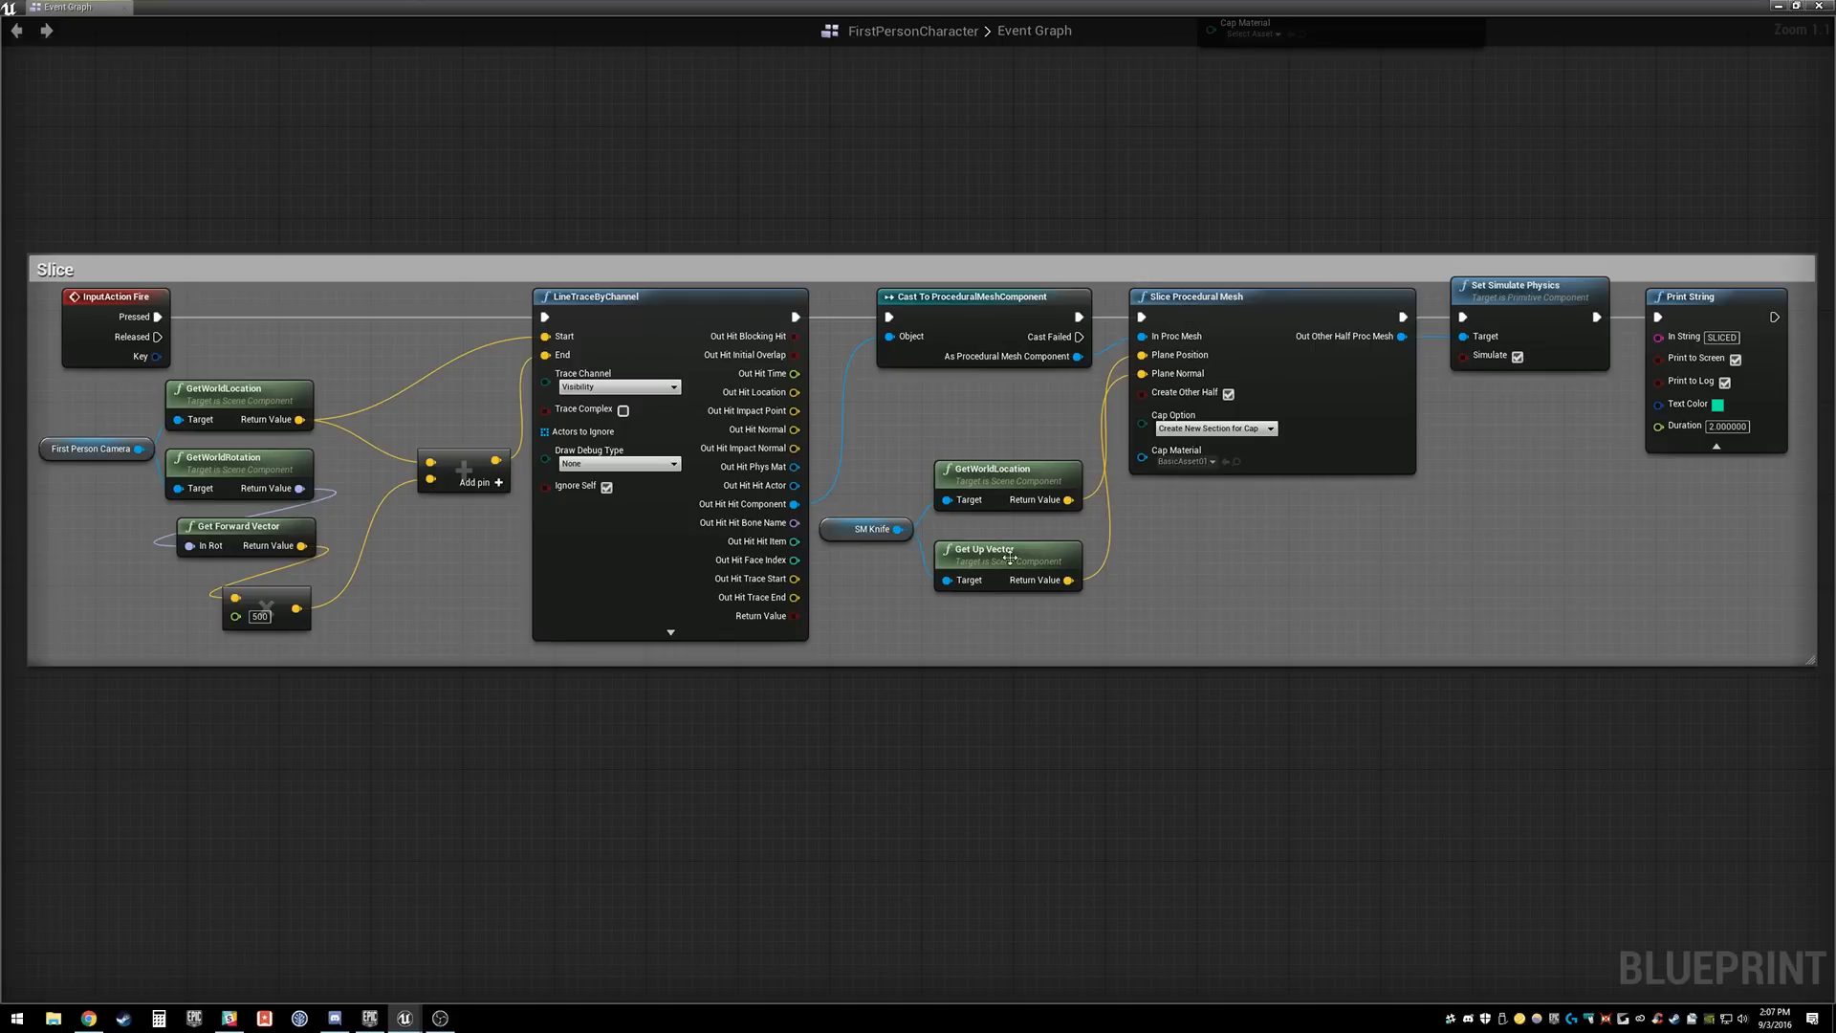
mouse_move(995, 548)
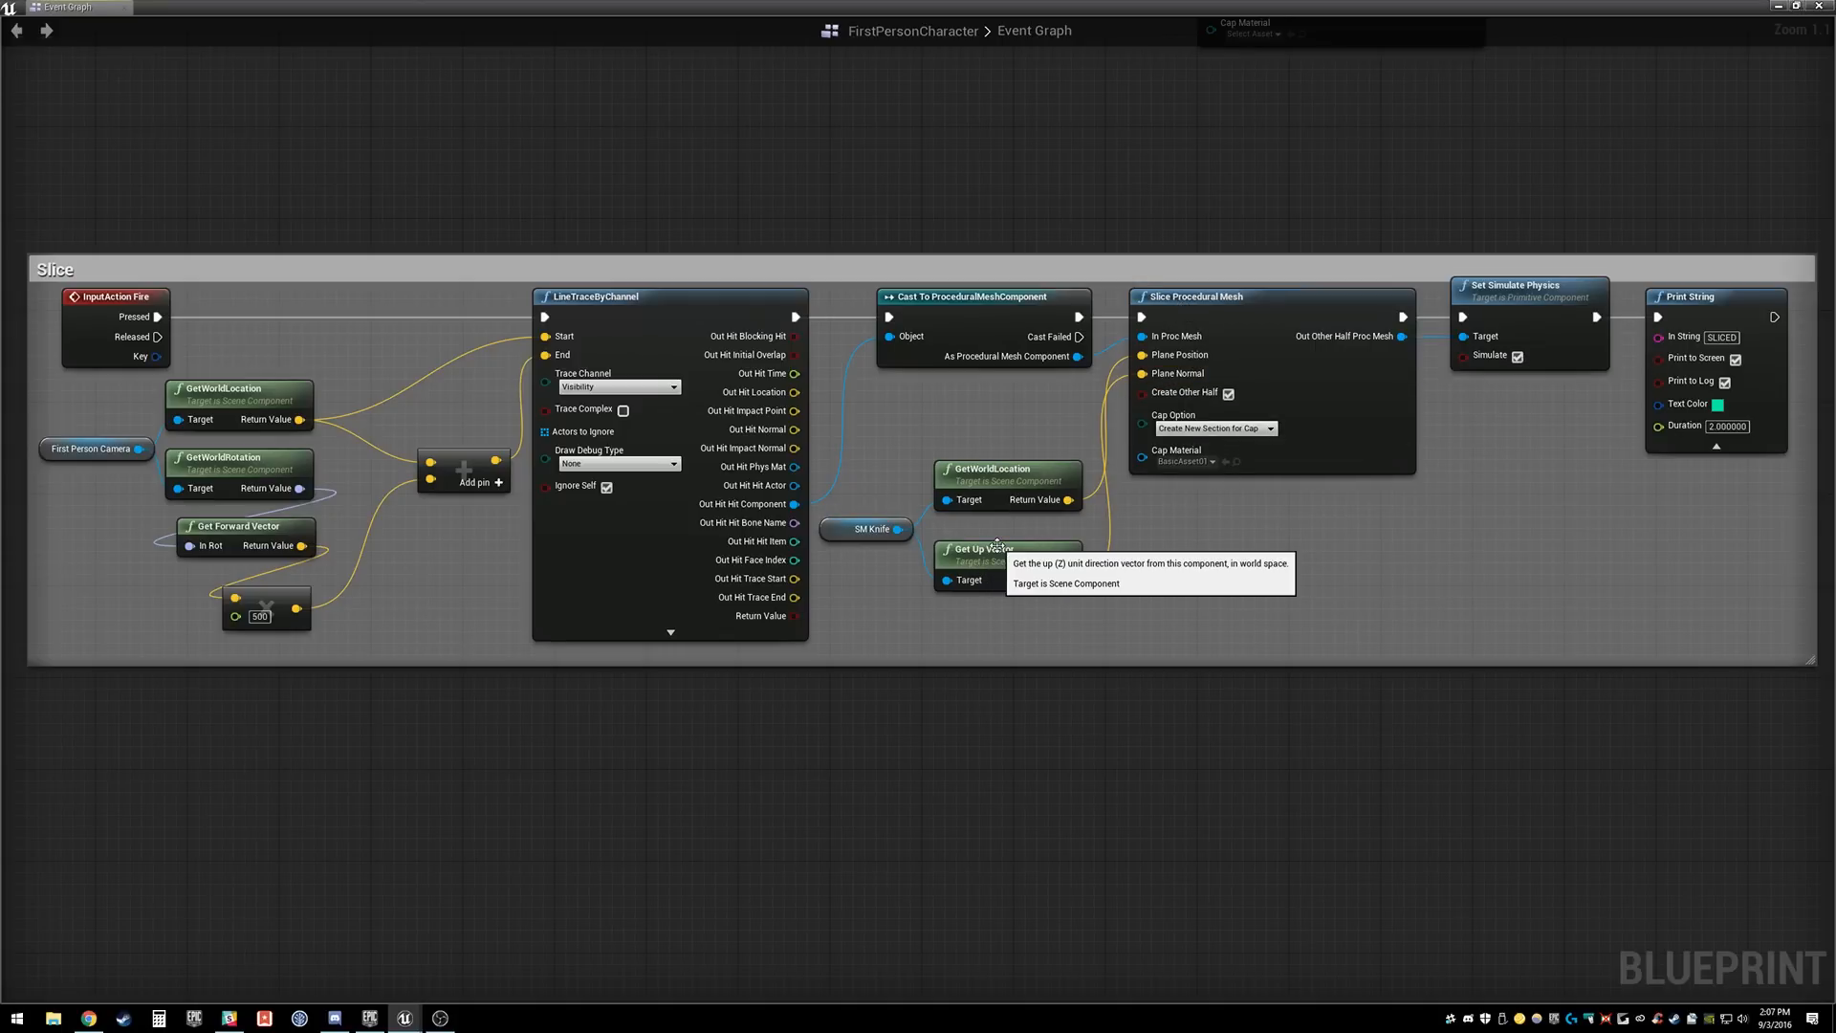
click(995, 563)
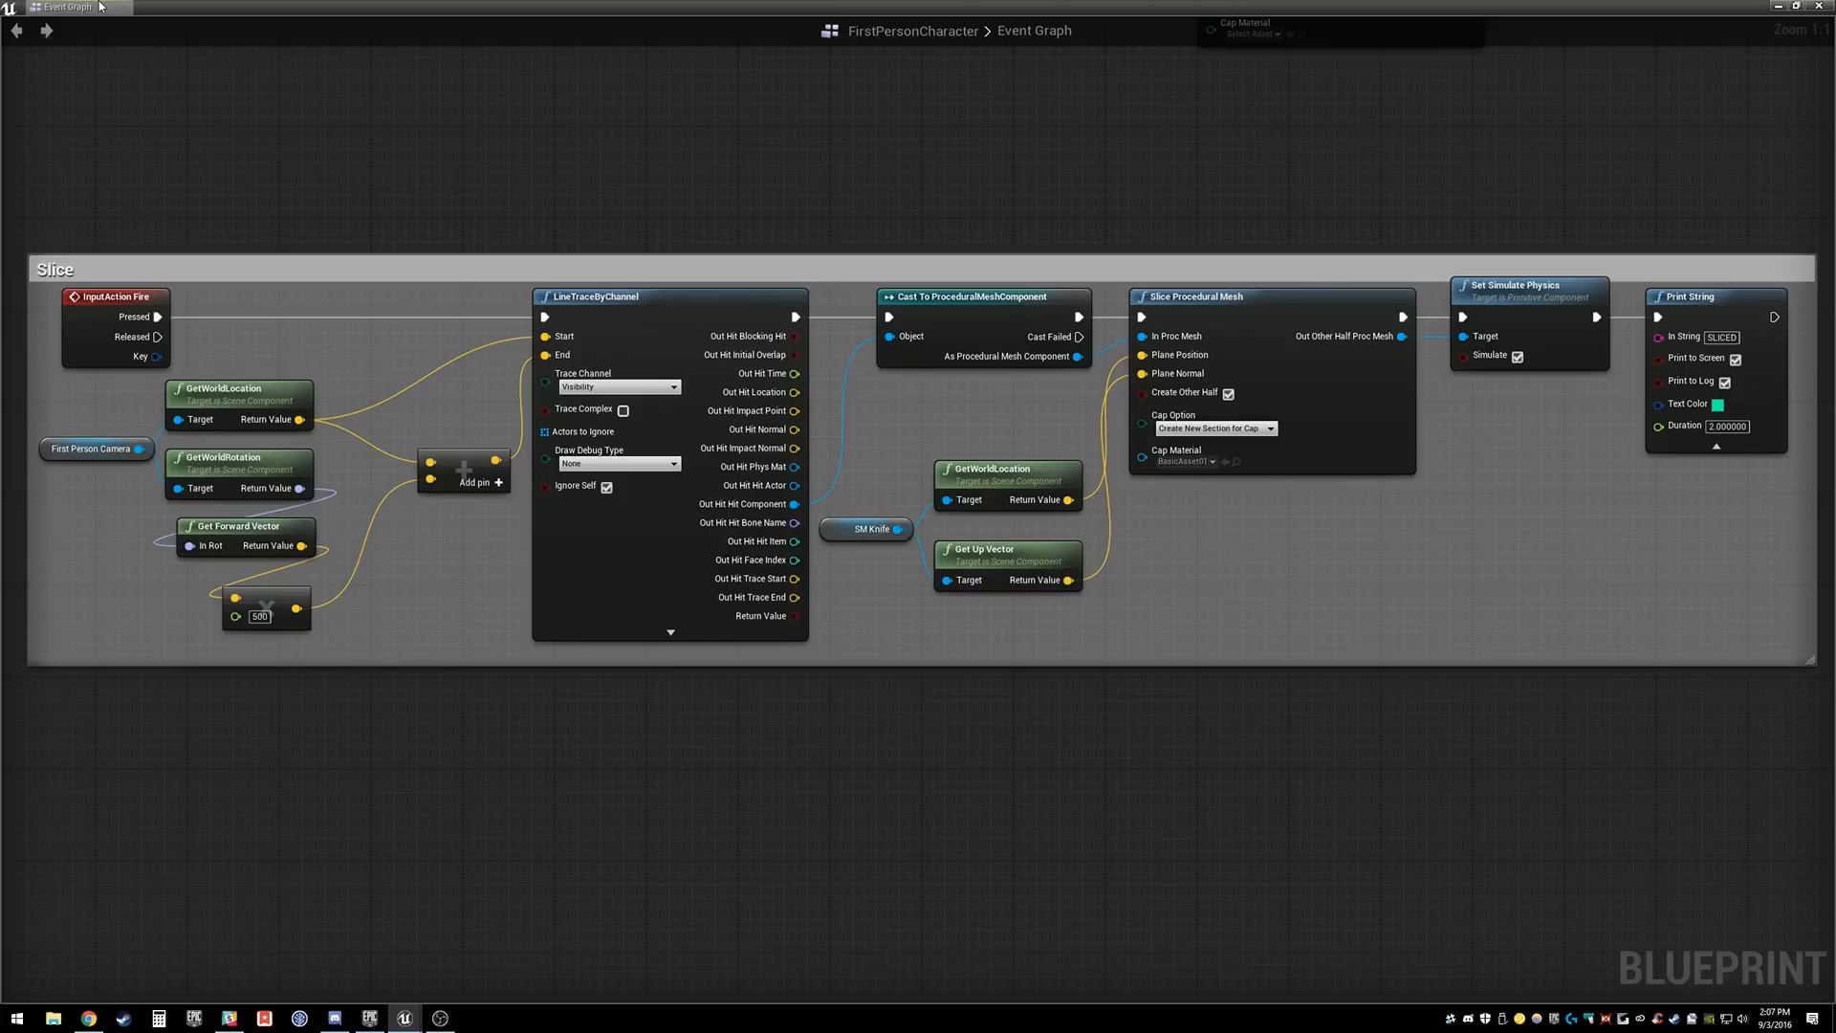
mouse_move(1185, 391)
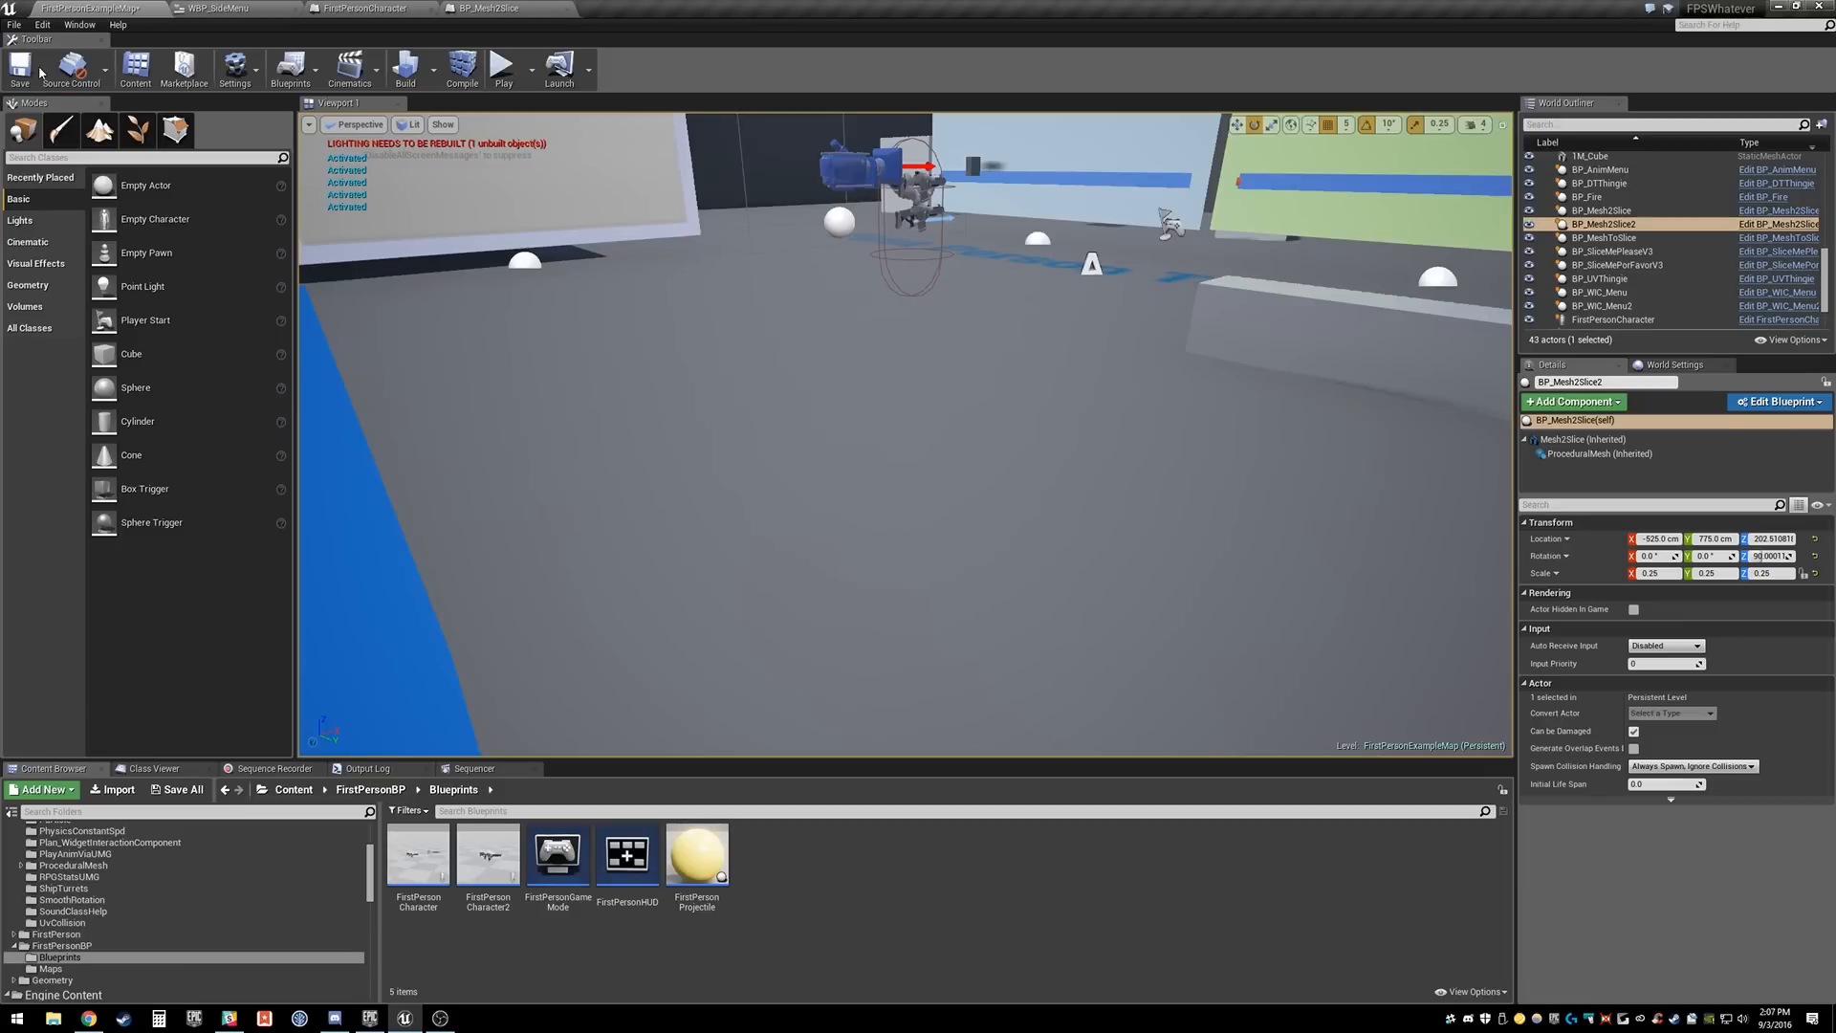
Step: Play-test slicing the box, then jump to the Set Simulate Physics node behind the Accessed None error
click(501, 66)
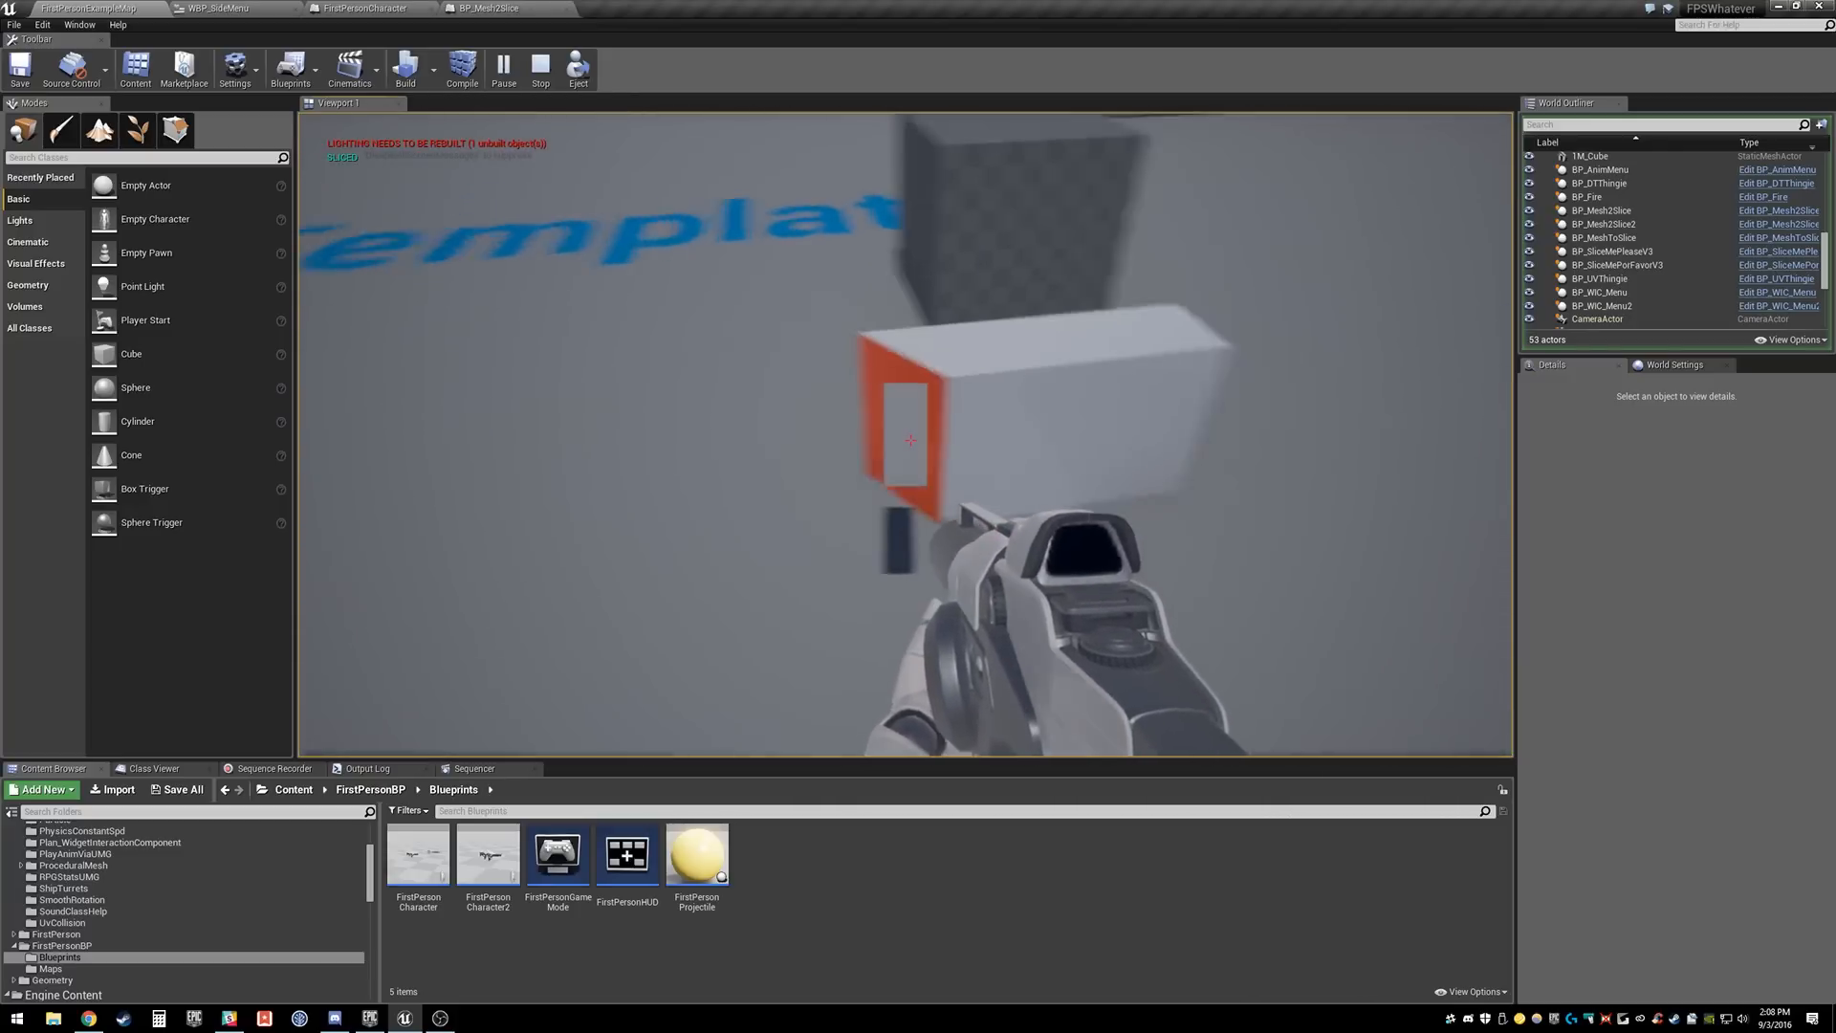
click(538, 68)
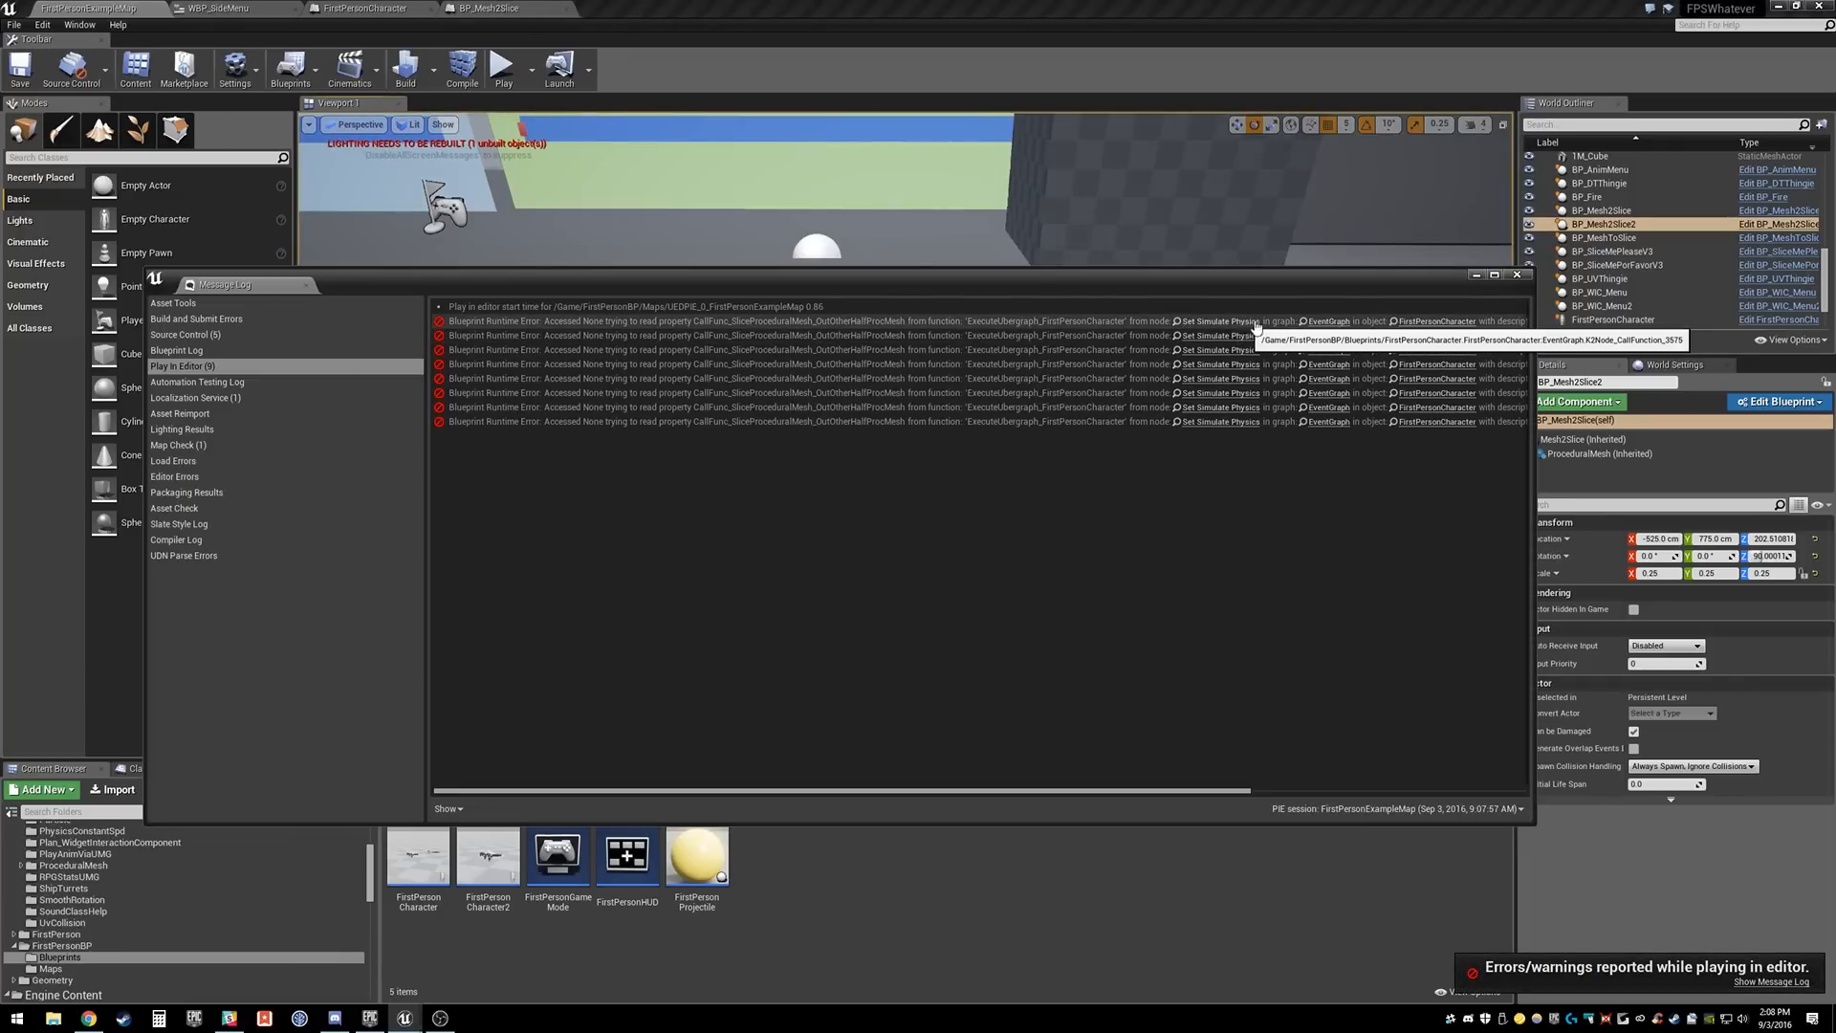
click(366, 9)
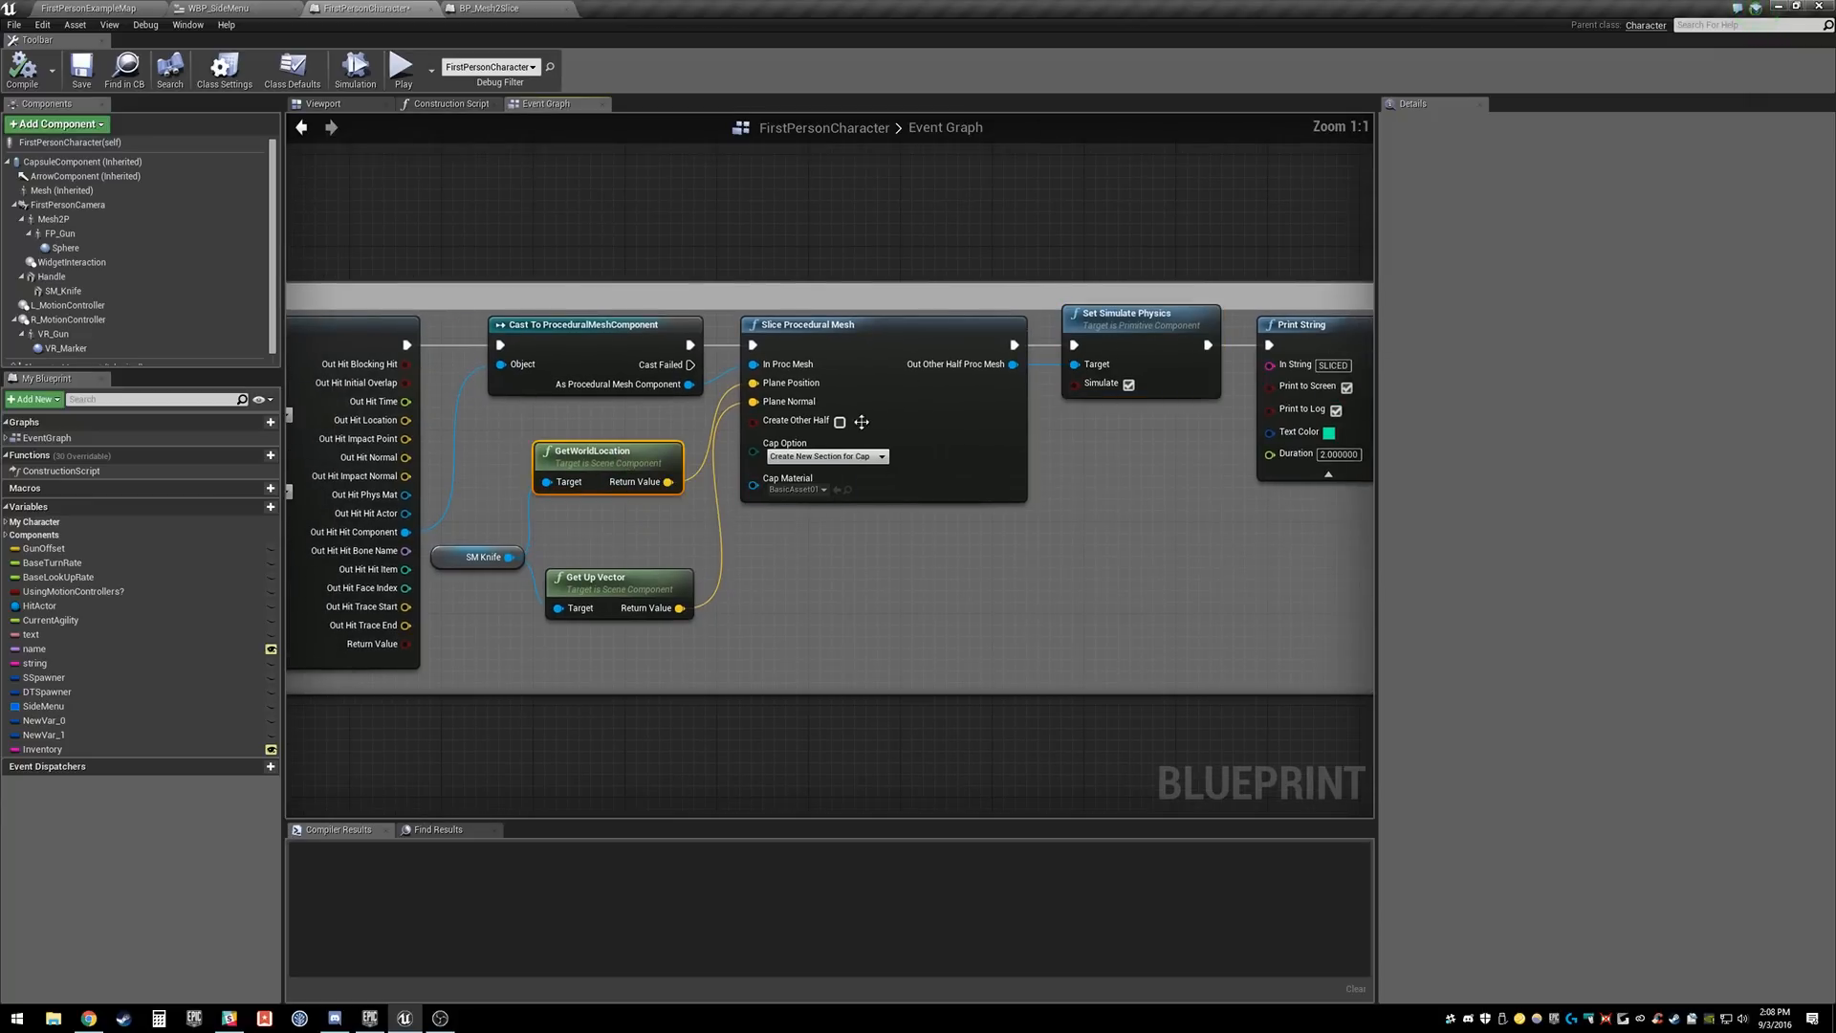
Step: Enable Create Other Half with Cap Option No Cap on Slice Procedural Mesh
click(840, 420)
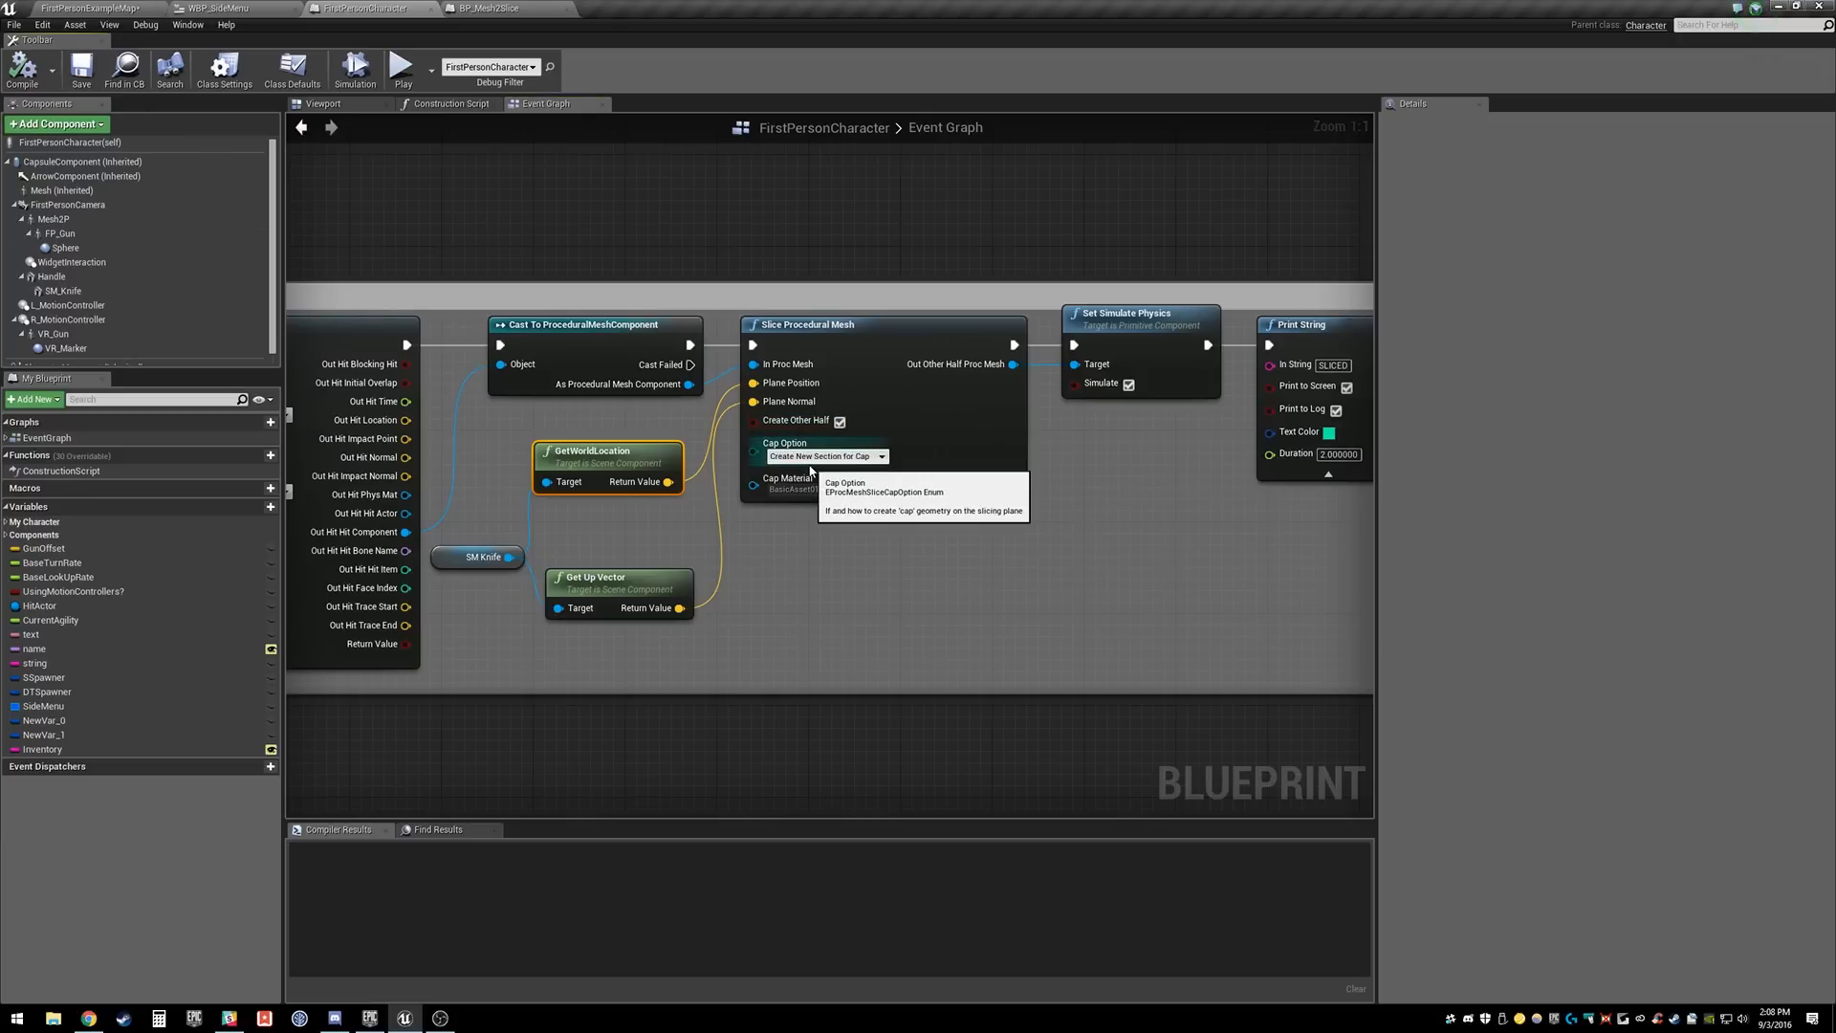
click(828, 455)
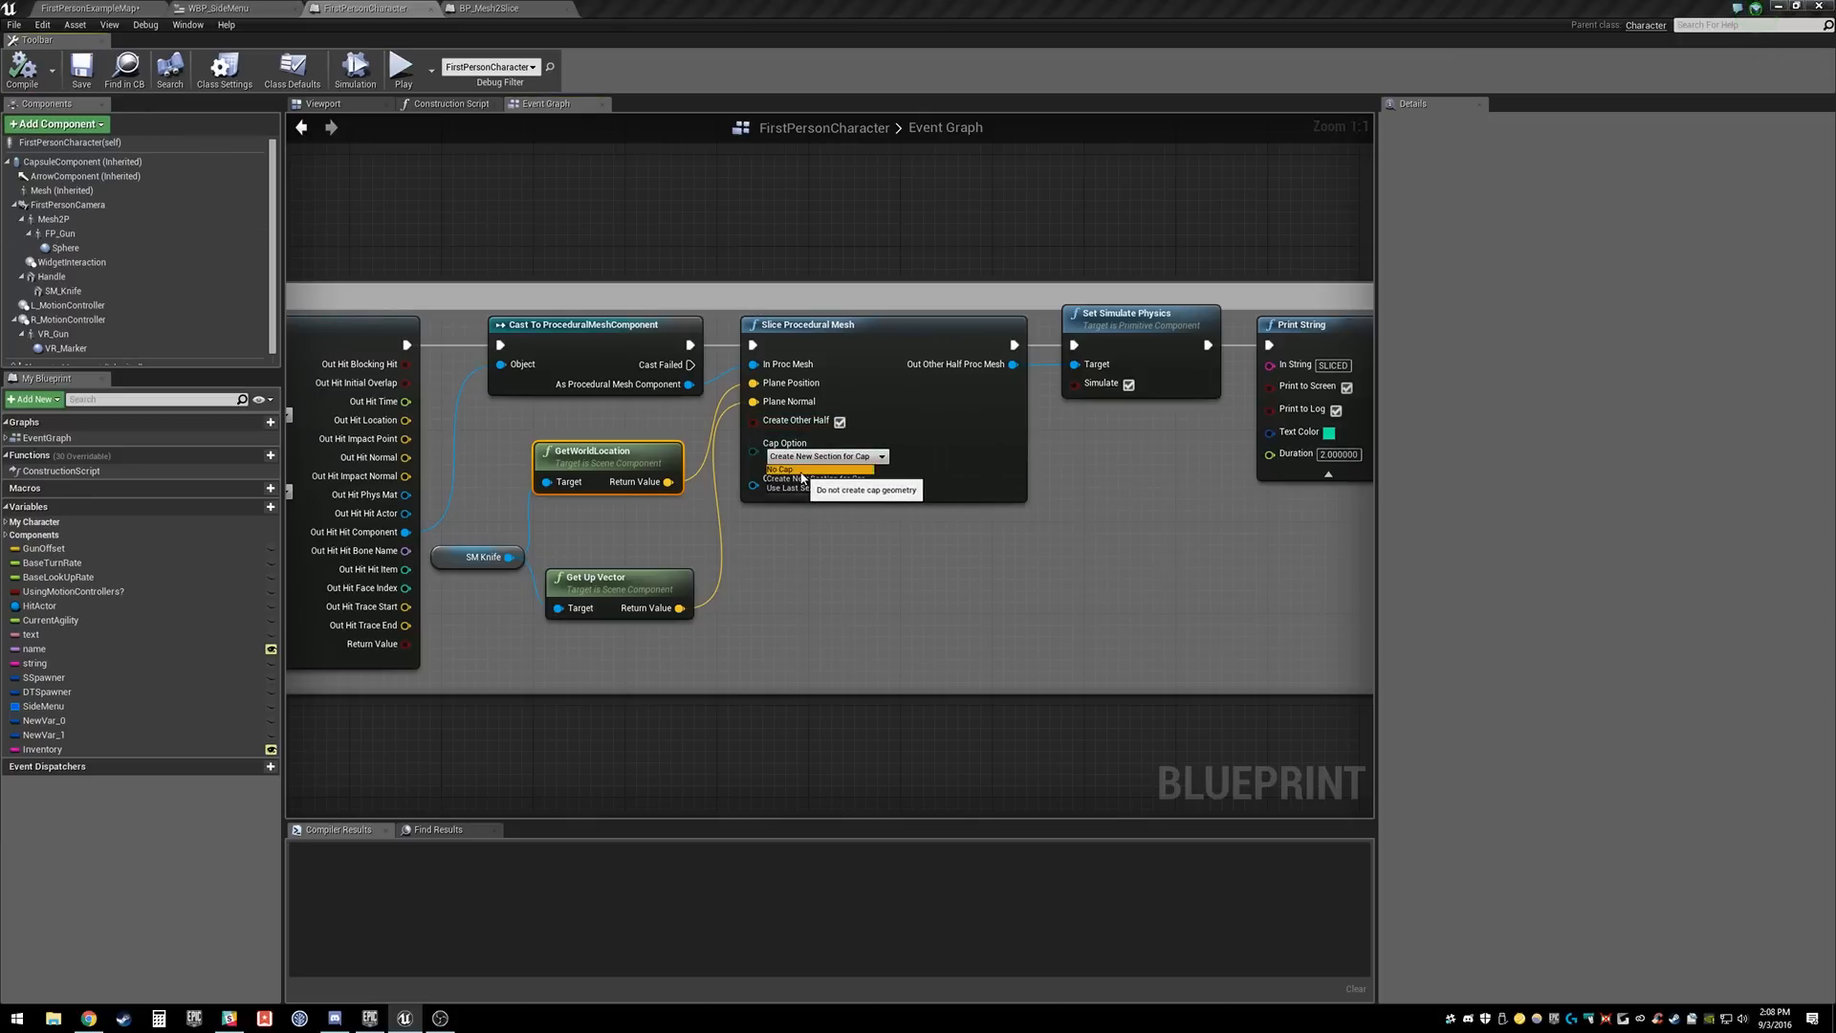
click(824, 456)
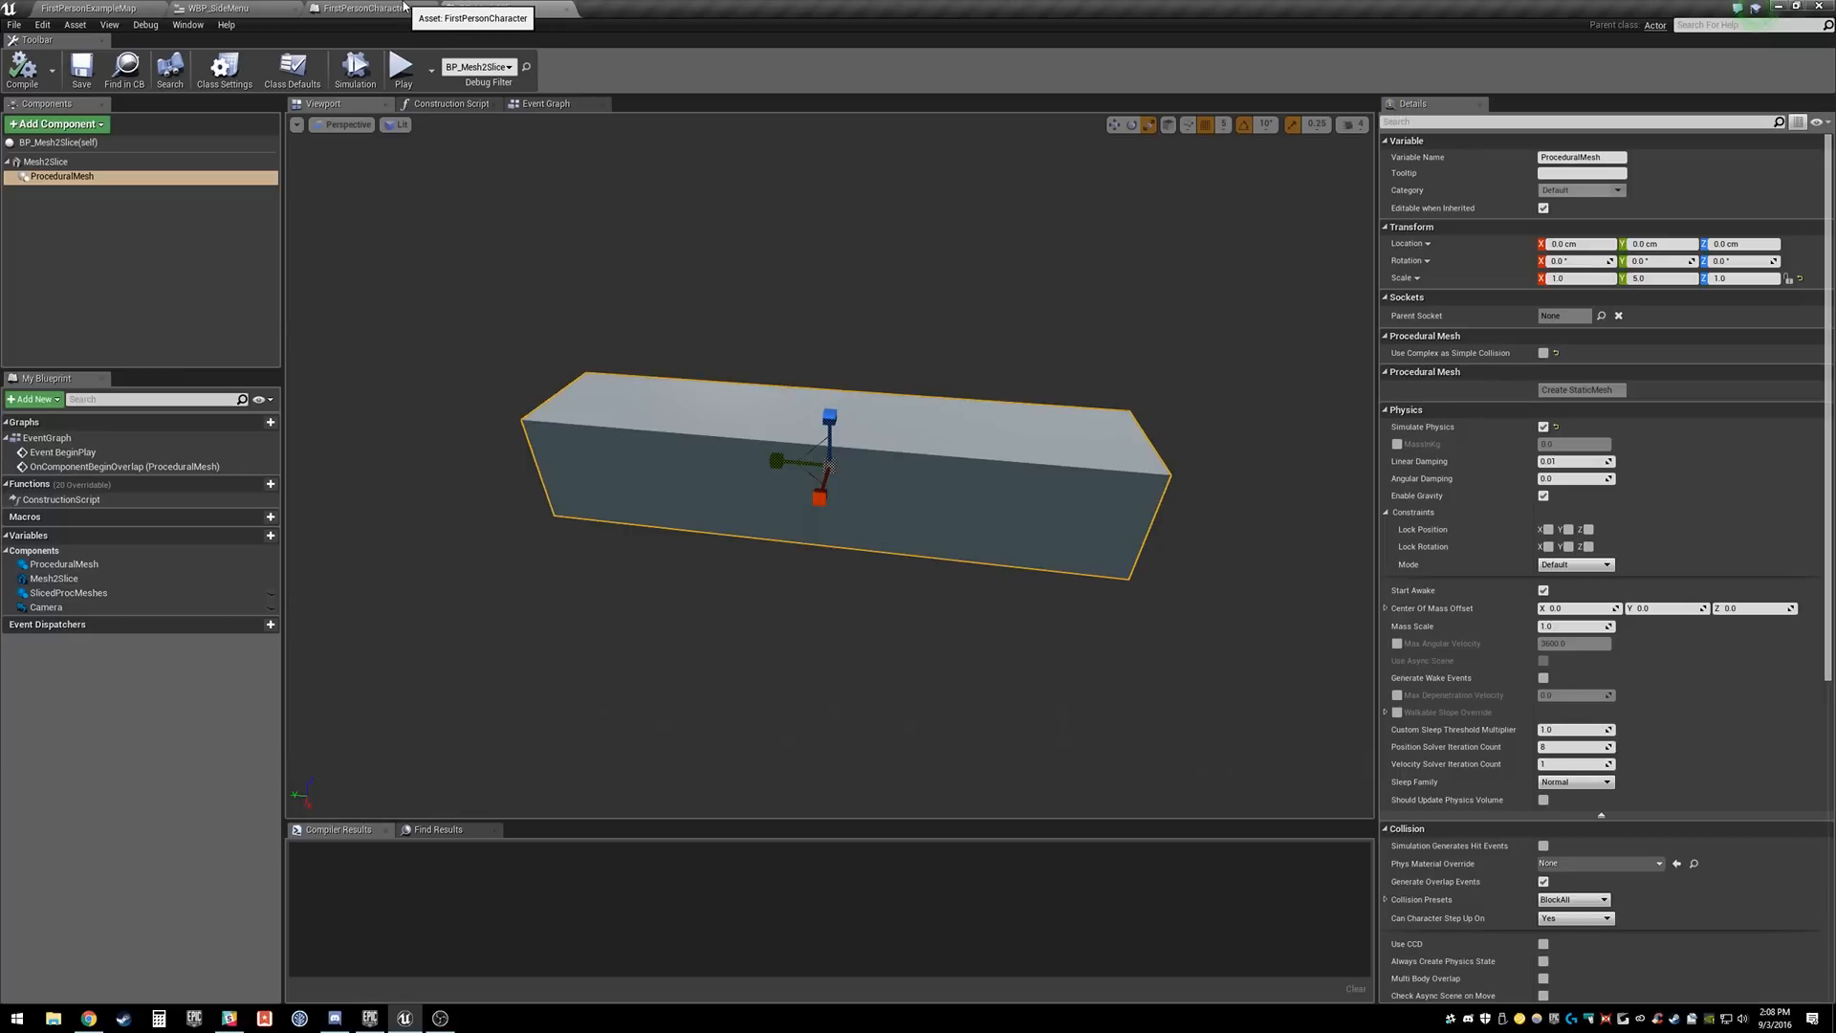
click(365, 9)
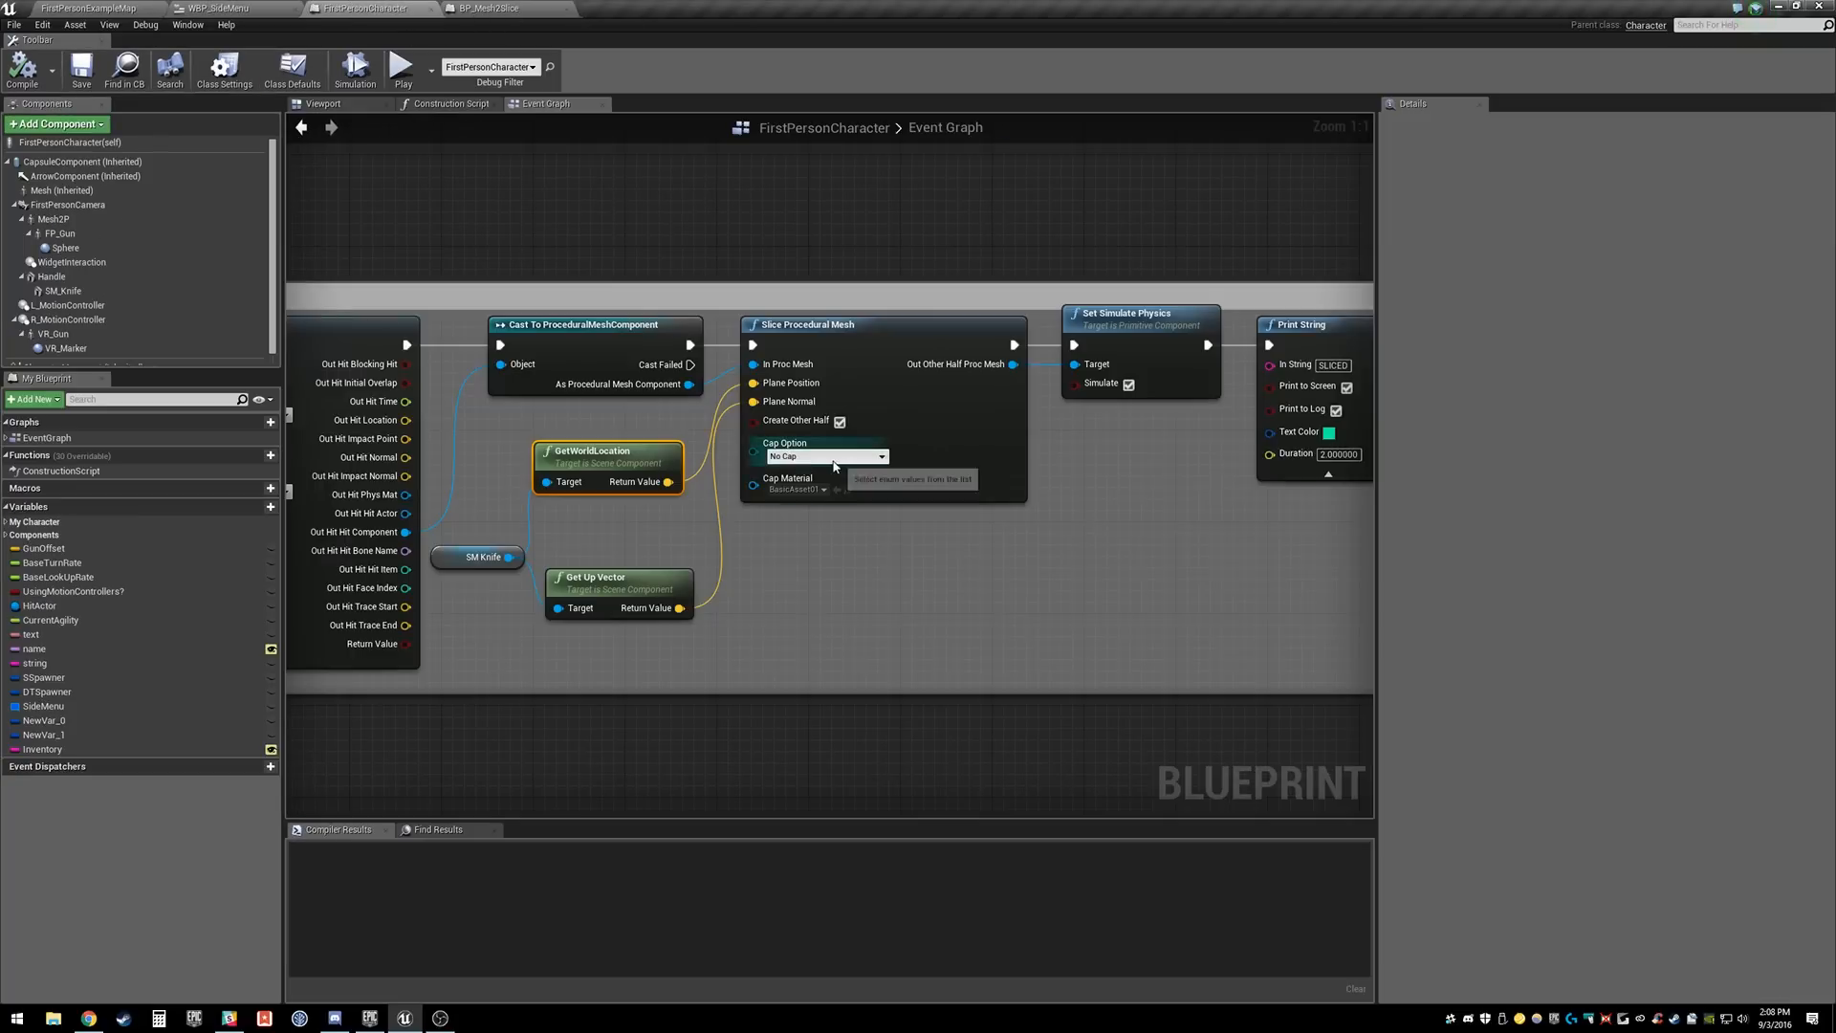
click(820, 455)
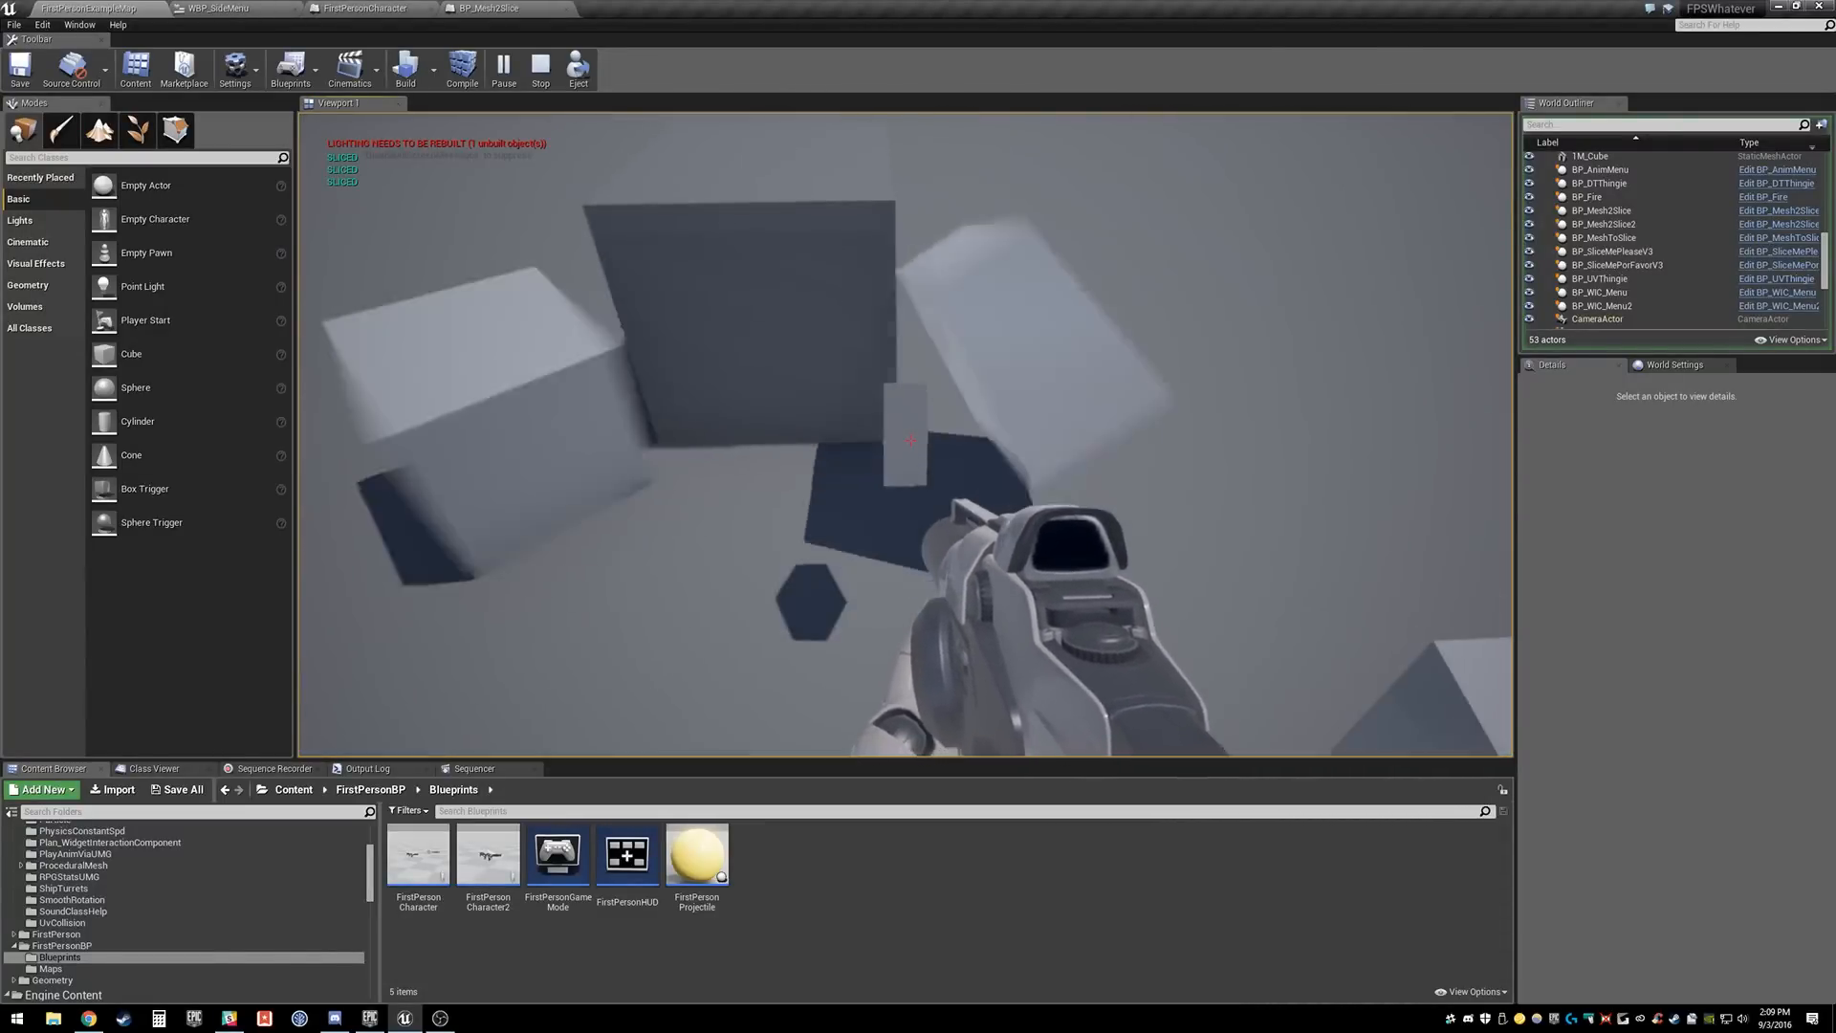
Step: After play-testing uncapped slices, return to the FirstPersonCharacter Event Graph
click(366, 9)
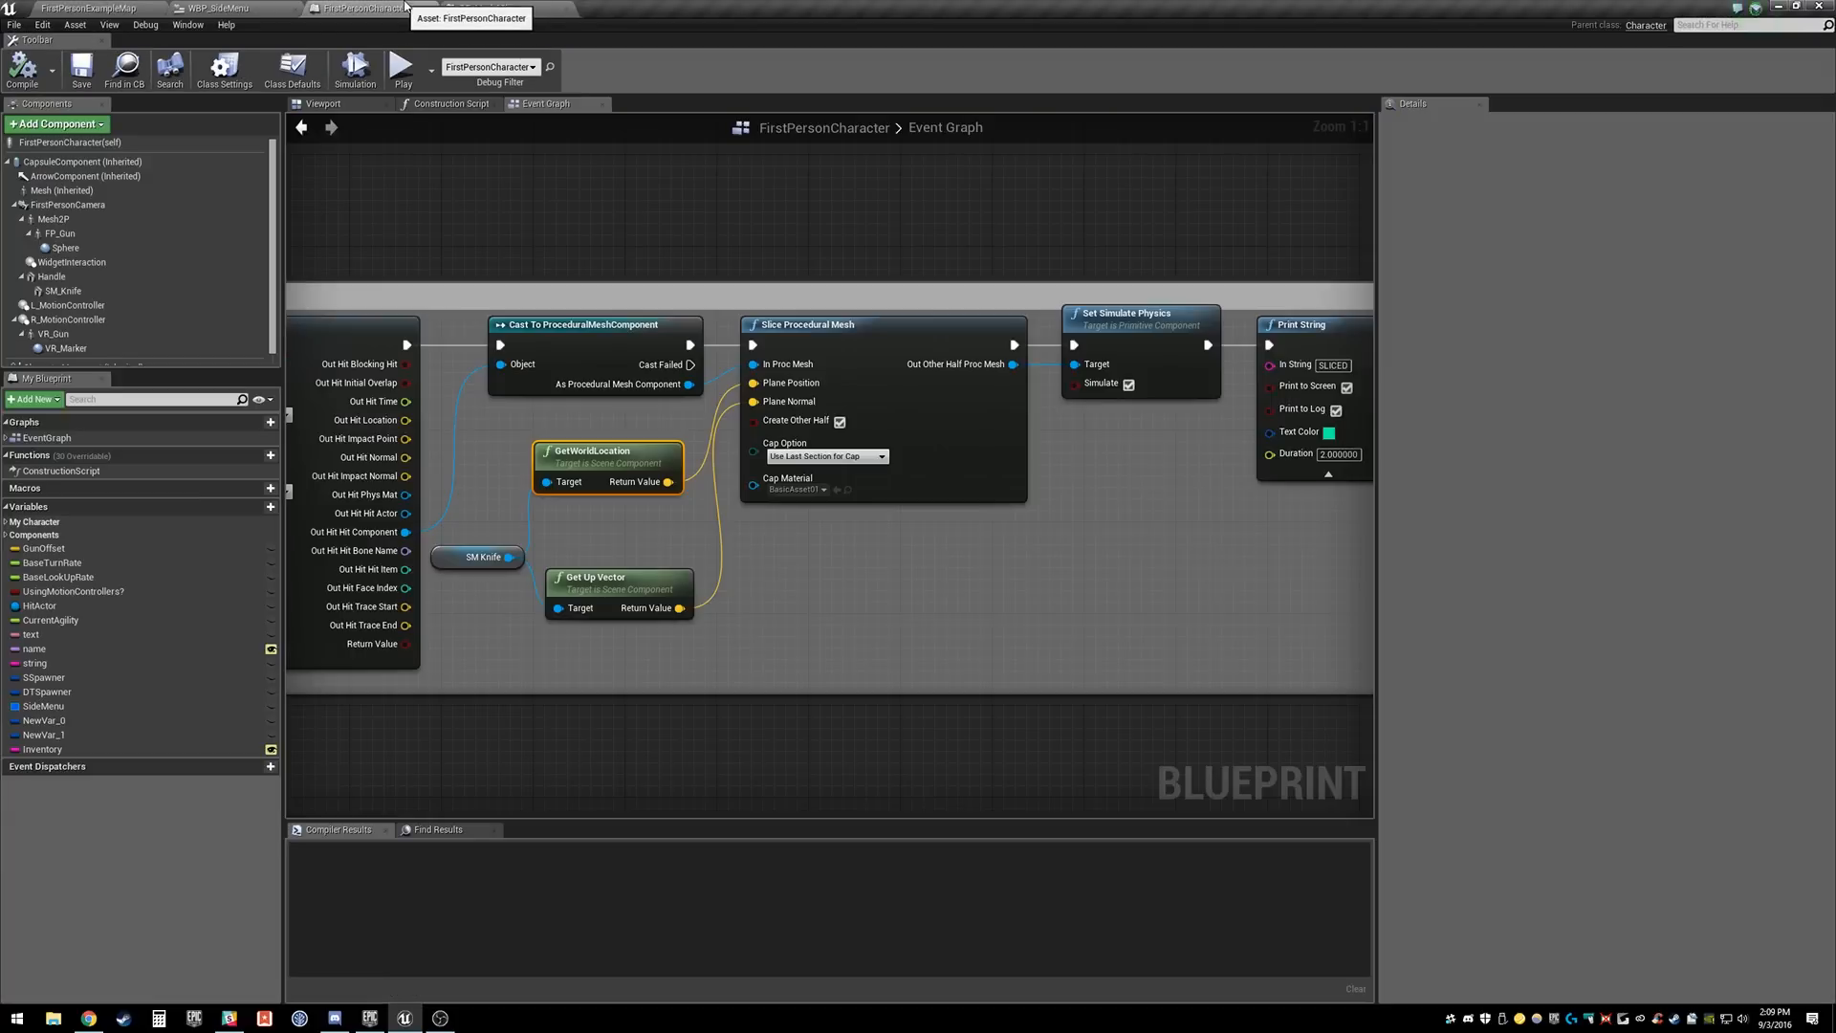
Step: Set the slice's Cap Option to Use Last Section for Cap
click(826, 455)
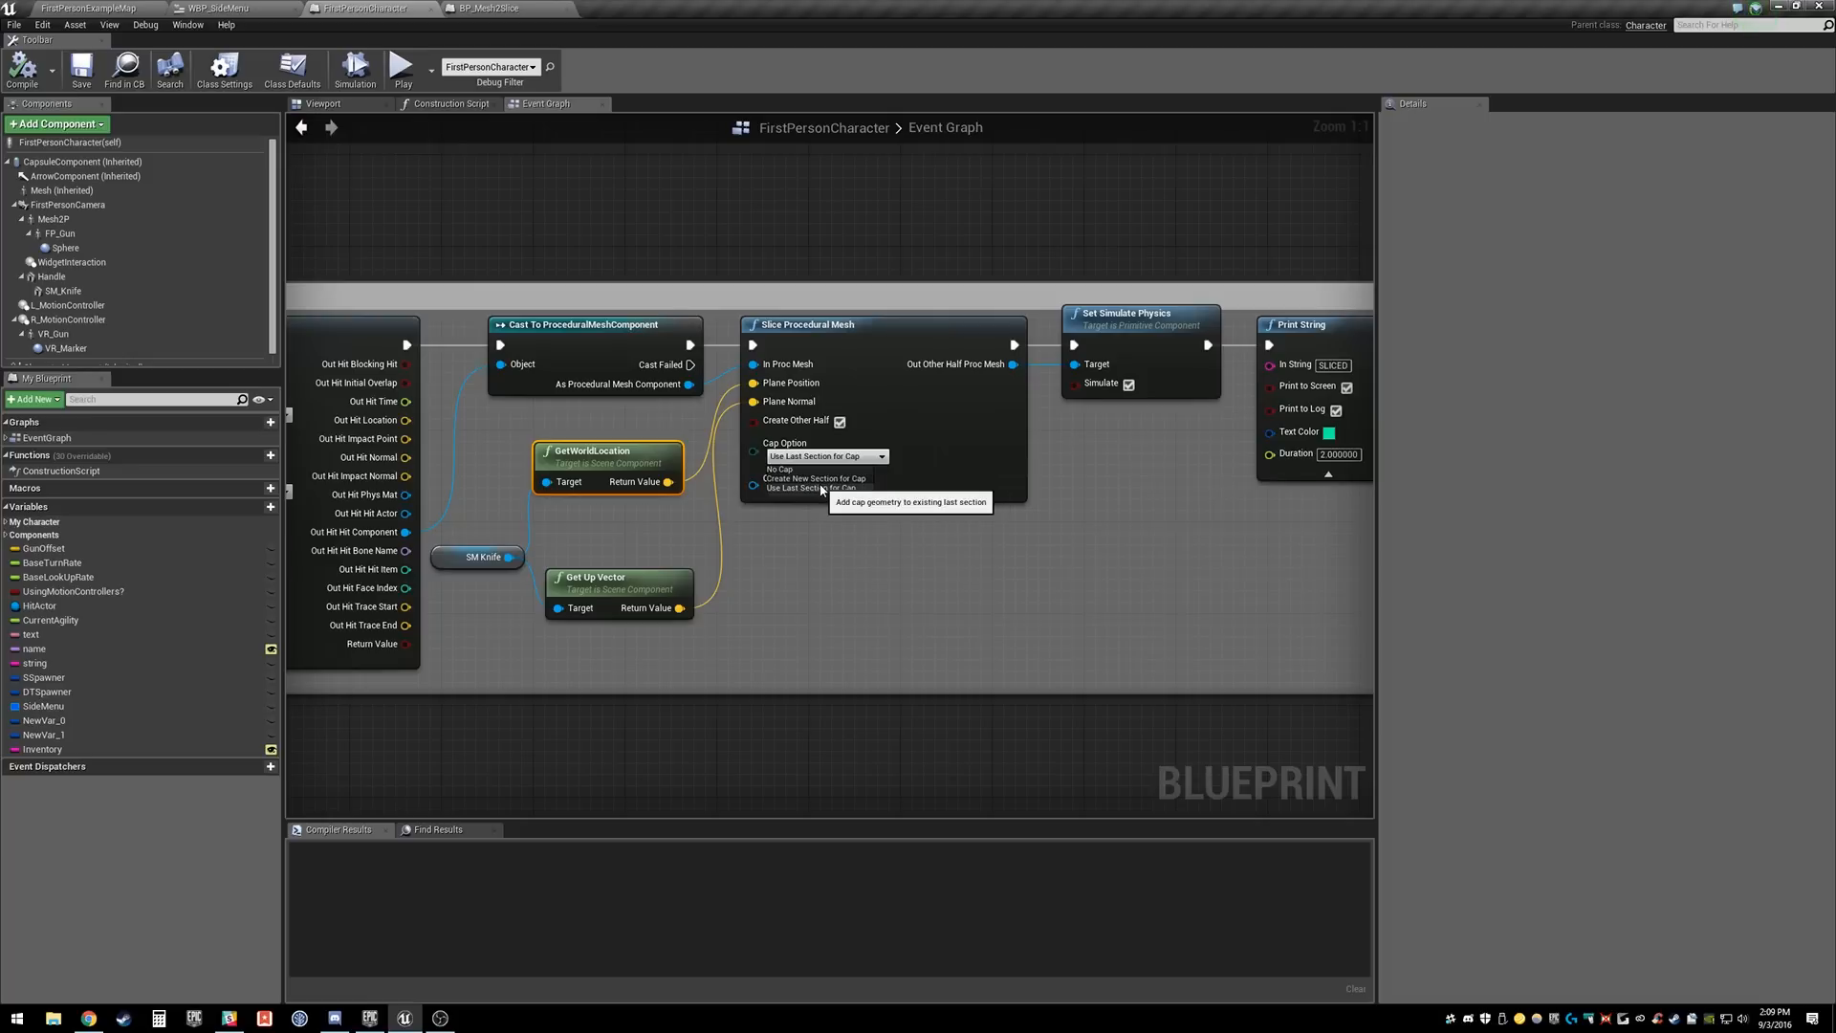
click(810, 478)
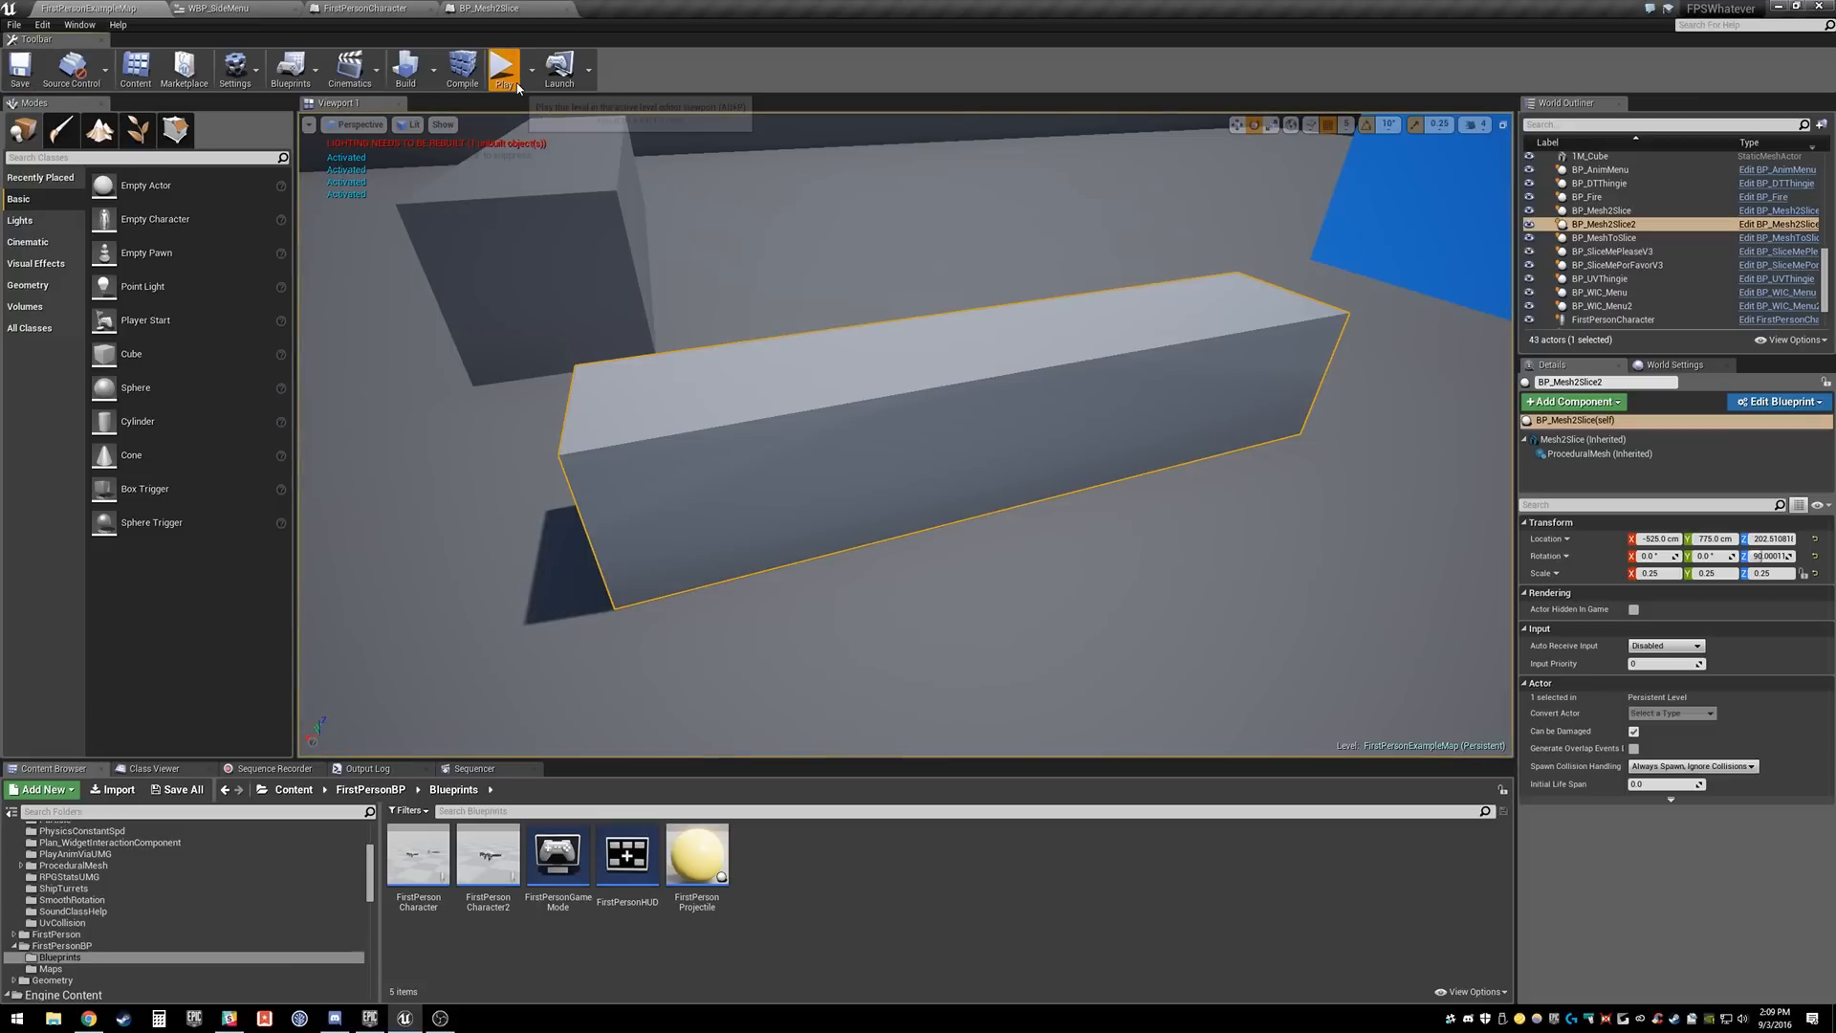
Step: After a play test, set the FirstPersonCharacter slice node's Cap Option to Create New Section for Cap
click(502, 67)
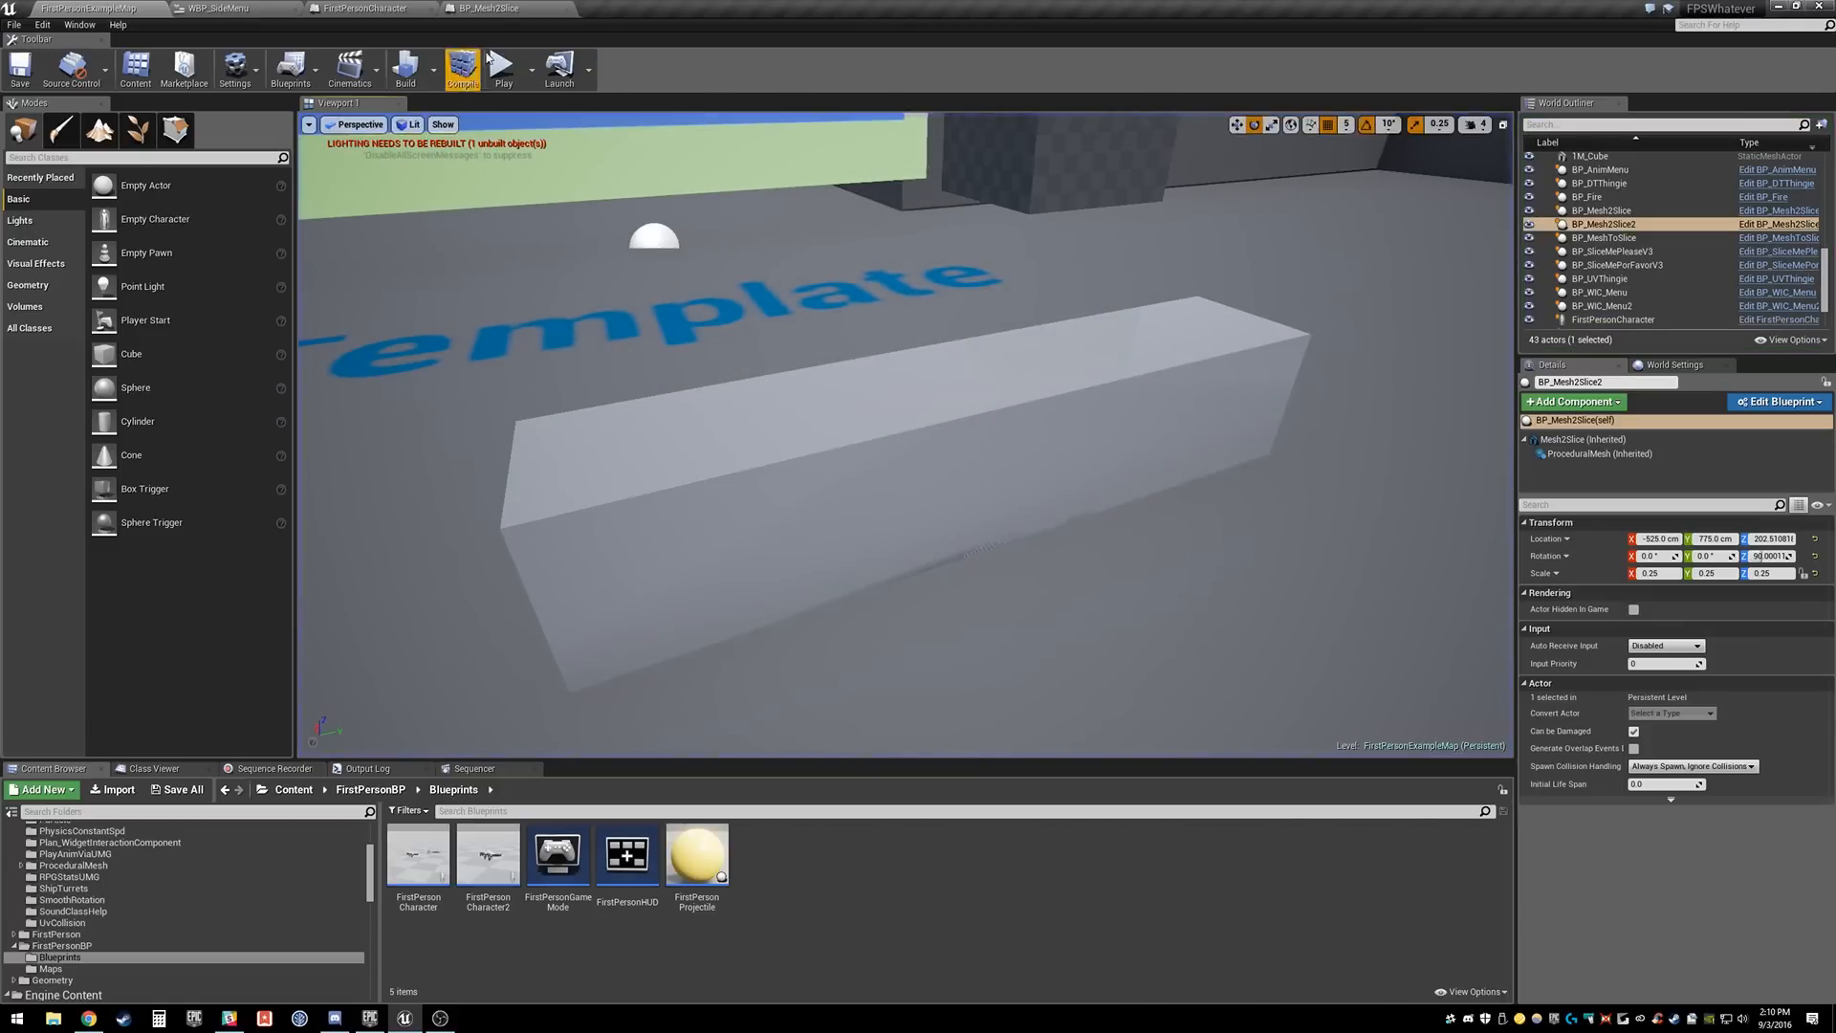
click(367, 8)
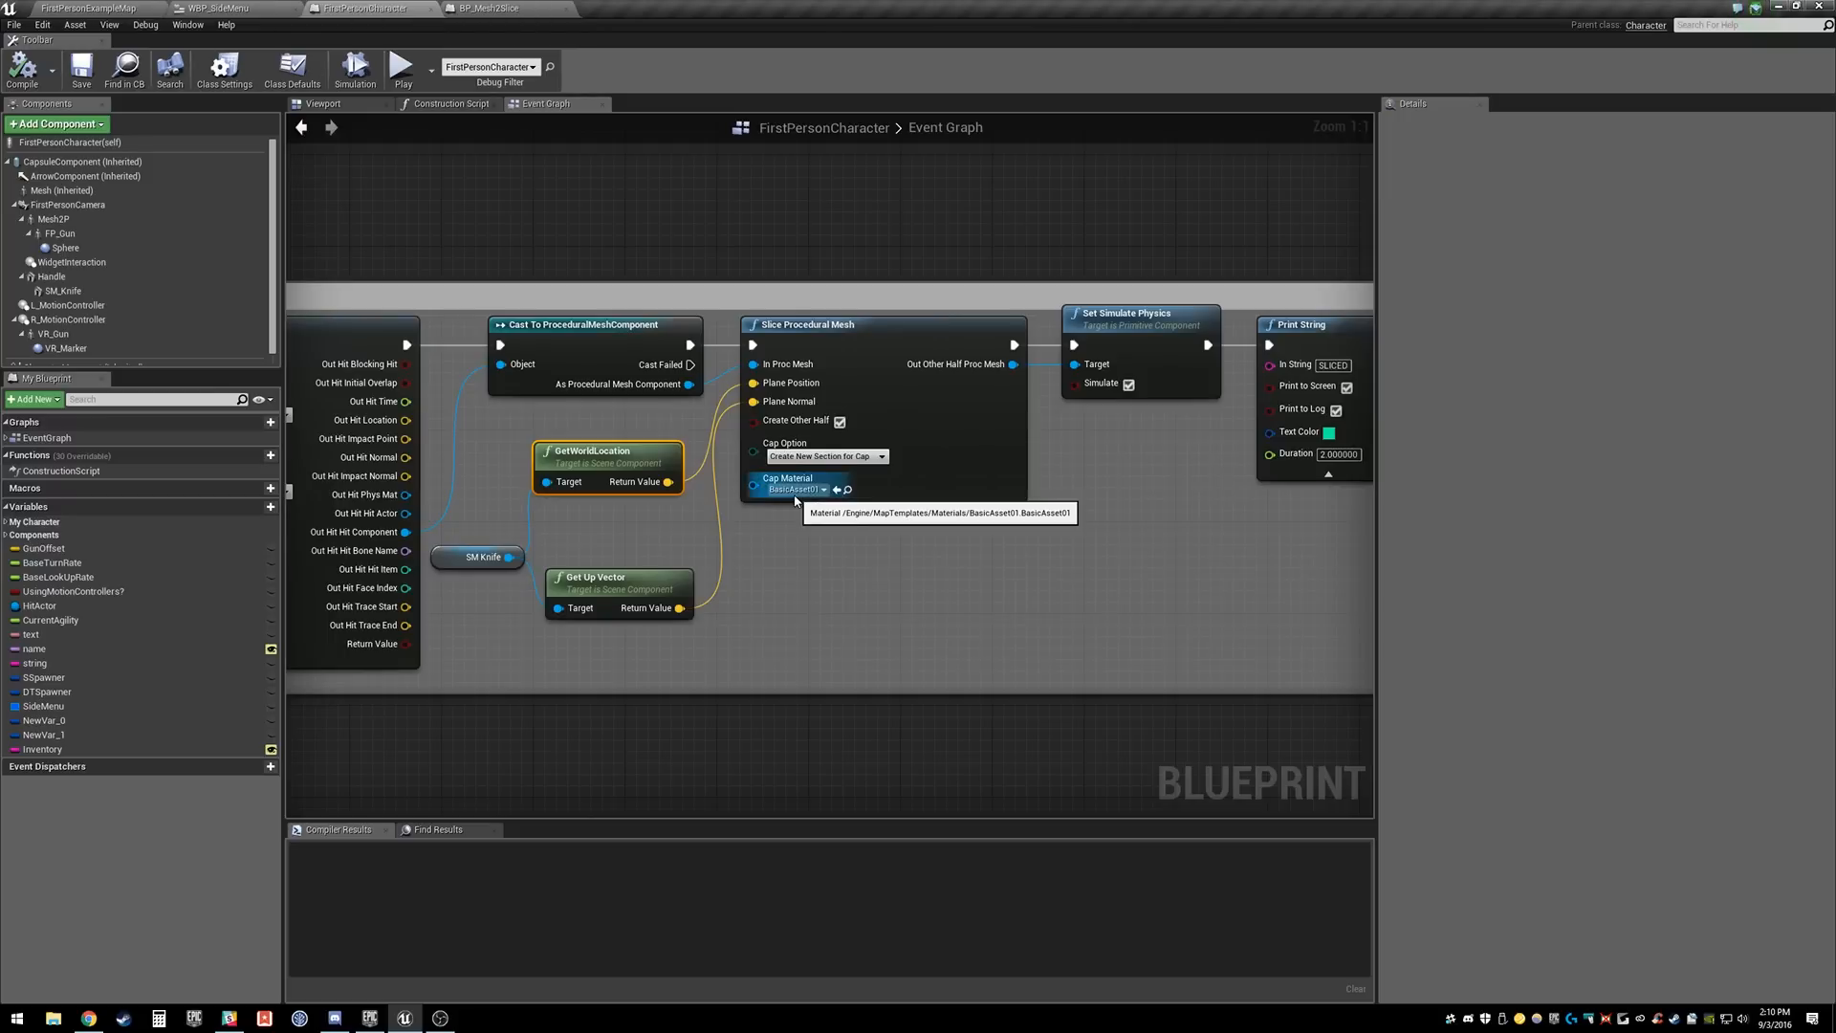
click(825, 455)
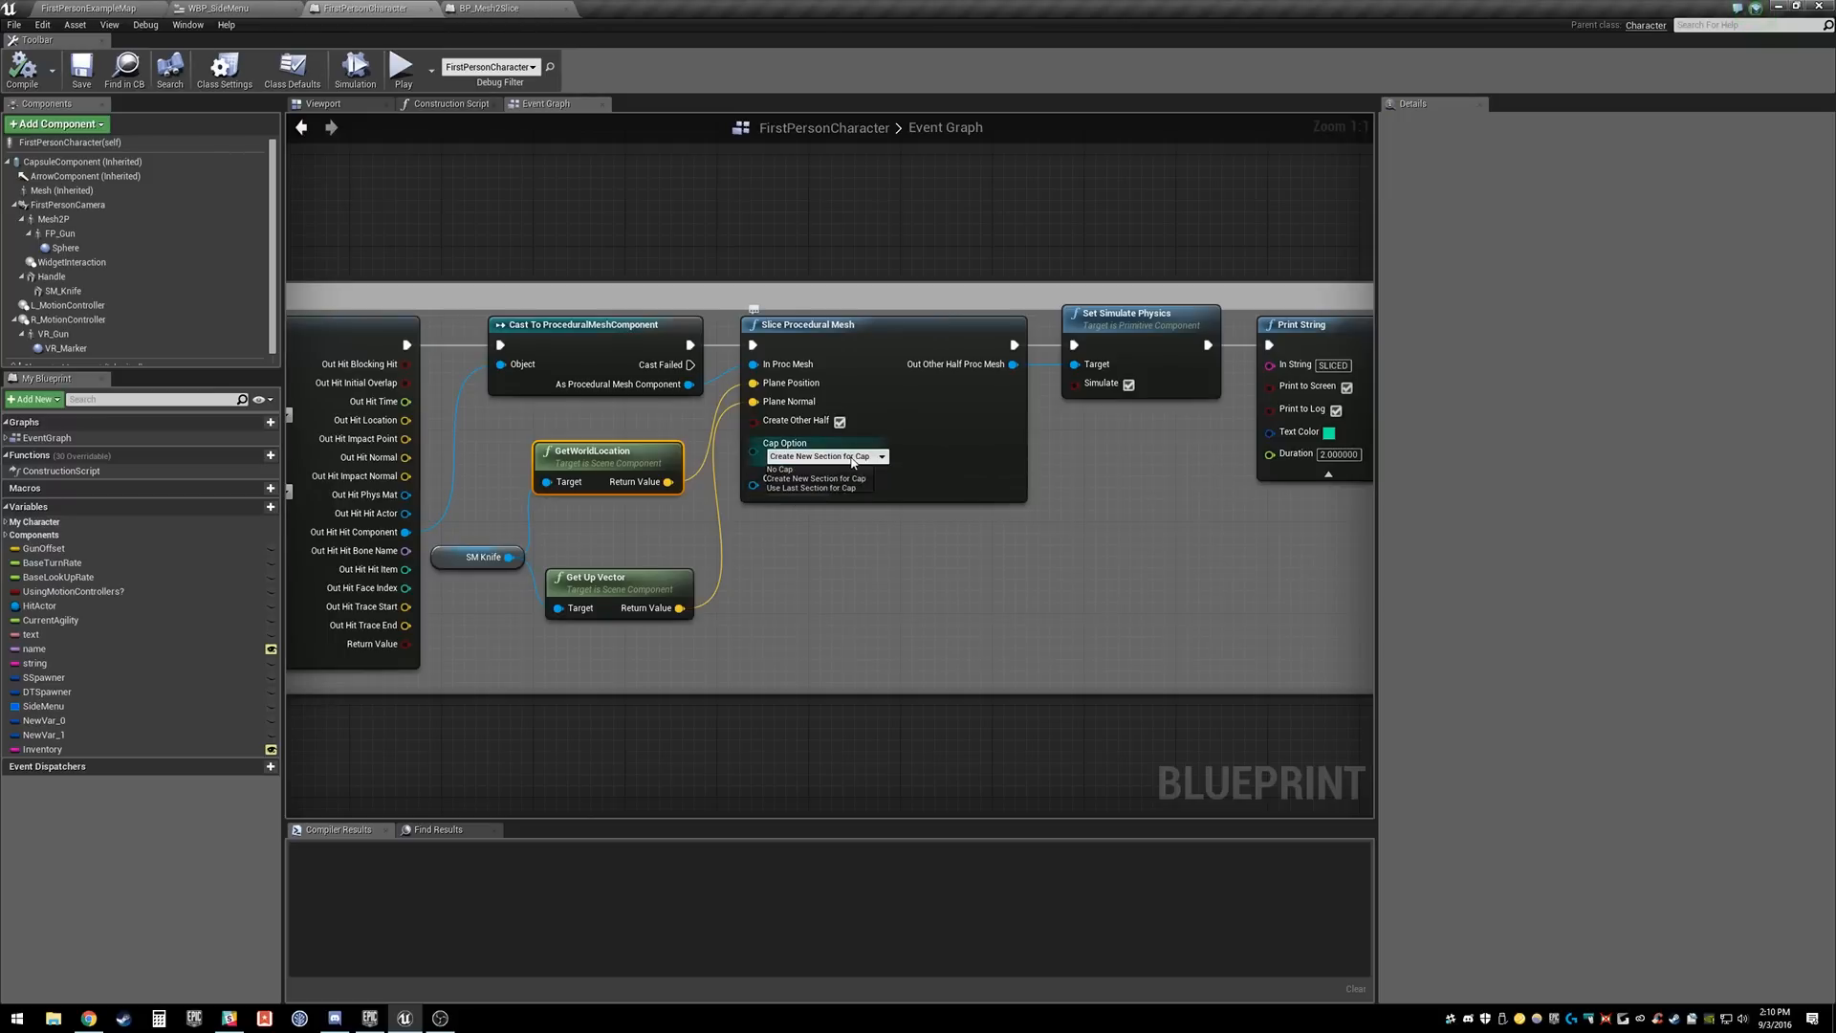
click(810, 489)
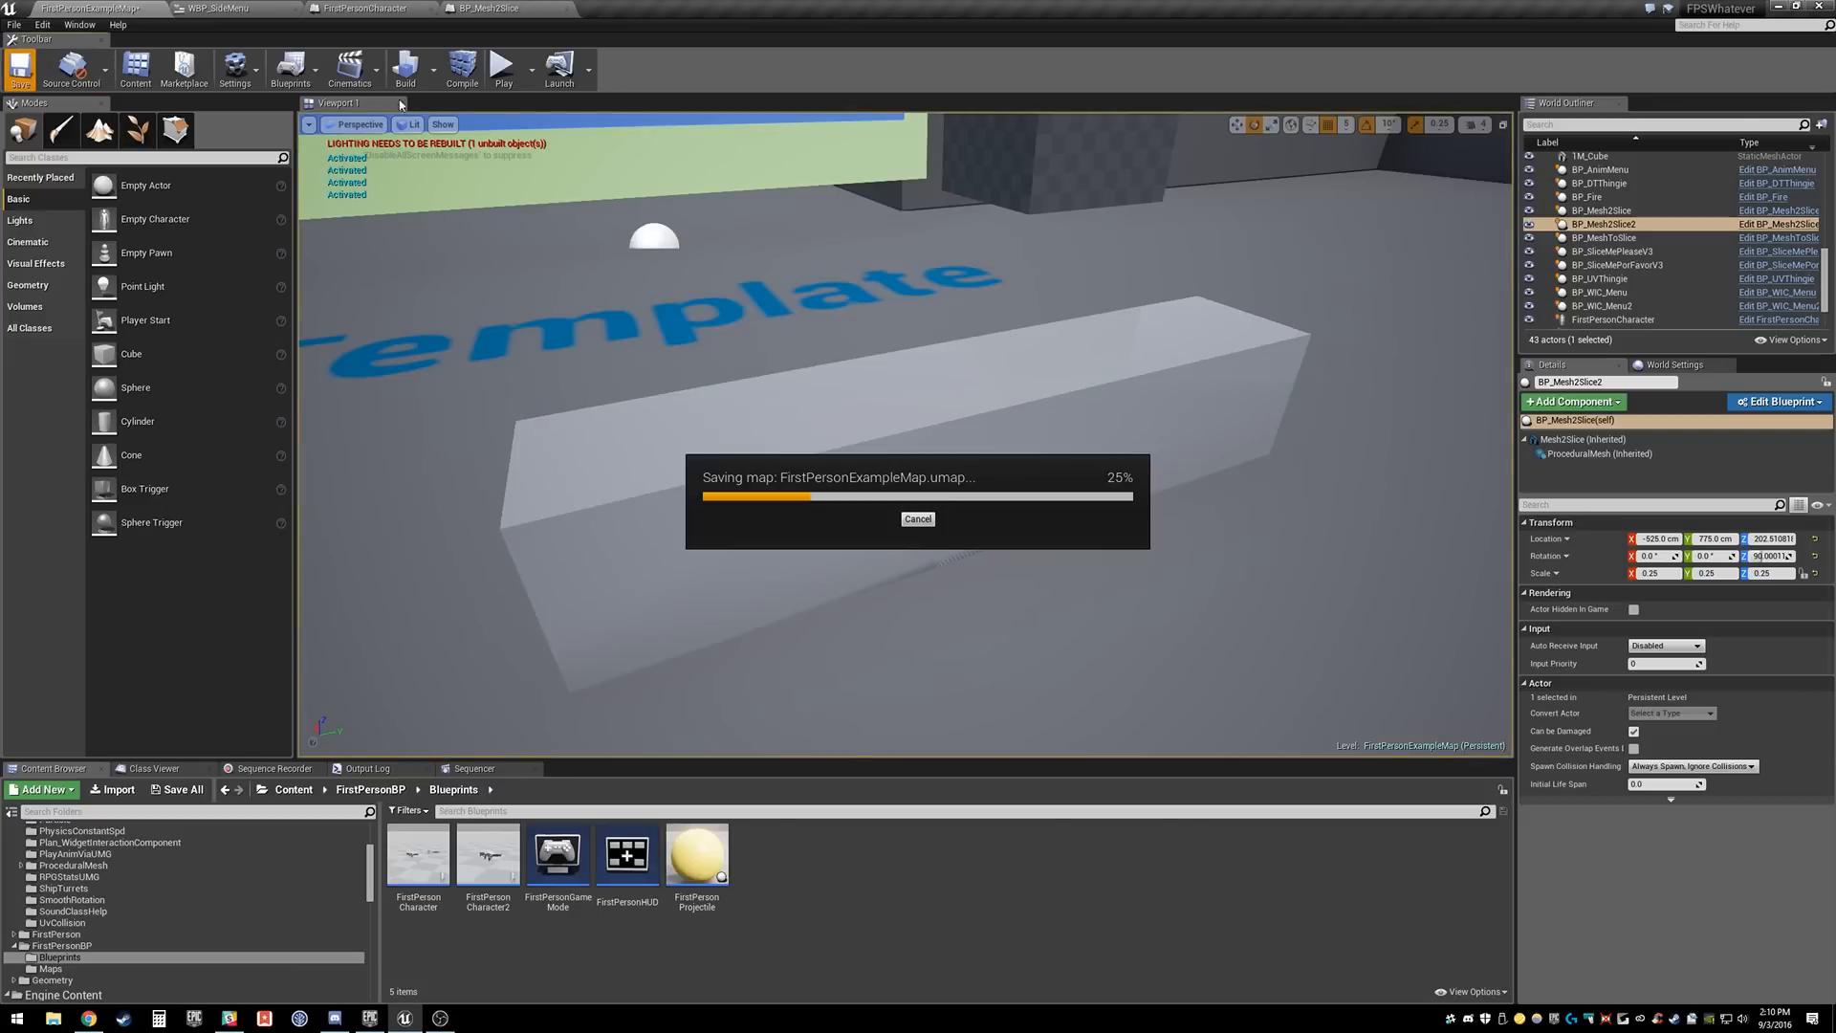
click(502, 66)
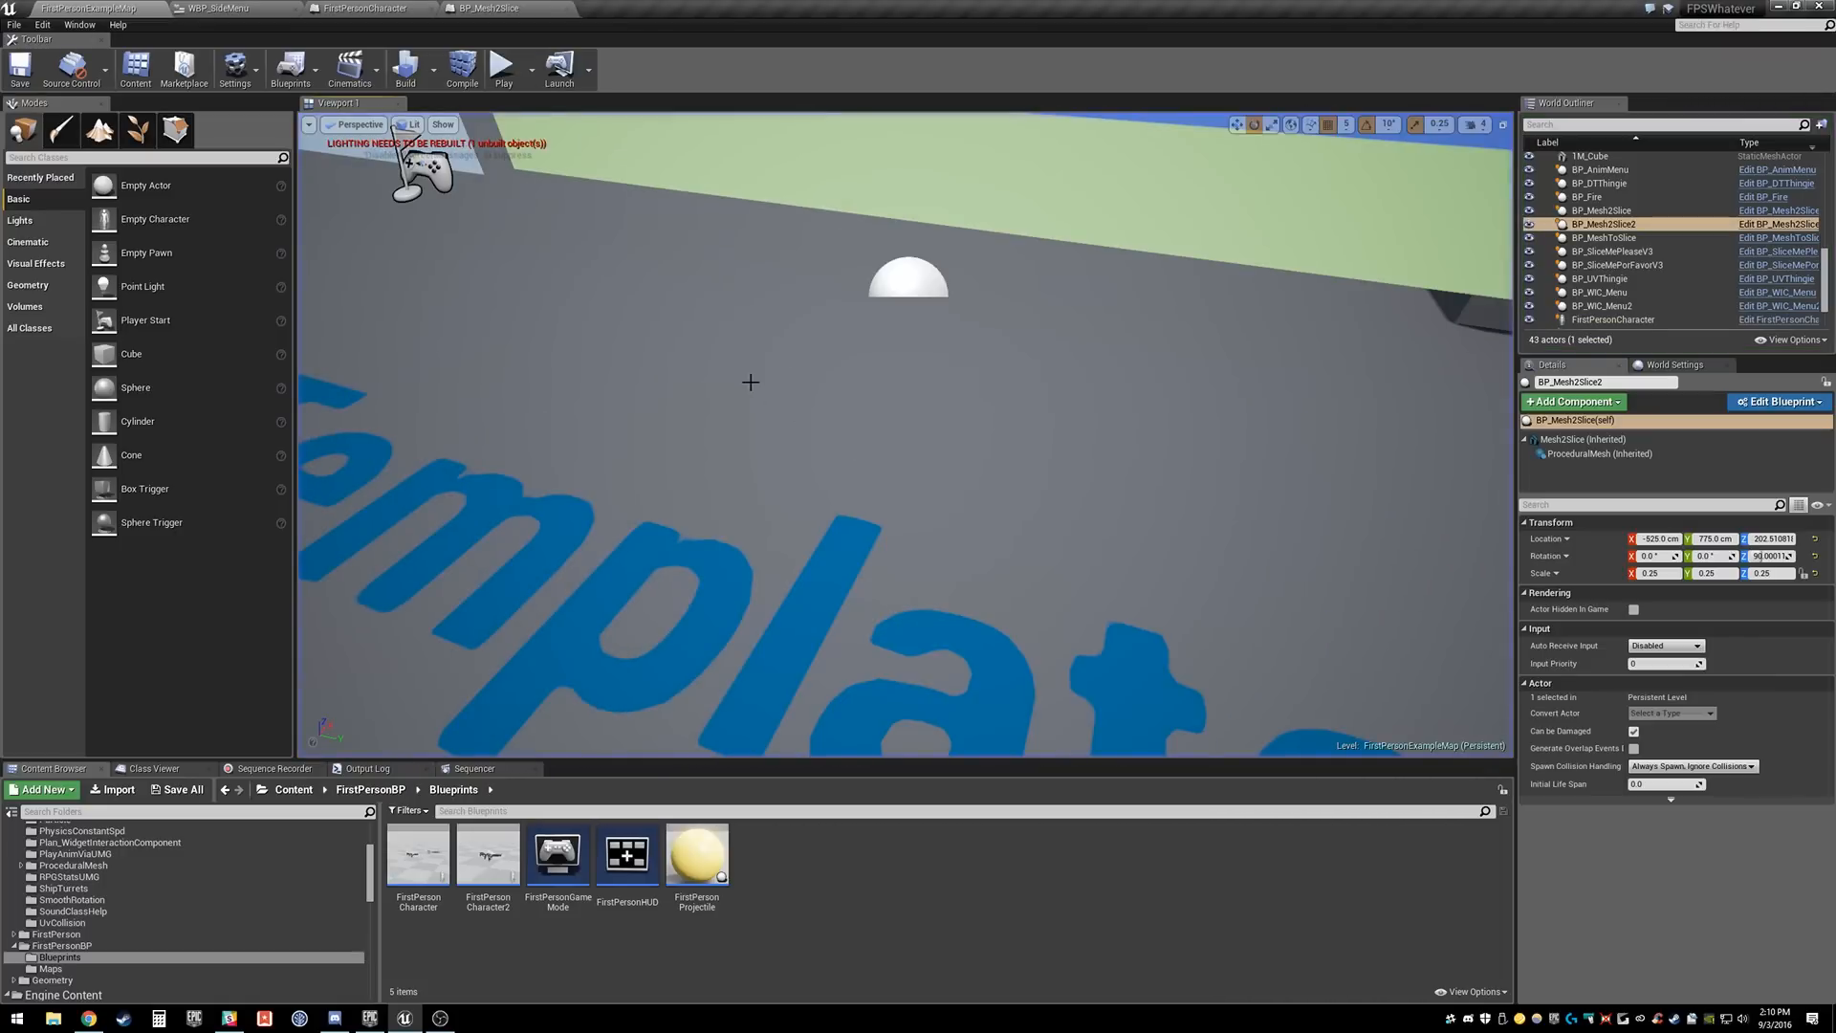
click(491, 8)
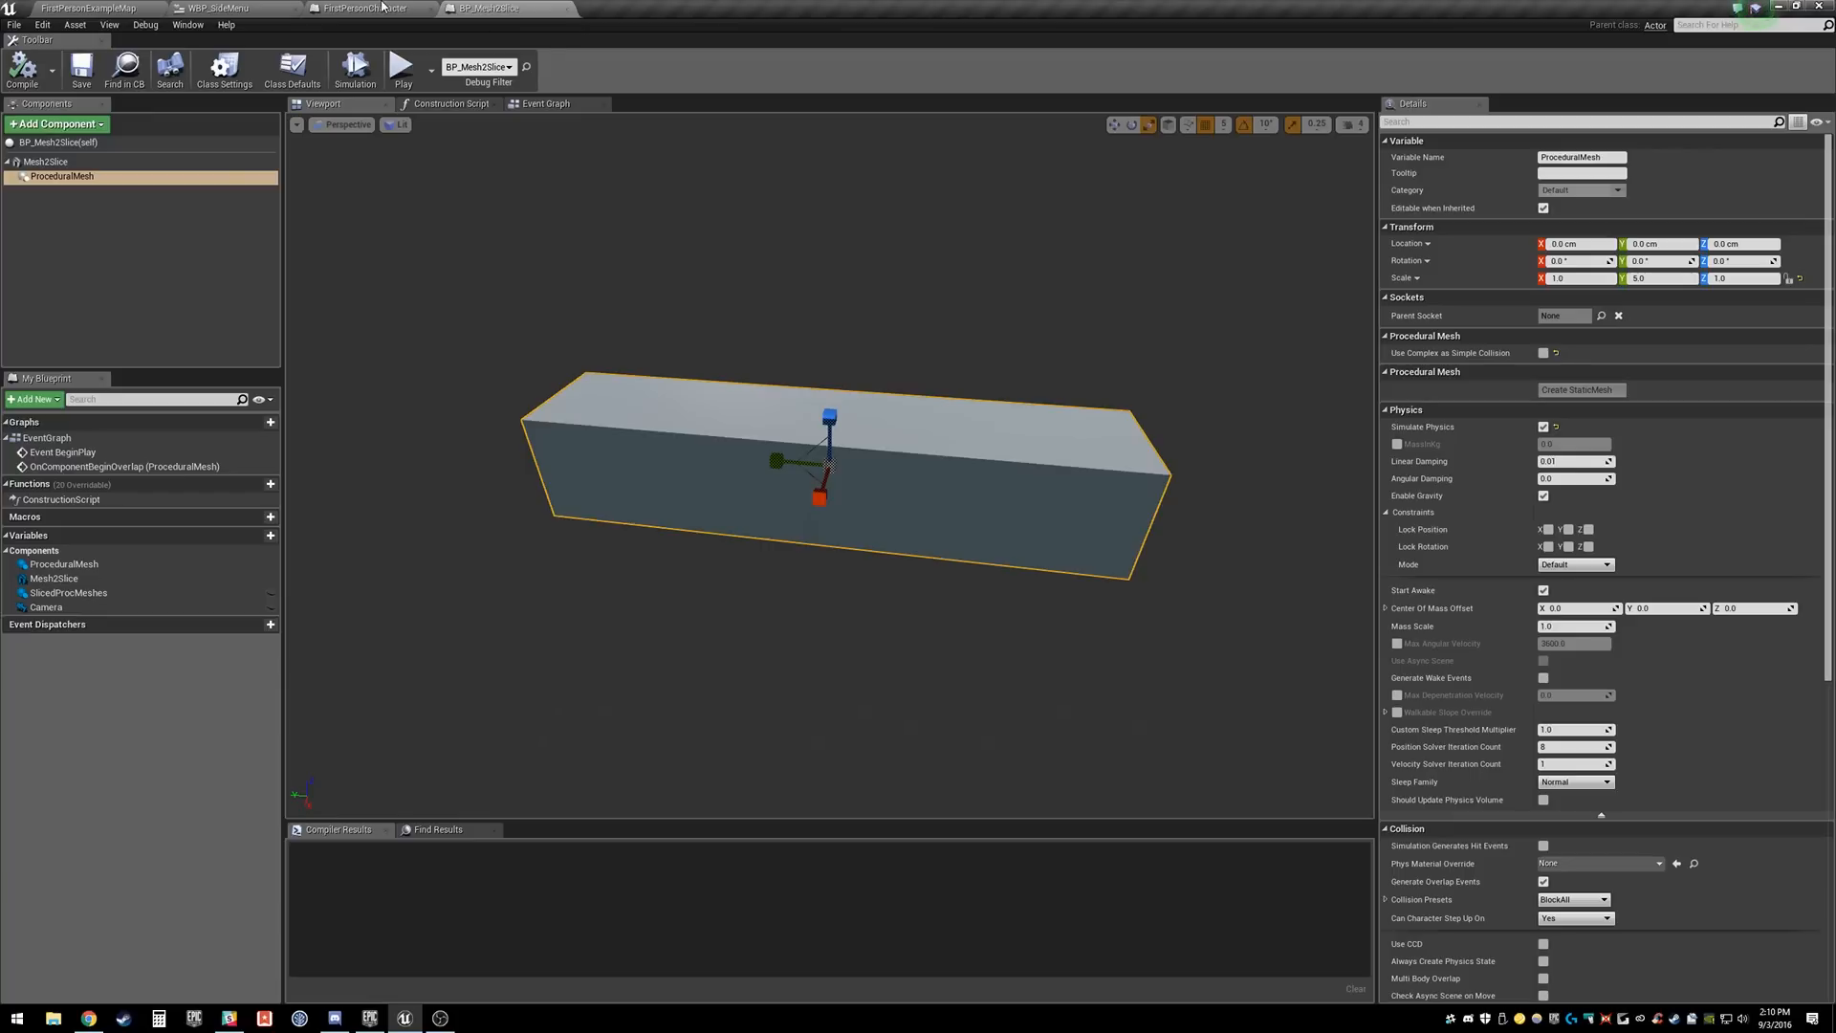
click(363, 9)
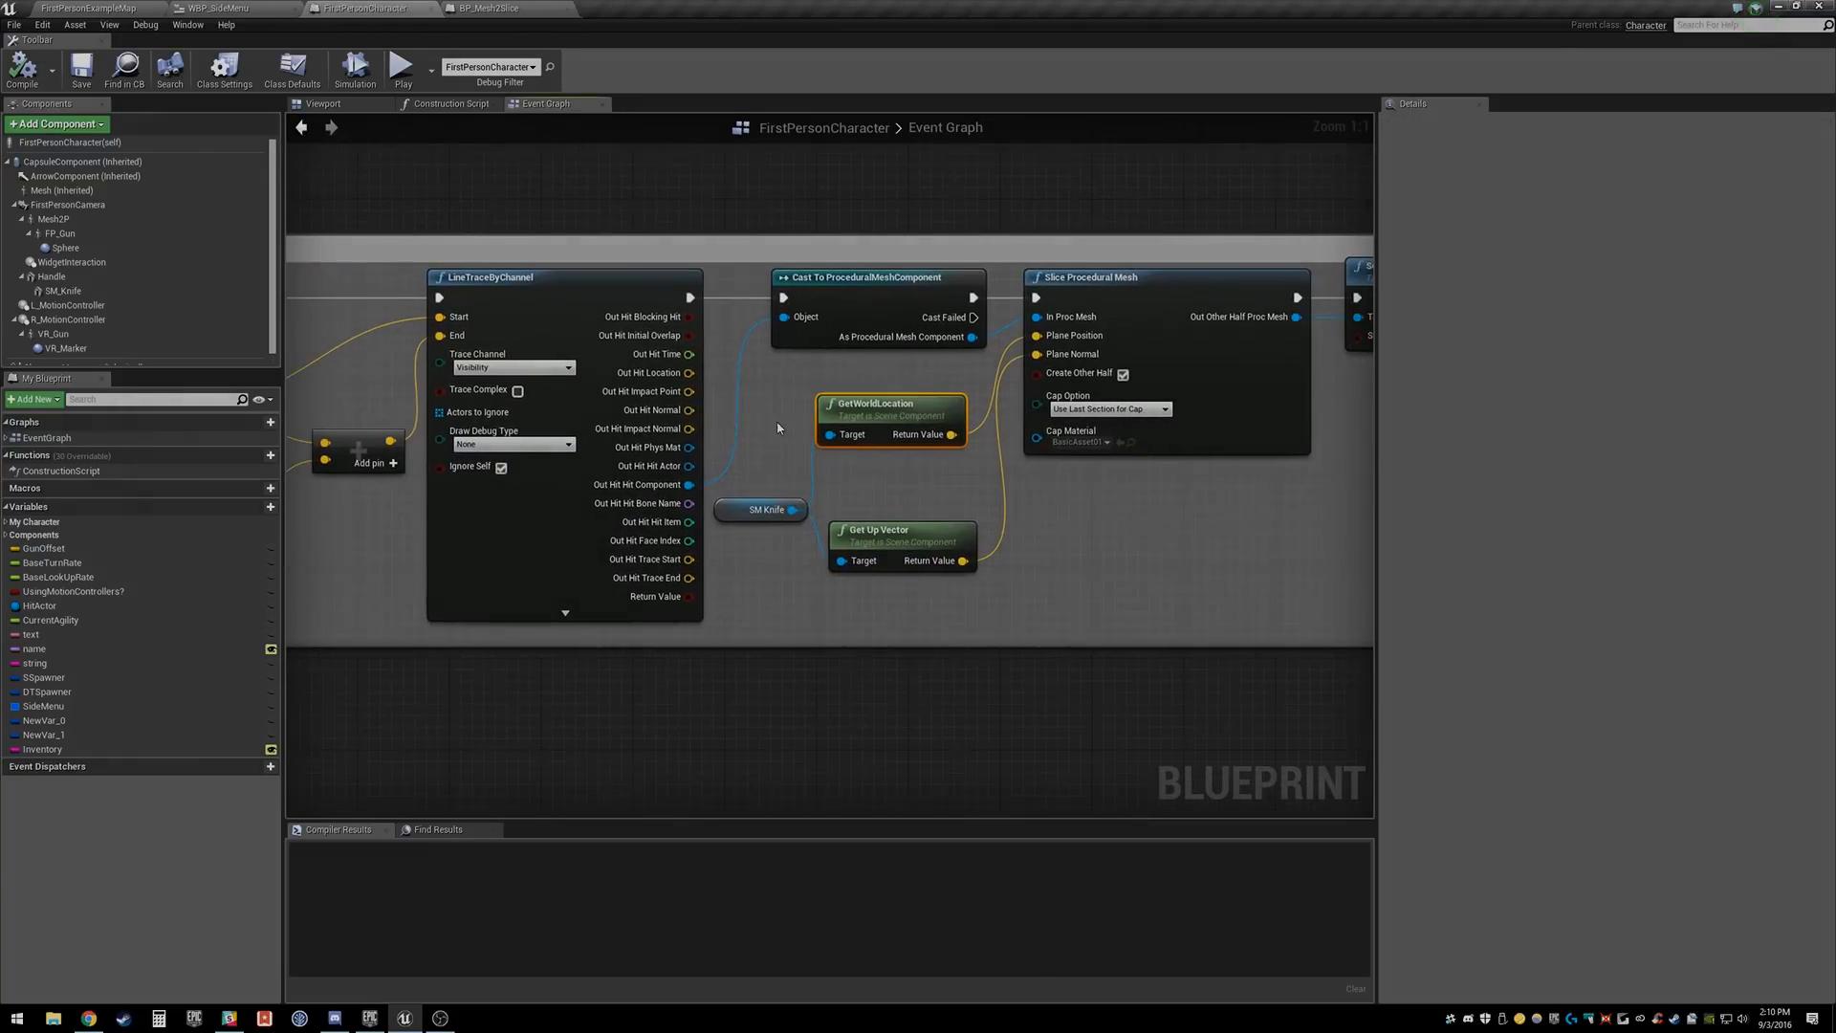
click(84, 9)
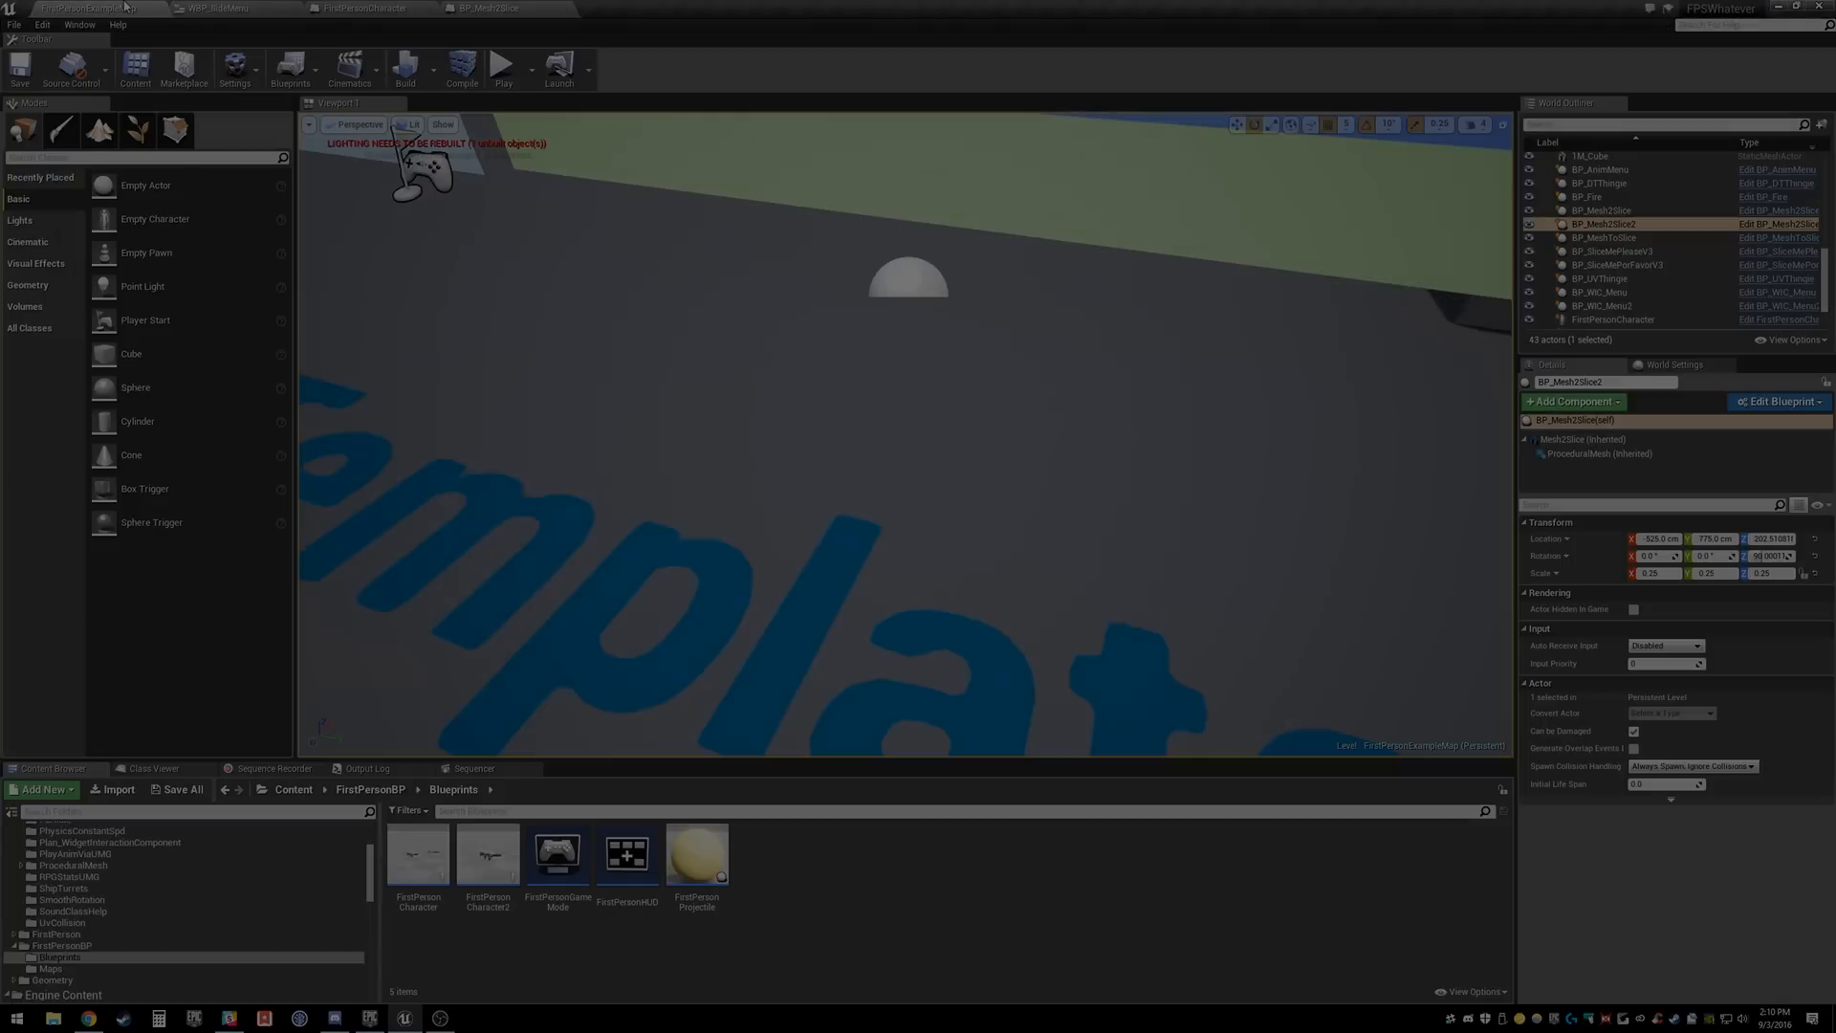